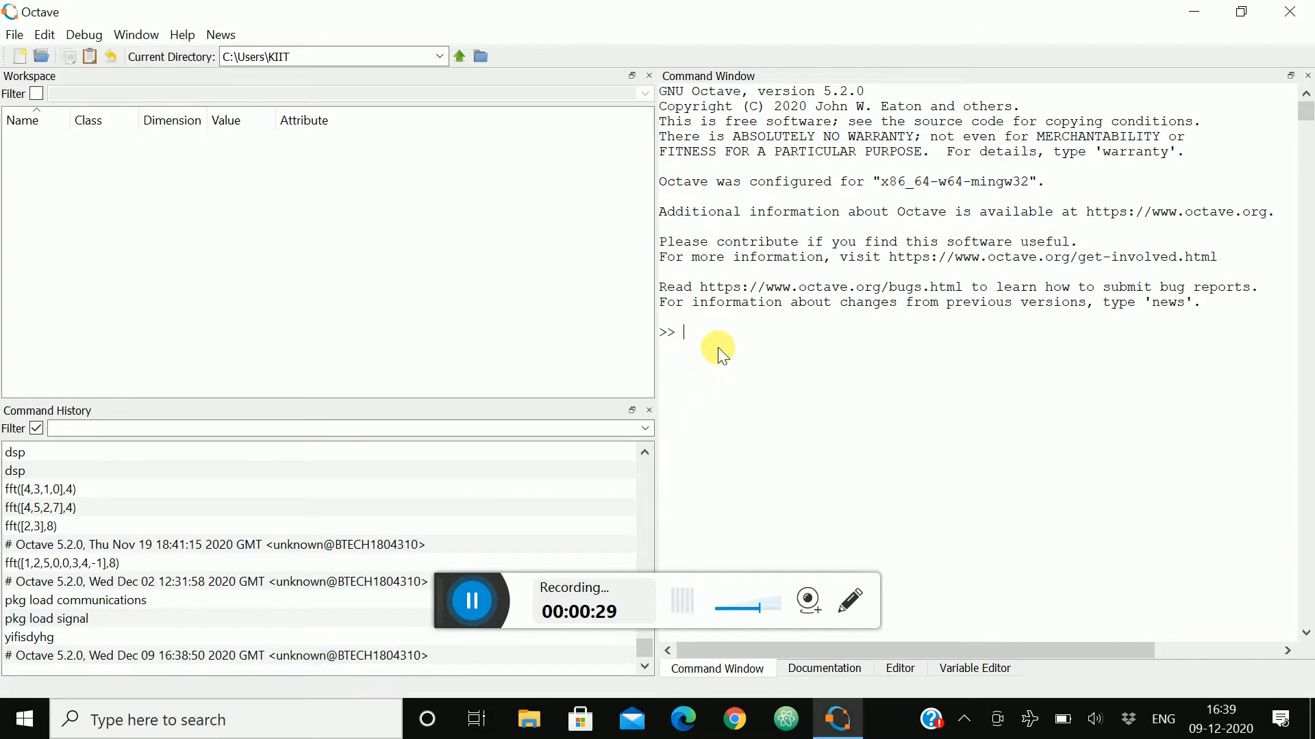
Step: Load the communications and signal packages from the Command Window
{"action": "type", "text": "pkg load"}
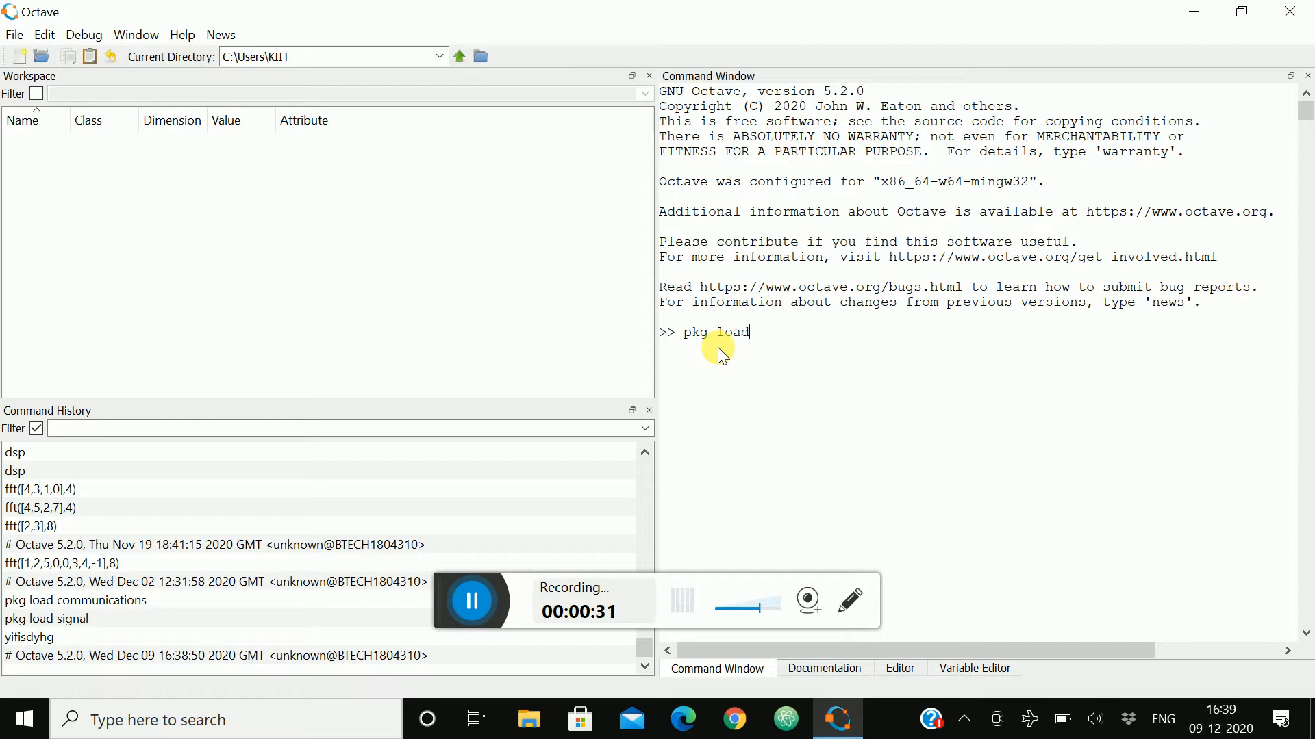
{"action": "type", "text": "commun"}
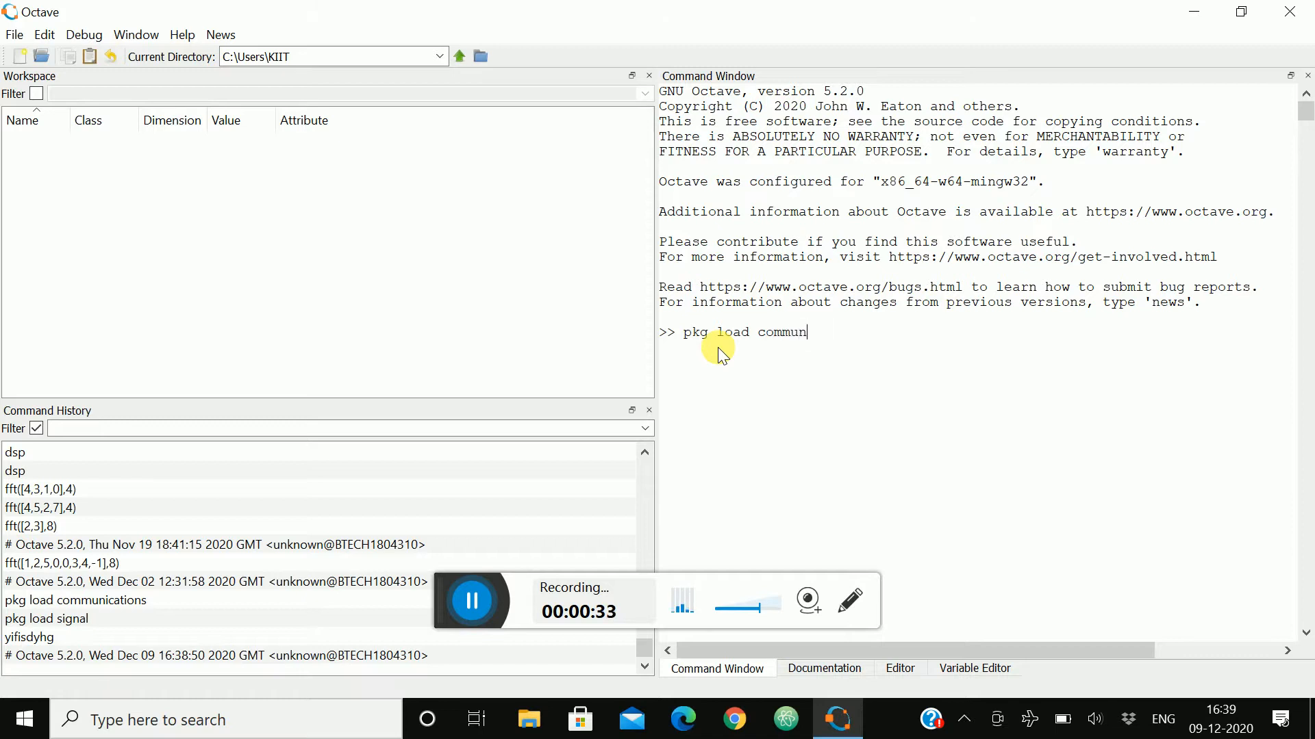
{"action": "type", "text": "ica"}
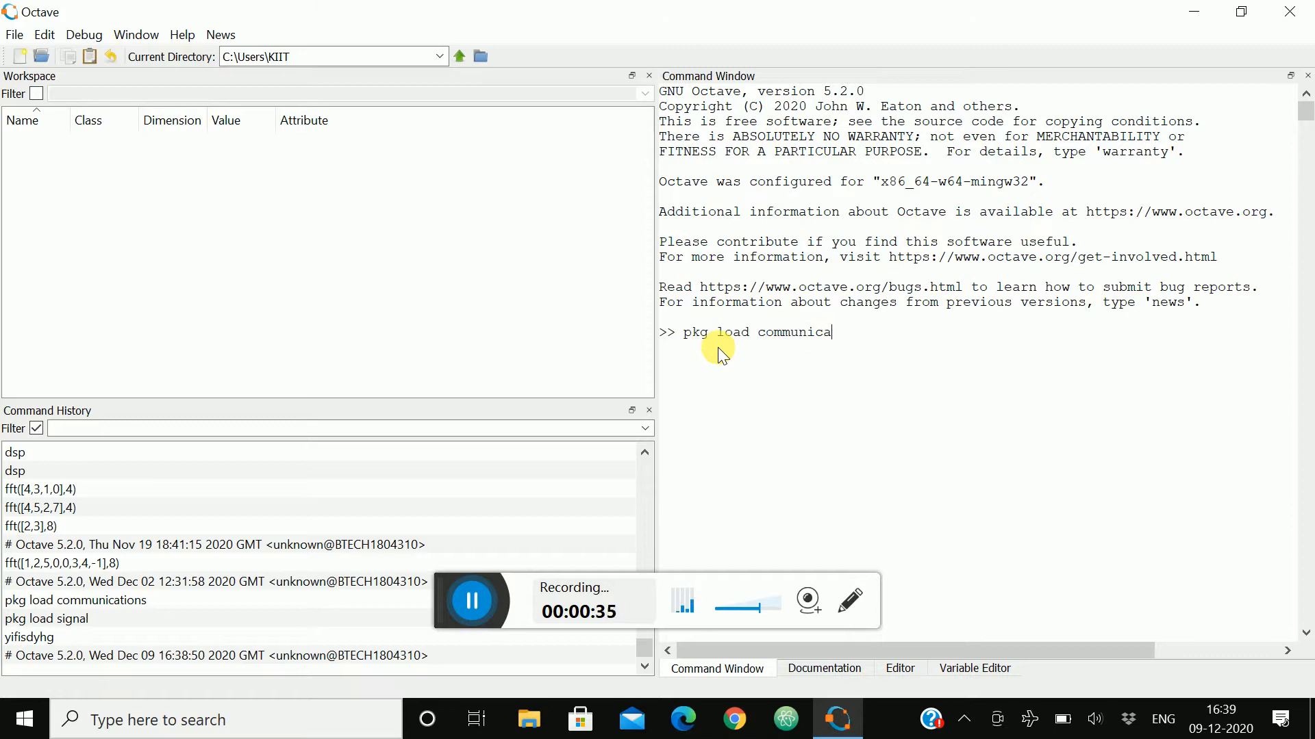
{"action": "key", "text": "Return"}
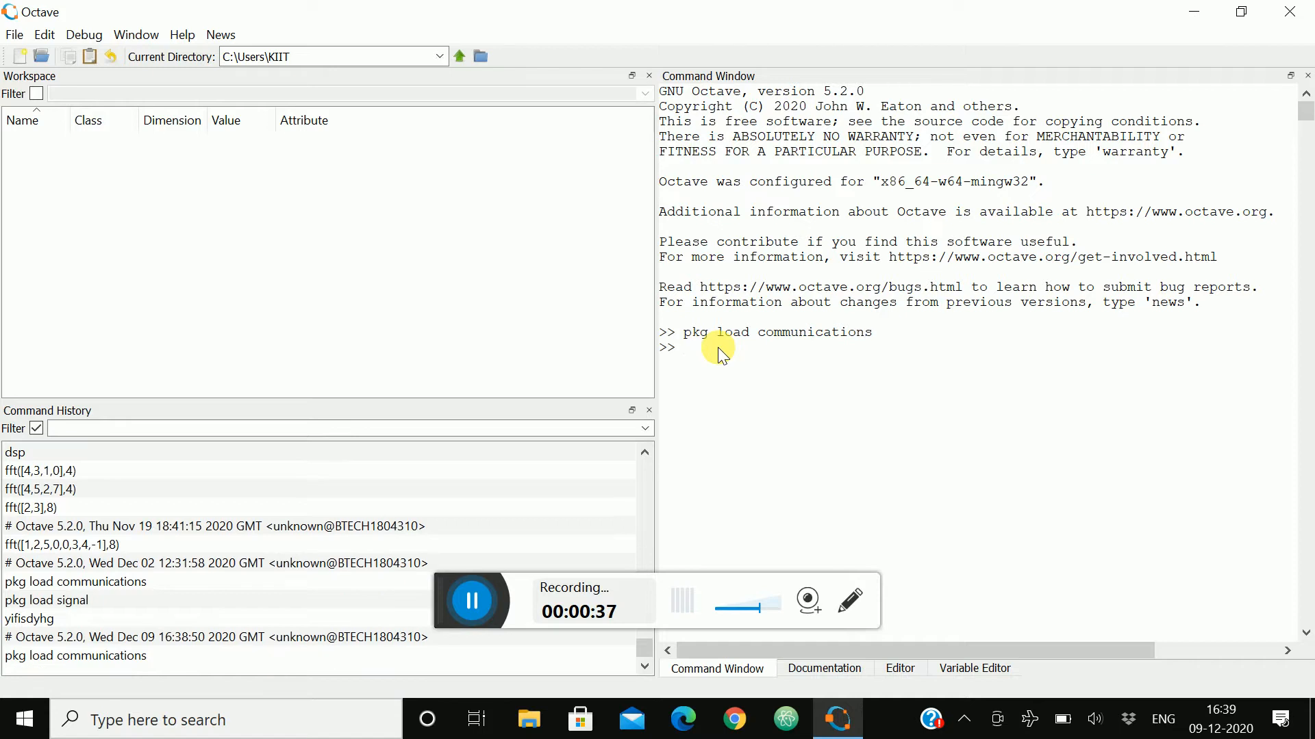
{"action": "type", "text": "pkg load sign"}
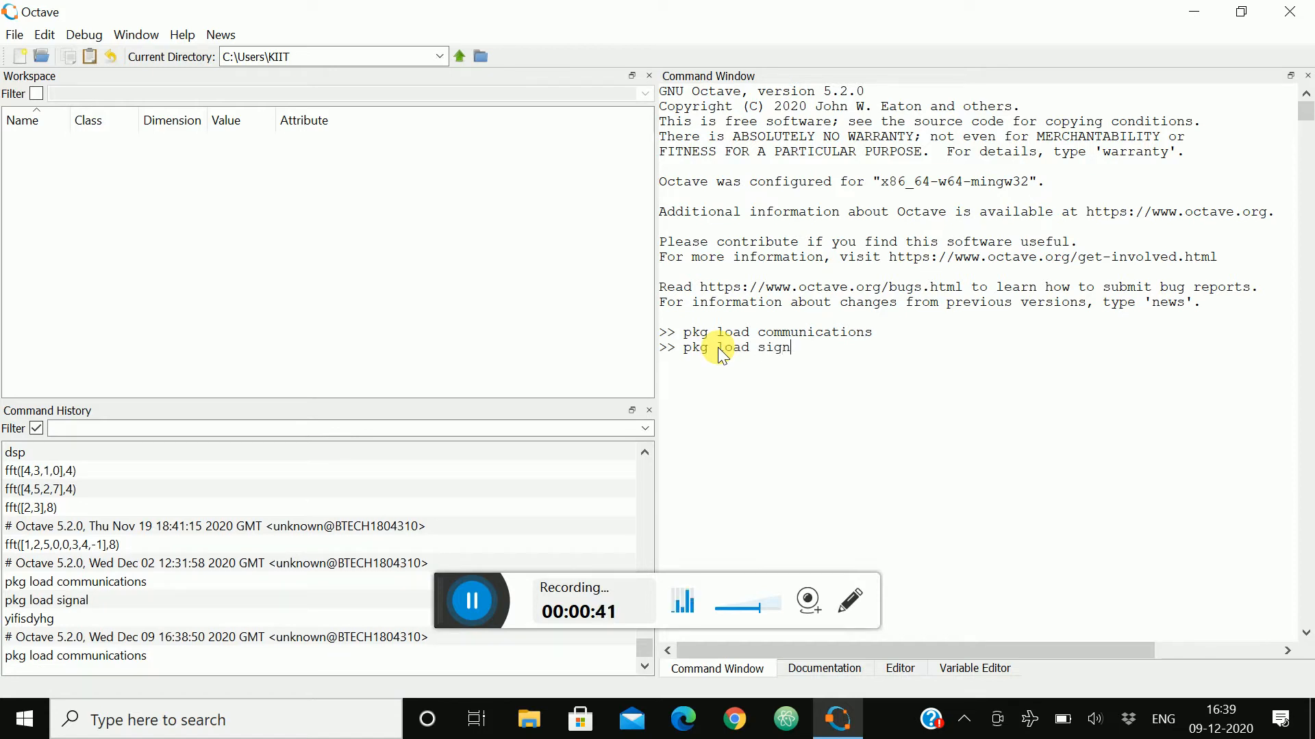
{"action": "key", "text": "Return"}
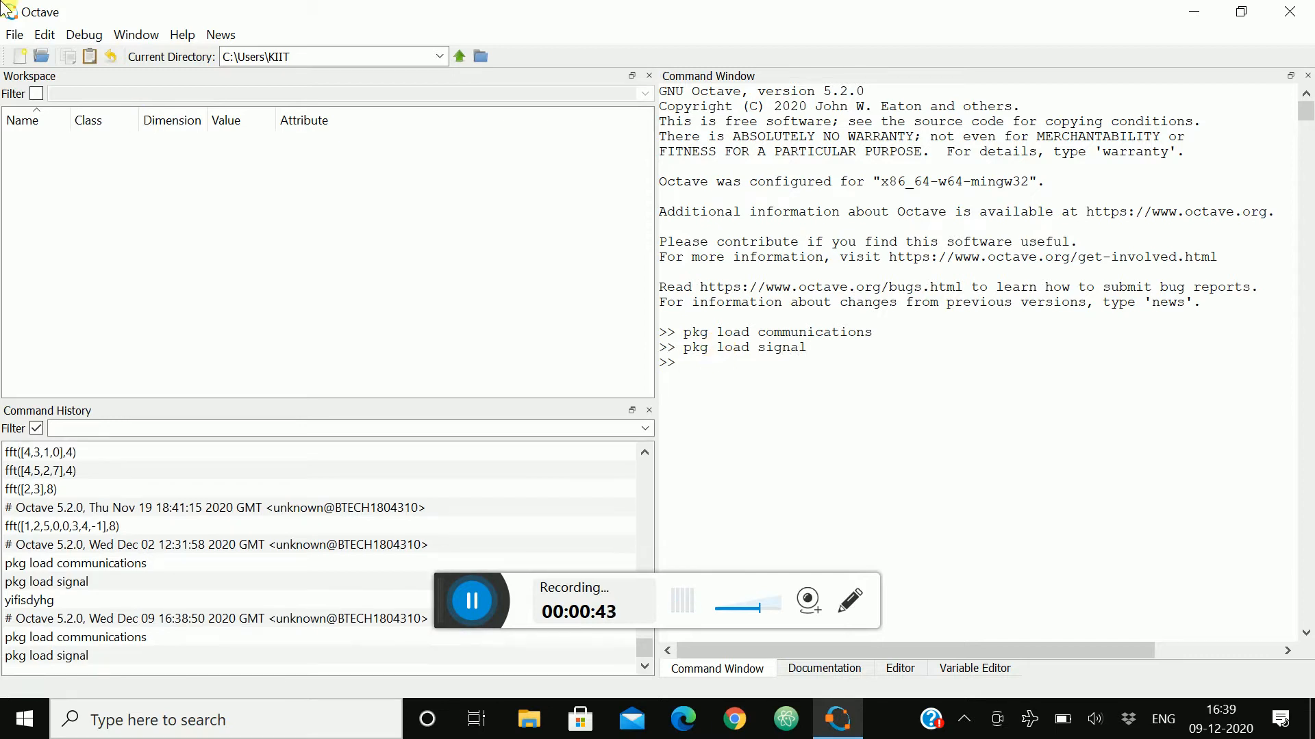
Step: Start a new script beginning with clc; clear all; close all;
{"action": "left_click", "coordinate": [14, 35]}
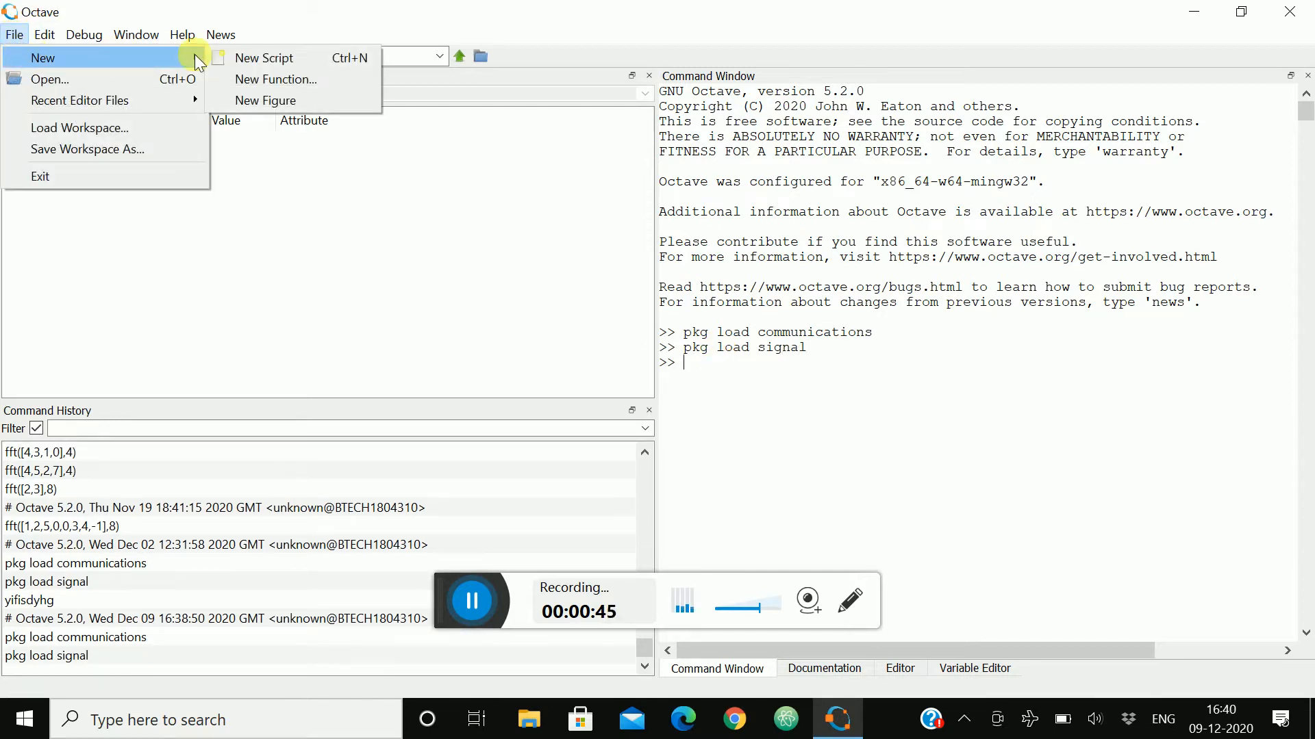
{"action": "left_click", "coordinate": [263, 58]}
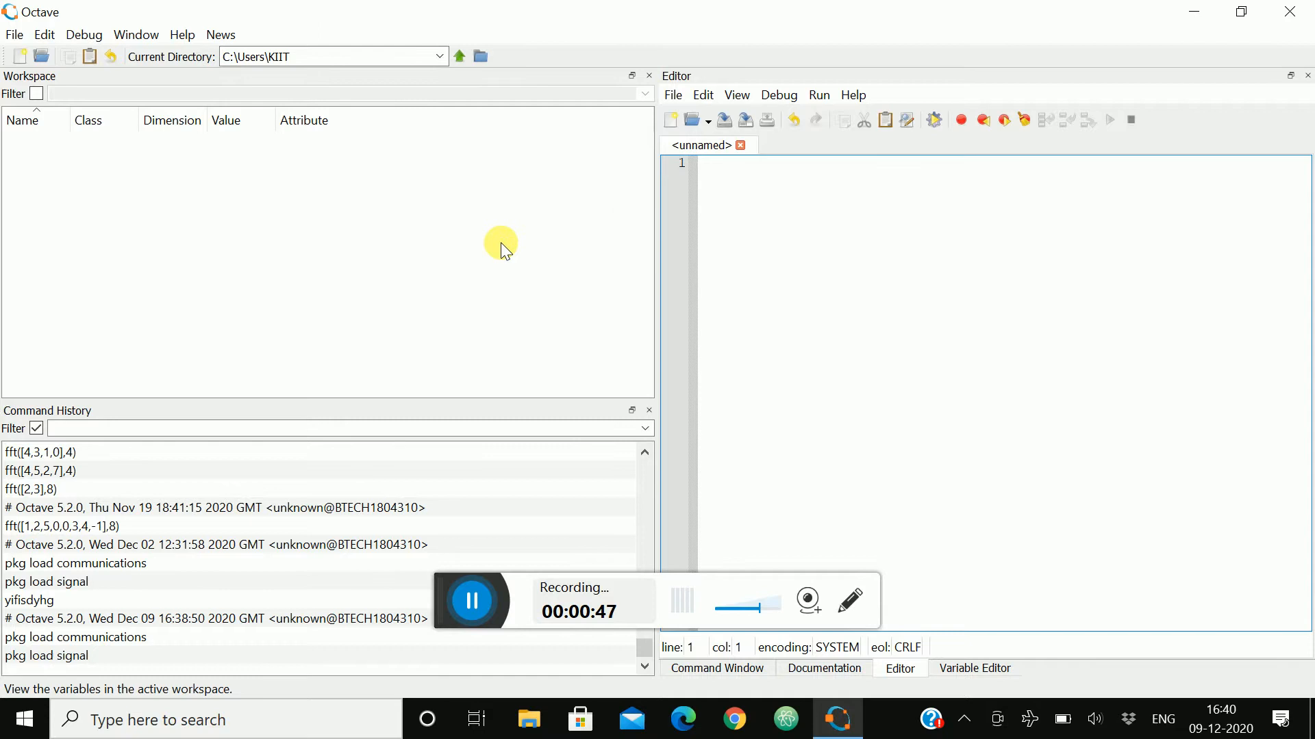
{"action": "type", "text": "clc;"}
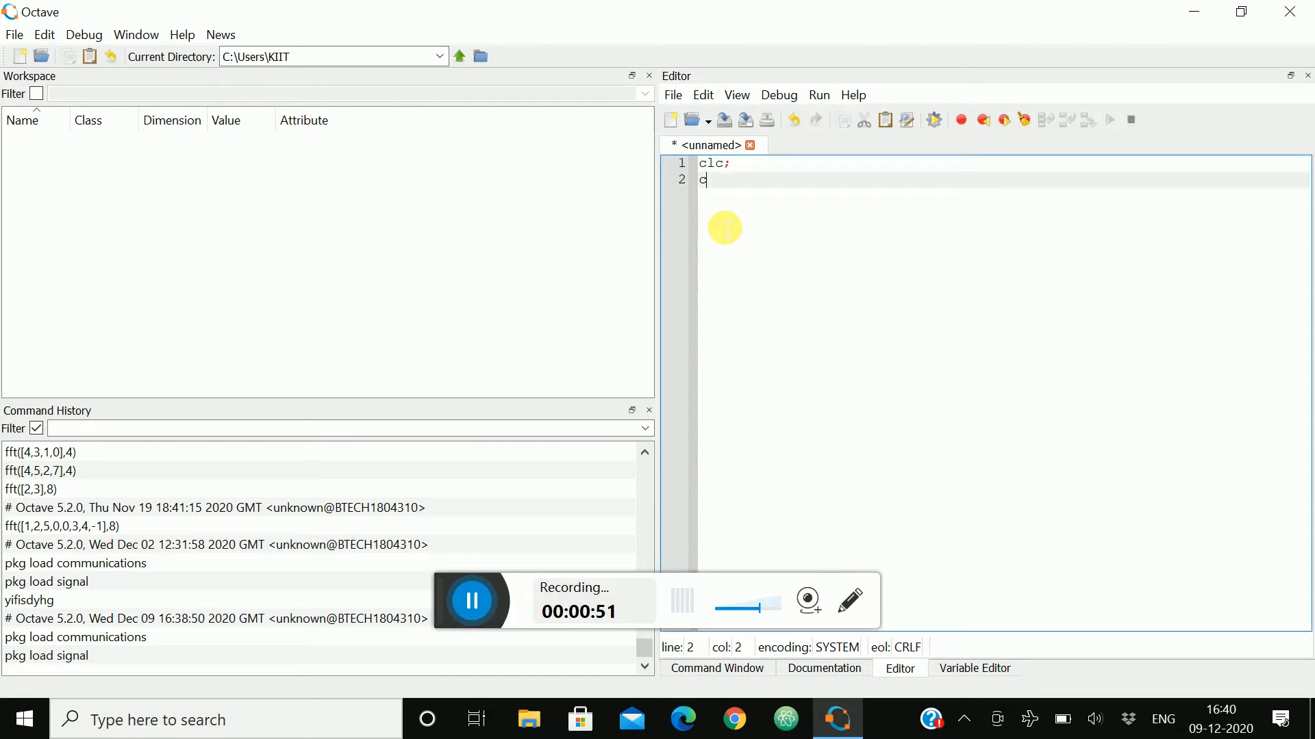
{"action": "type", "text": "lear all"}
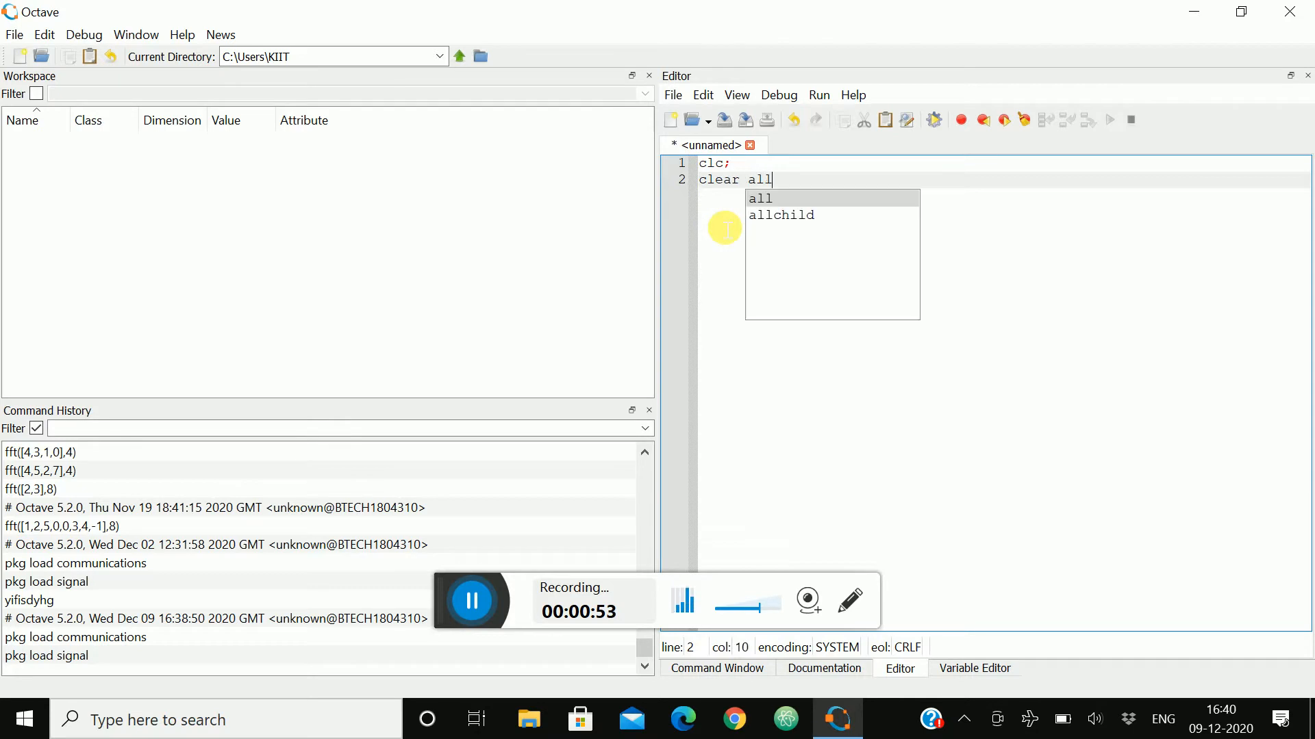
{"action": "type", "text": ";"}
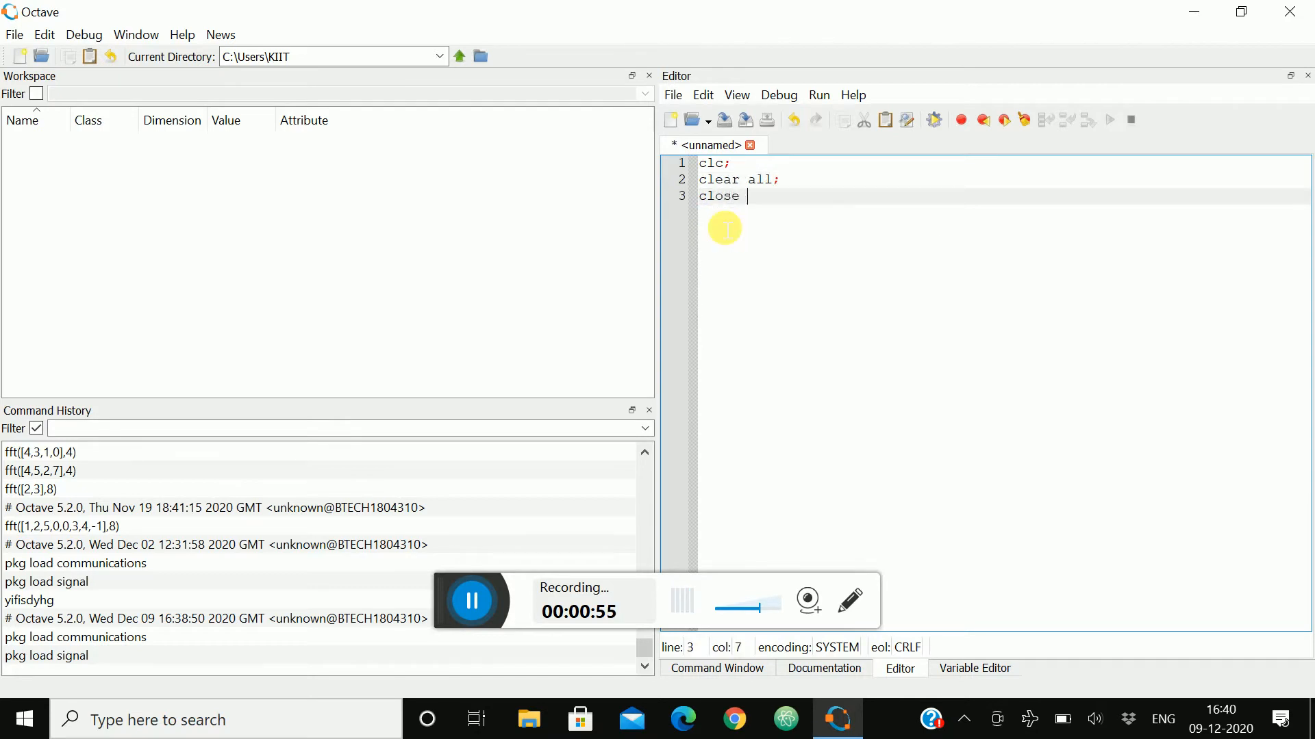
{"action": "type", "text": "all;"}
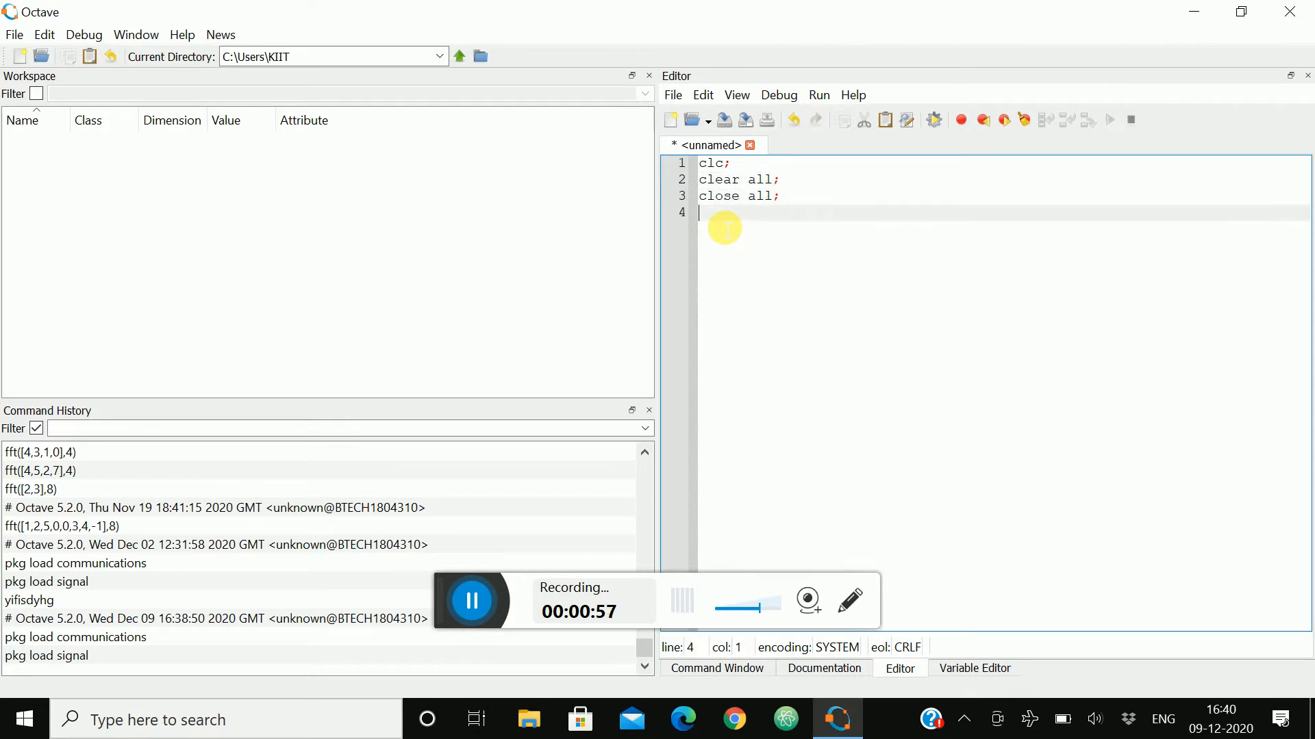
Step: Define the parameters fs=1500, f0=150 and w=0.005 in the script
{"action": "type", "text": "fs=150"}
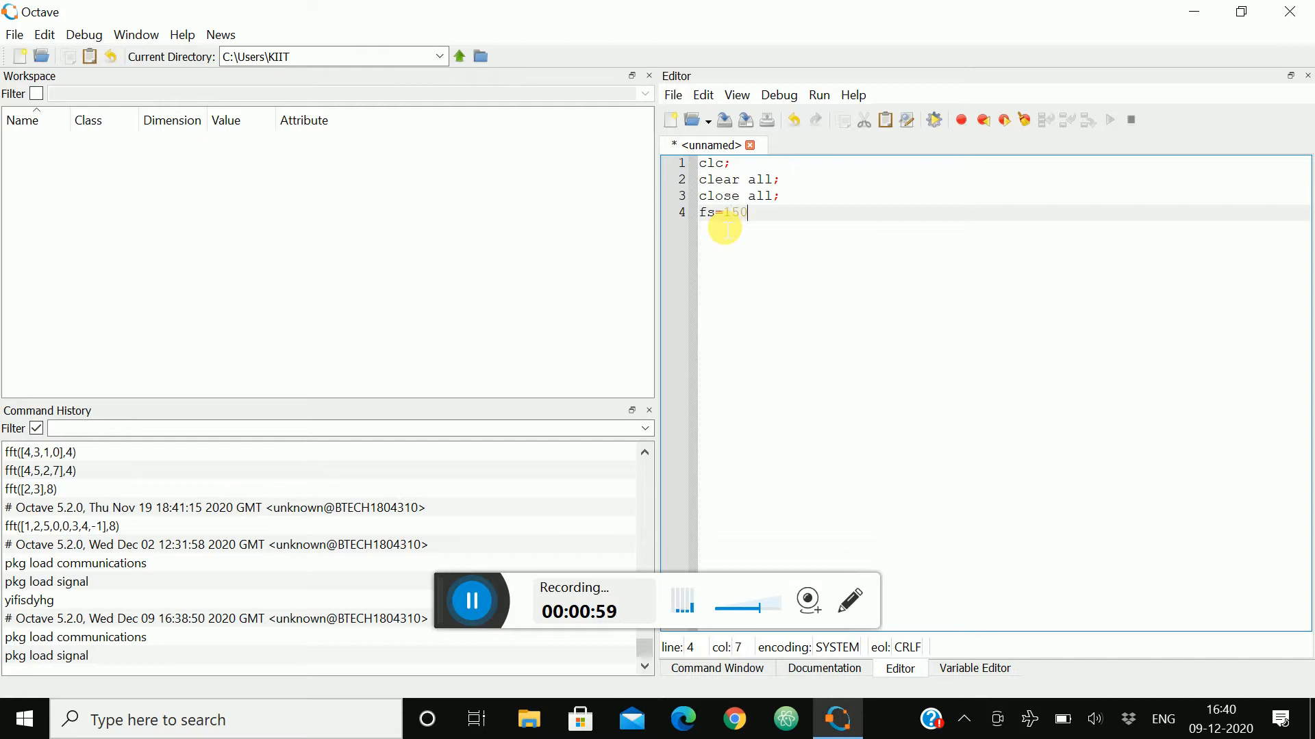
{"action": "type", "text": "0;"}
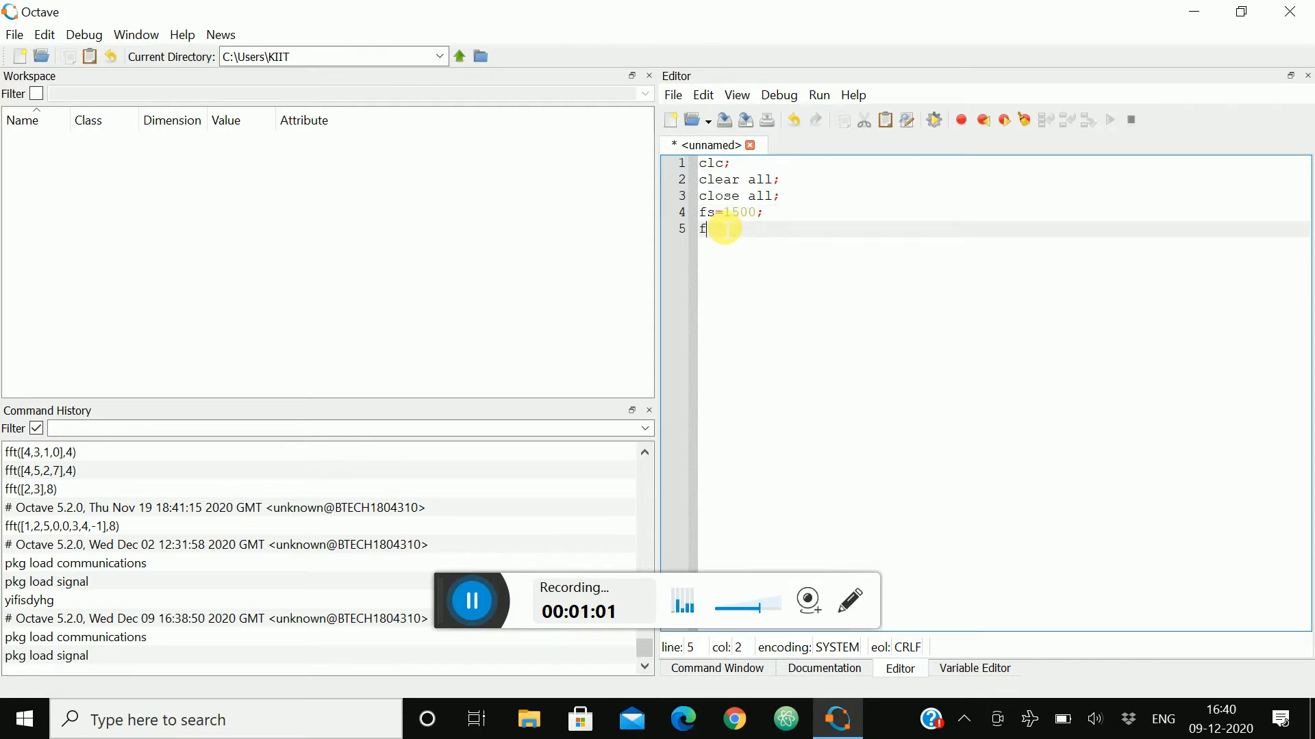
{"action": "type", "text": "0=15"}
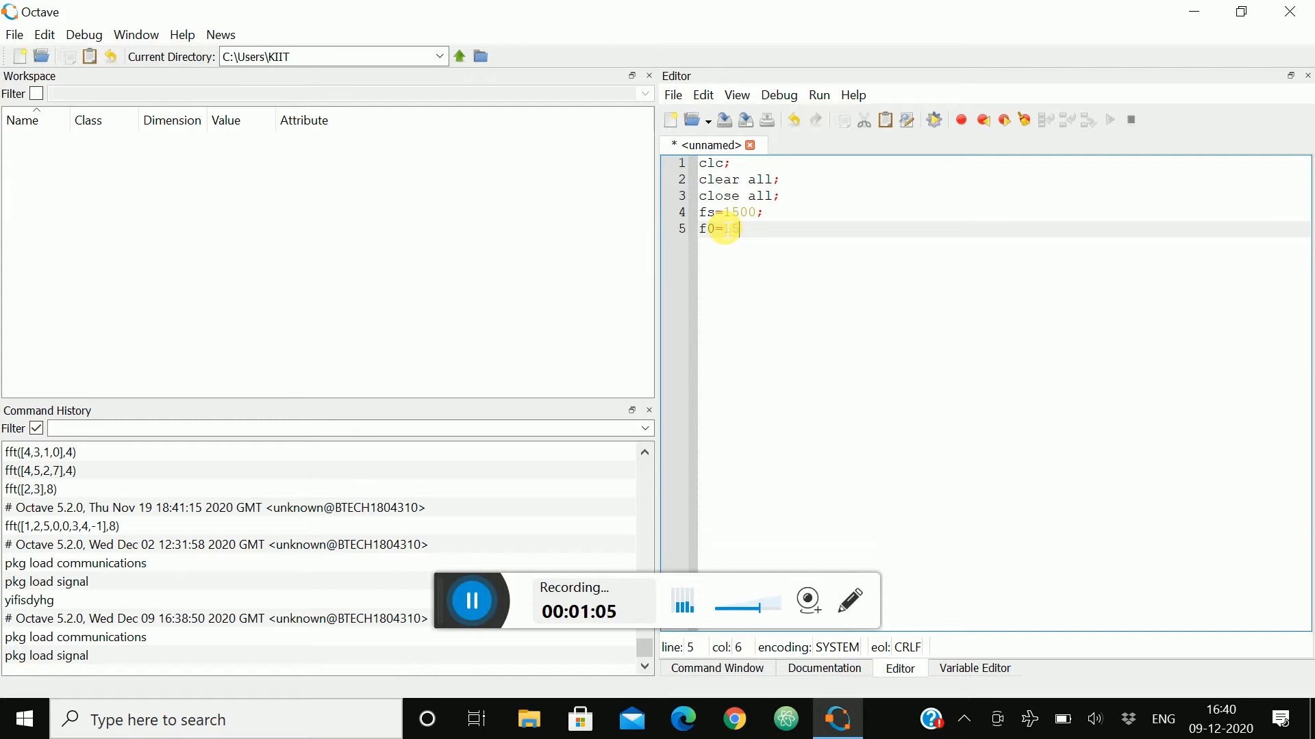
{"action": "type", "text": "0;"}
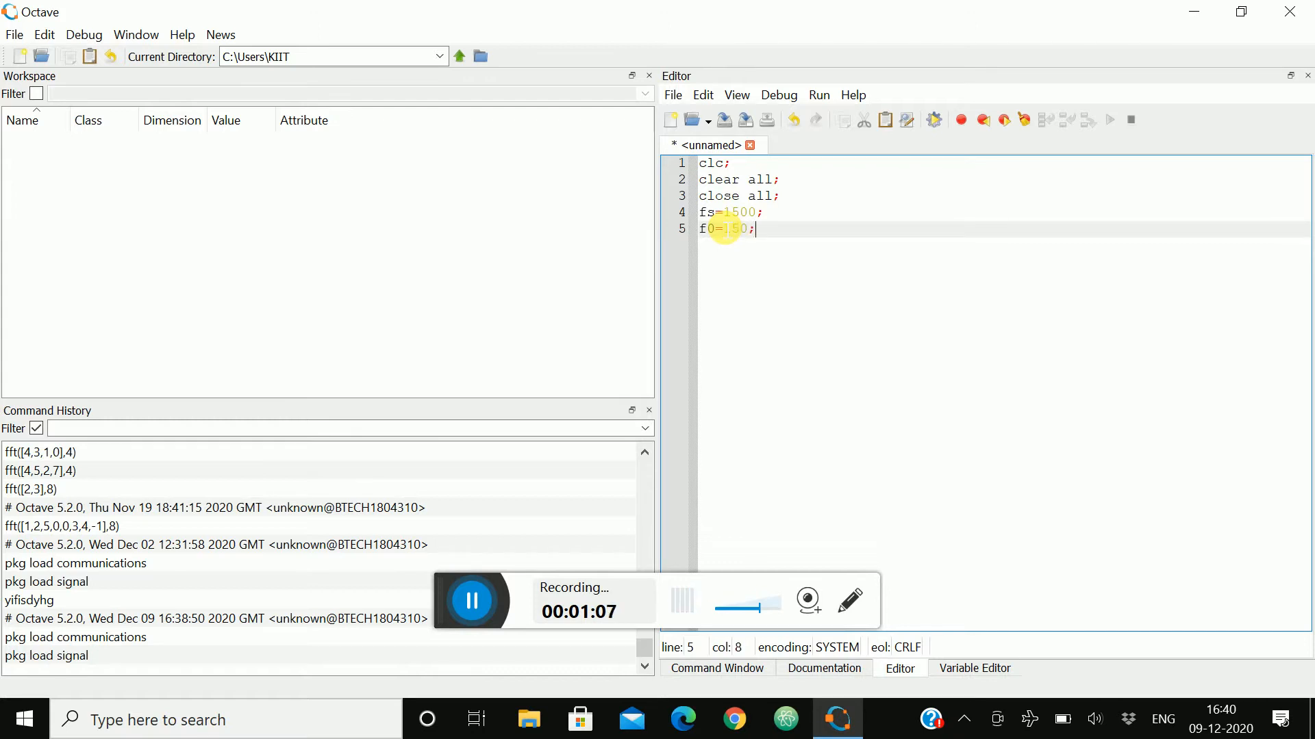
{"action": "type", "text": "w=0.005;"}
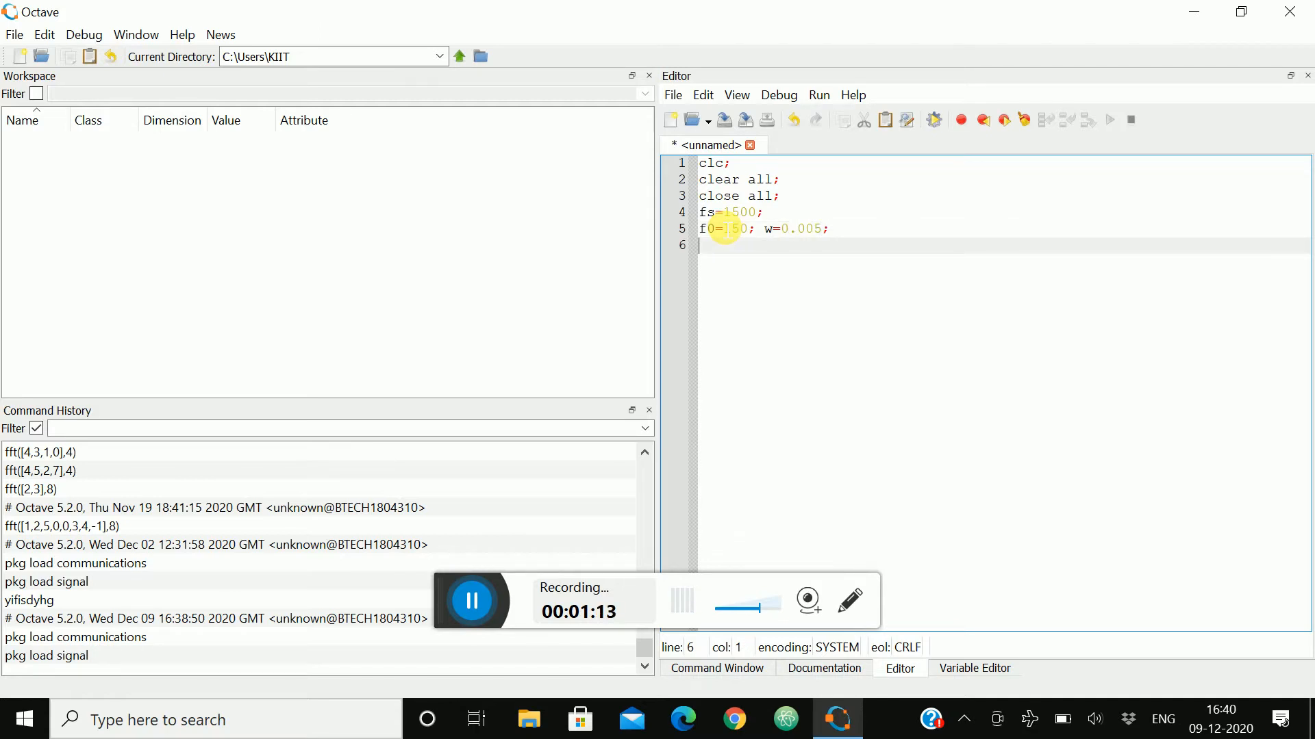
Step: Write x=pulstran(0:1/fs:1, 0:1/f0:1, "rectpuls", w); to generate the rectangular pulse carrier
{"action": "type", "text": "x=pul"}
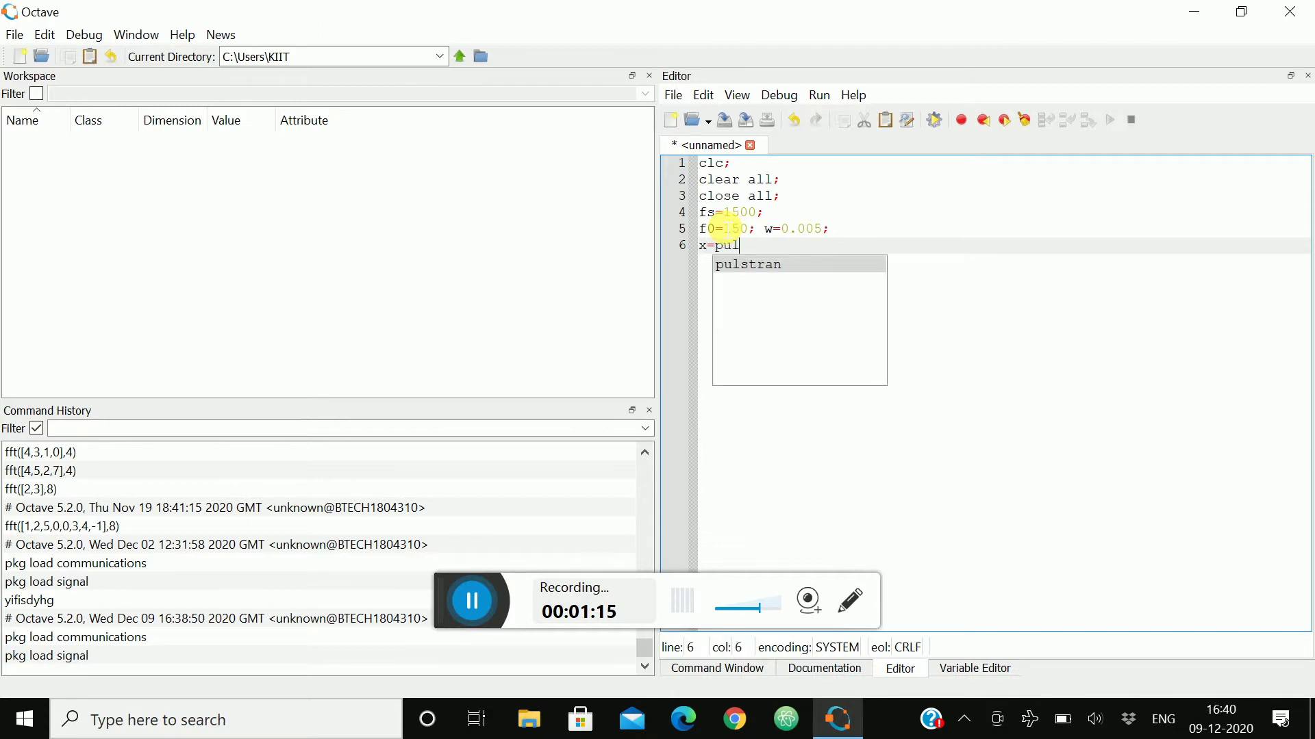
{"action": "type", "text": "stran"}
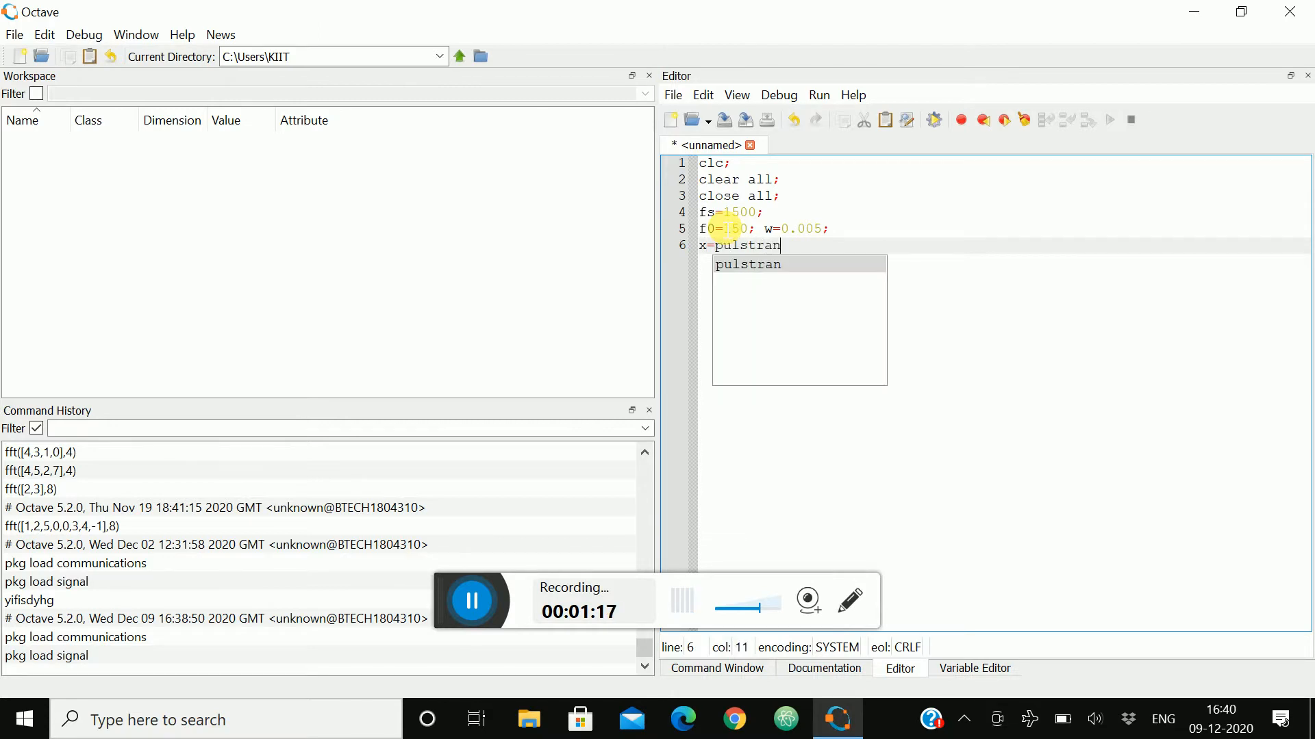
{"action": "type", "text": "(0"}
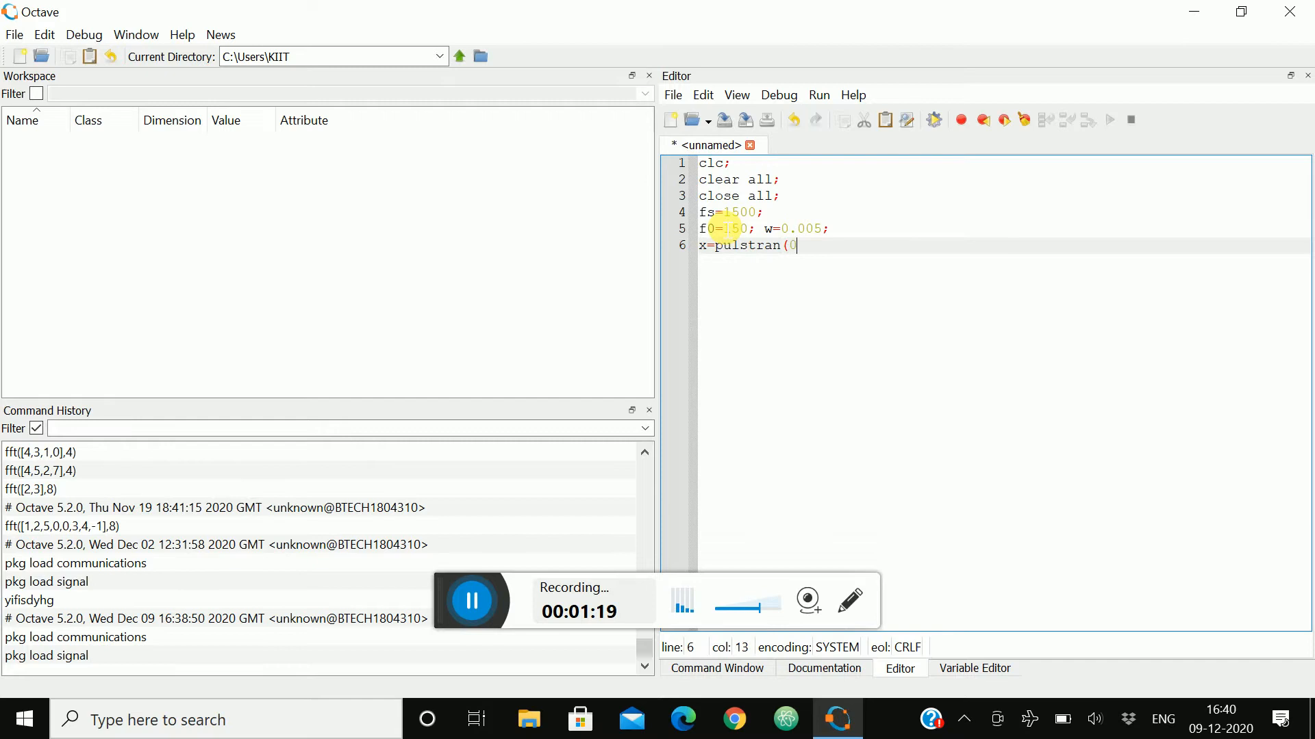
{"action": "type", "text": ":1/f"}
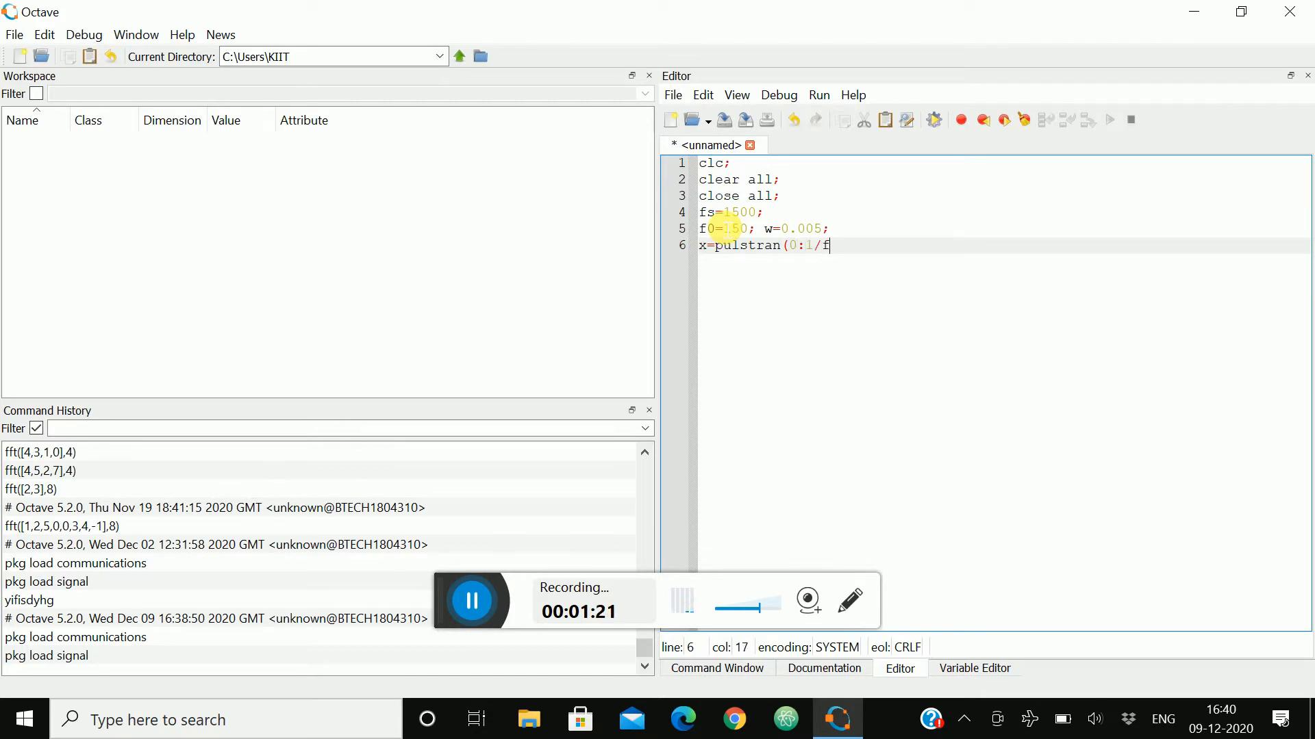
{"action": "type", "text": "s:1,"}
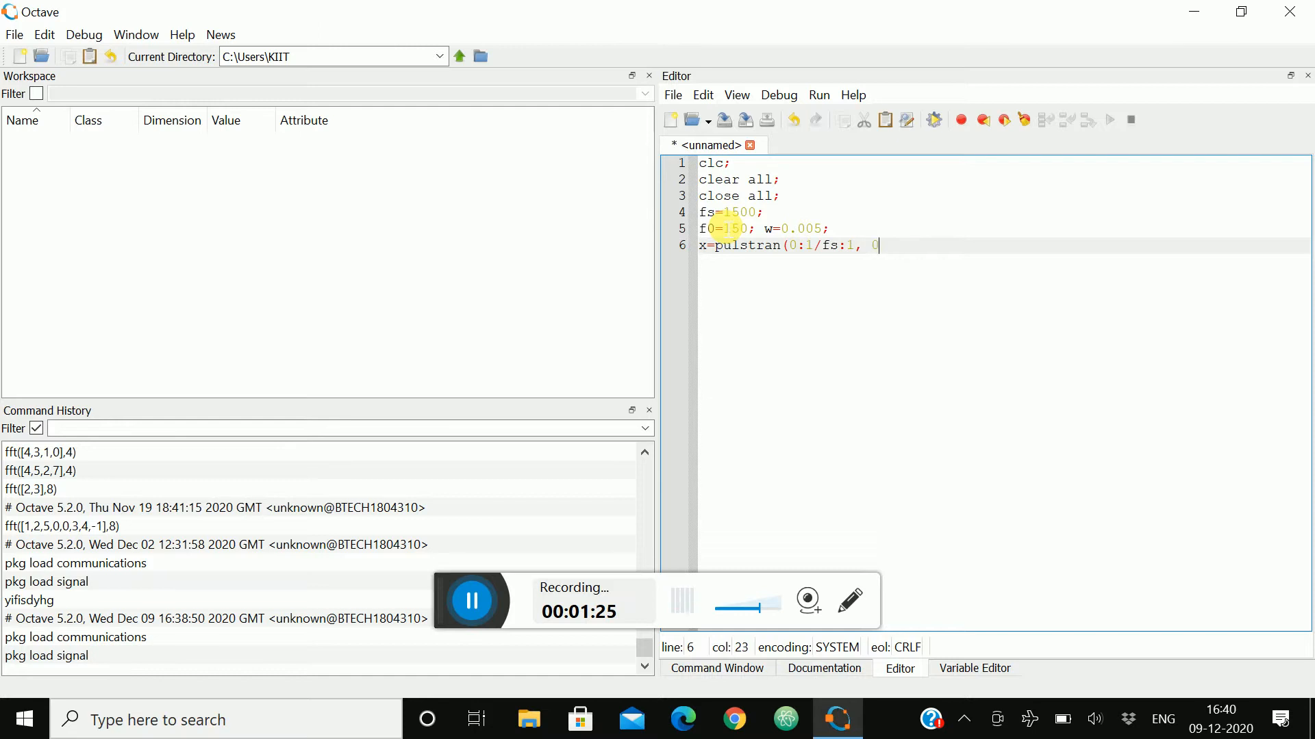
{"action": "type", "text": "0:1/f"}
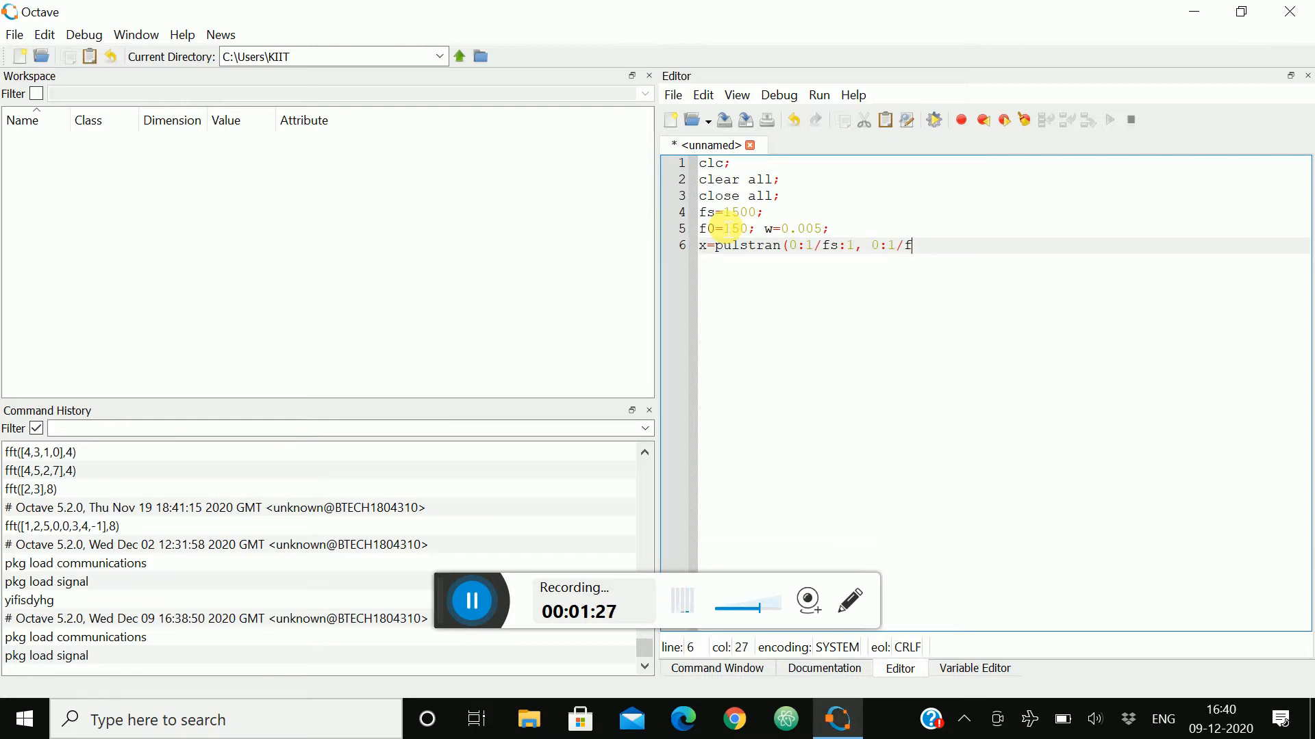
{"action": "type", "text": "0"}
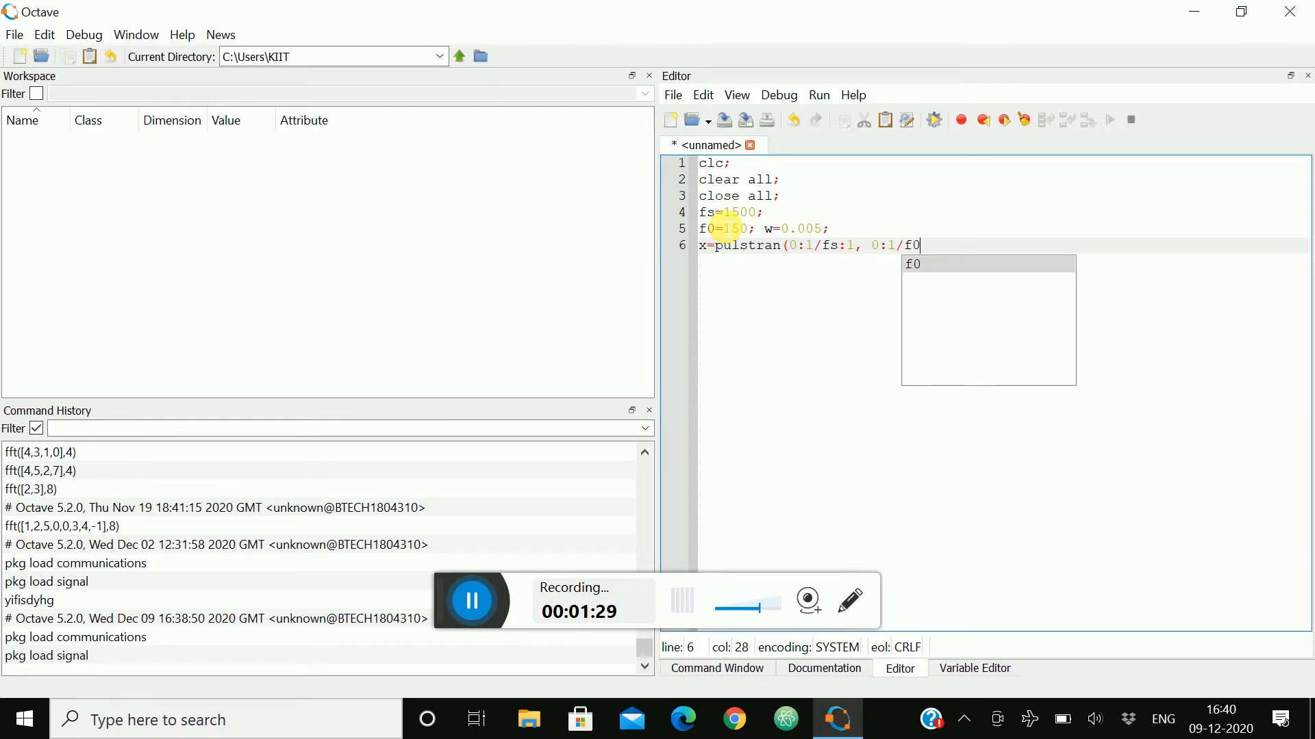
{"action": "type", "text": ":"}
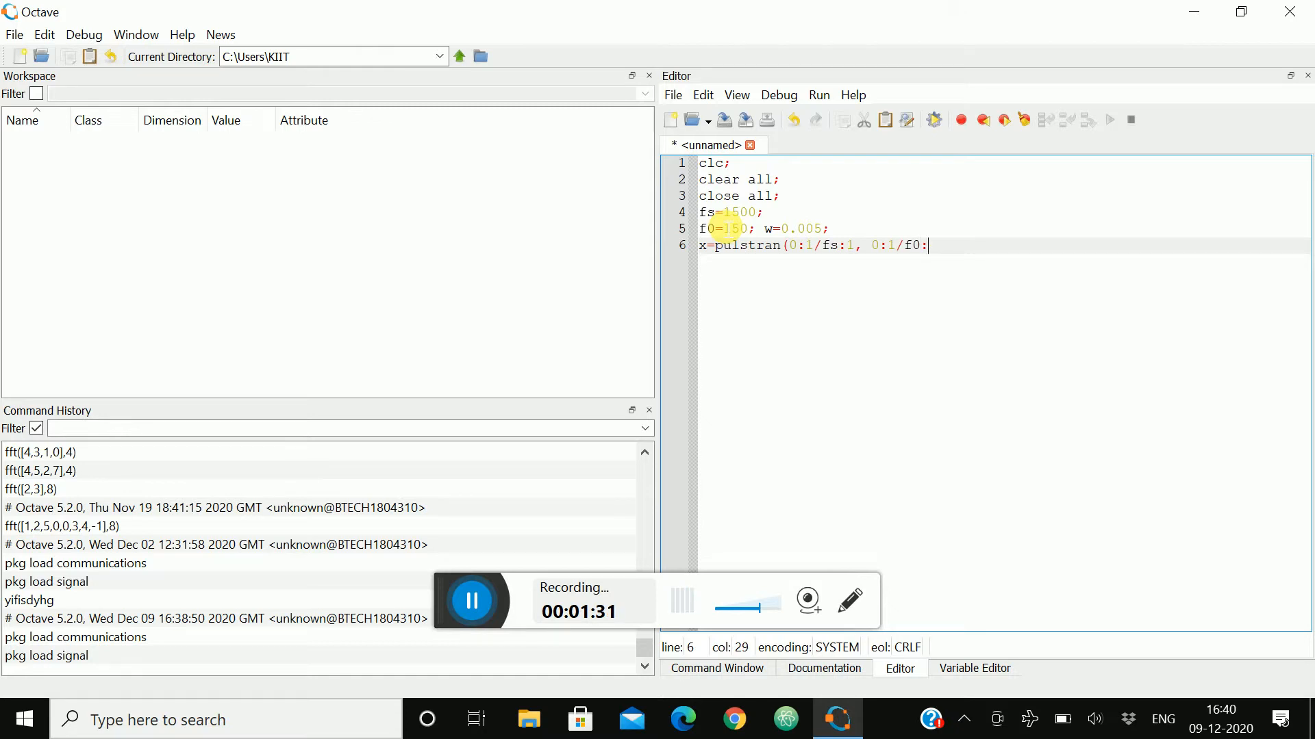
{"action": "type", "text": "1"}
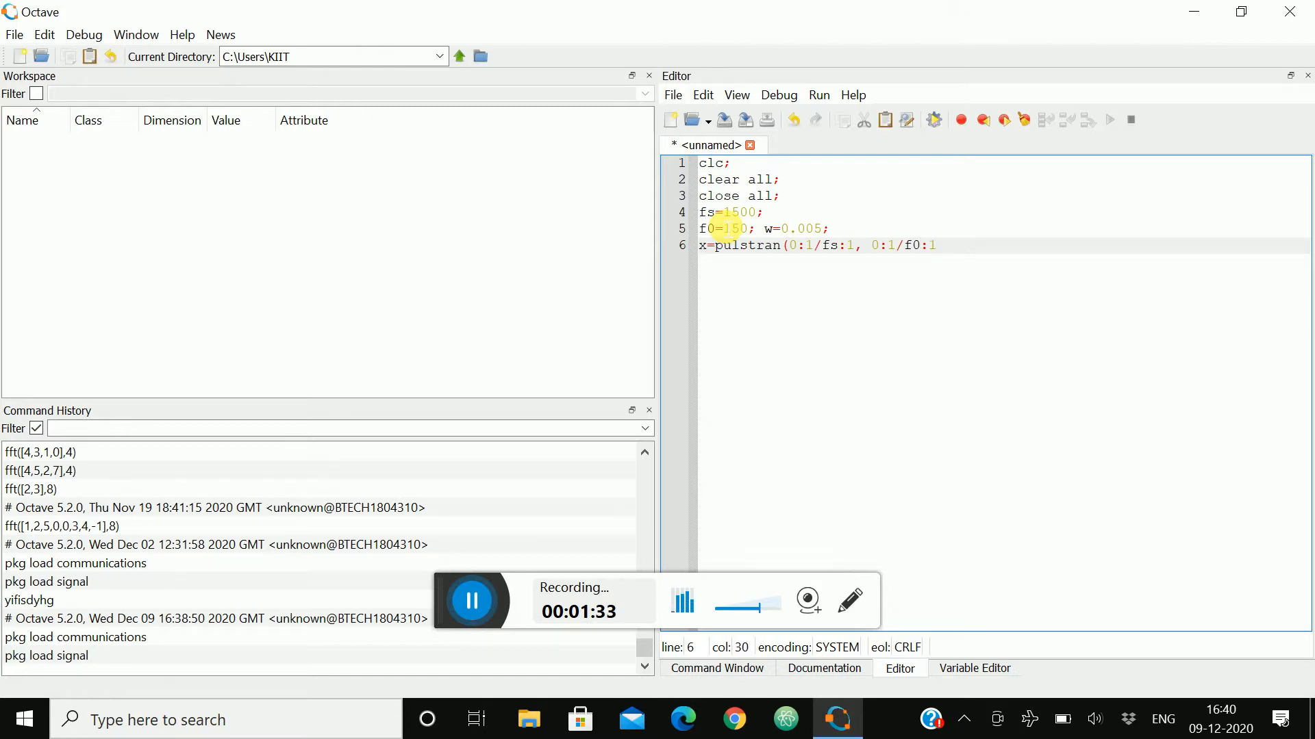
{"action": "type", "text": ","}
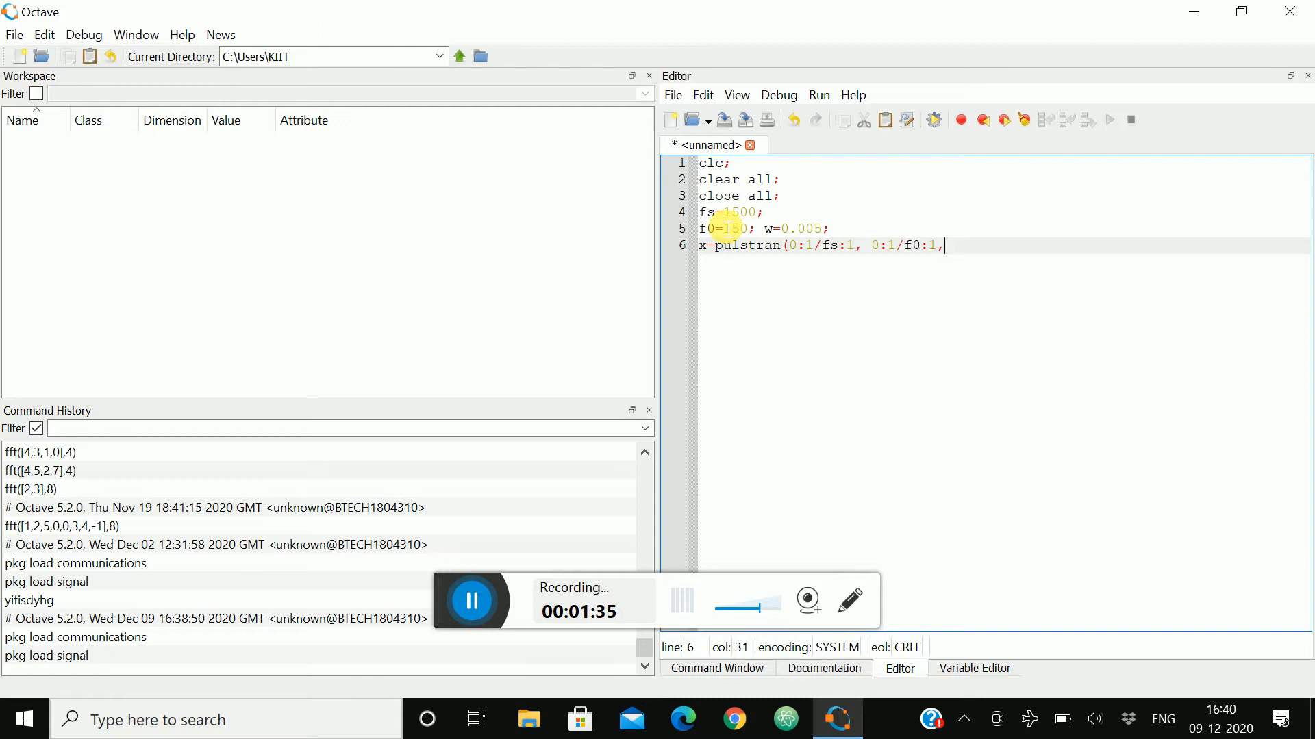
{"action": "type", "text": "\""}
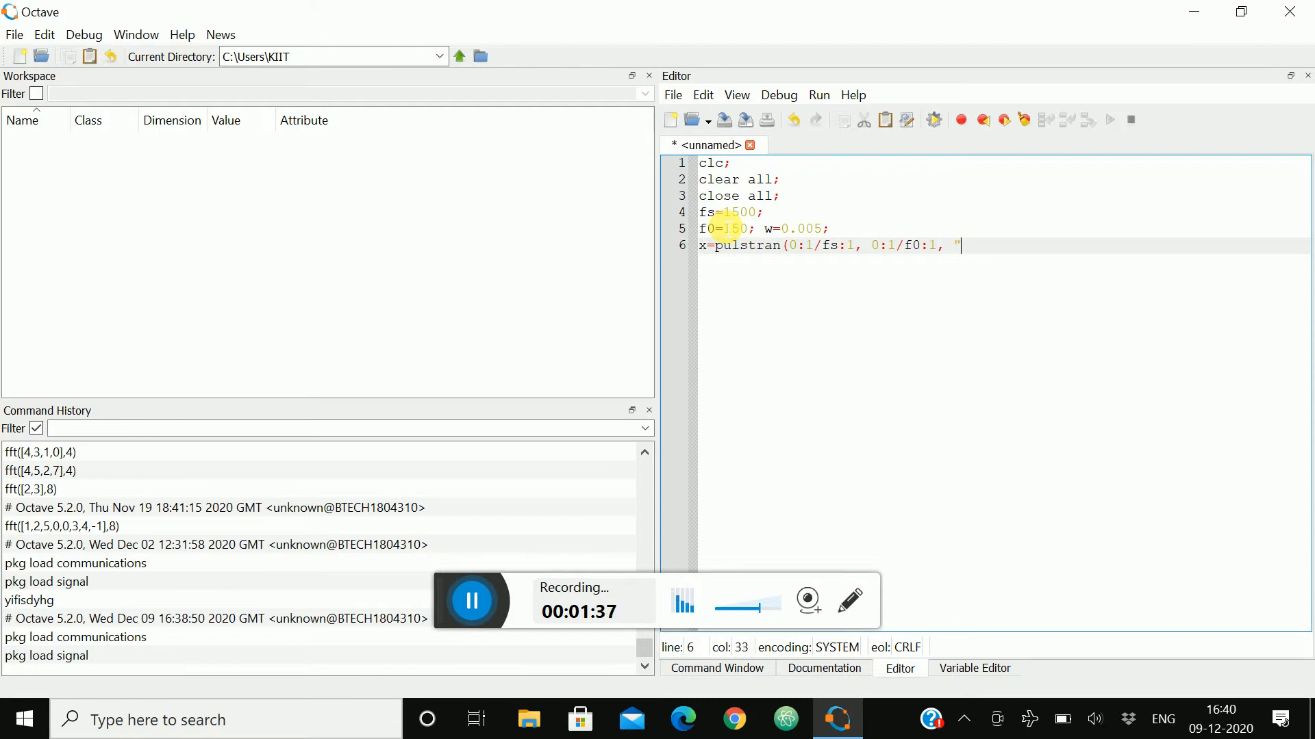
{"action": "type", "text": "rect"}
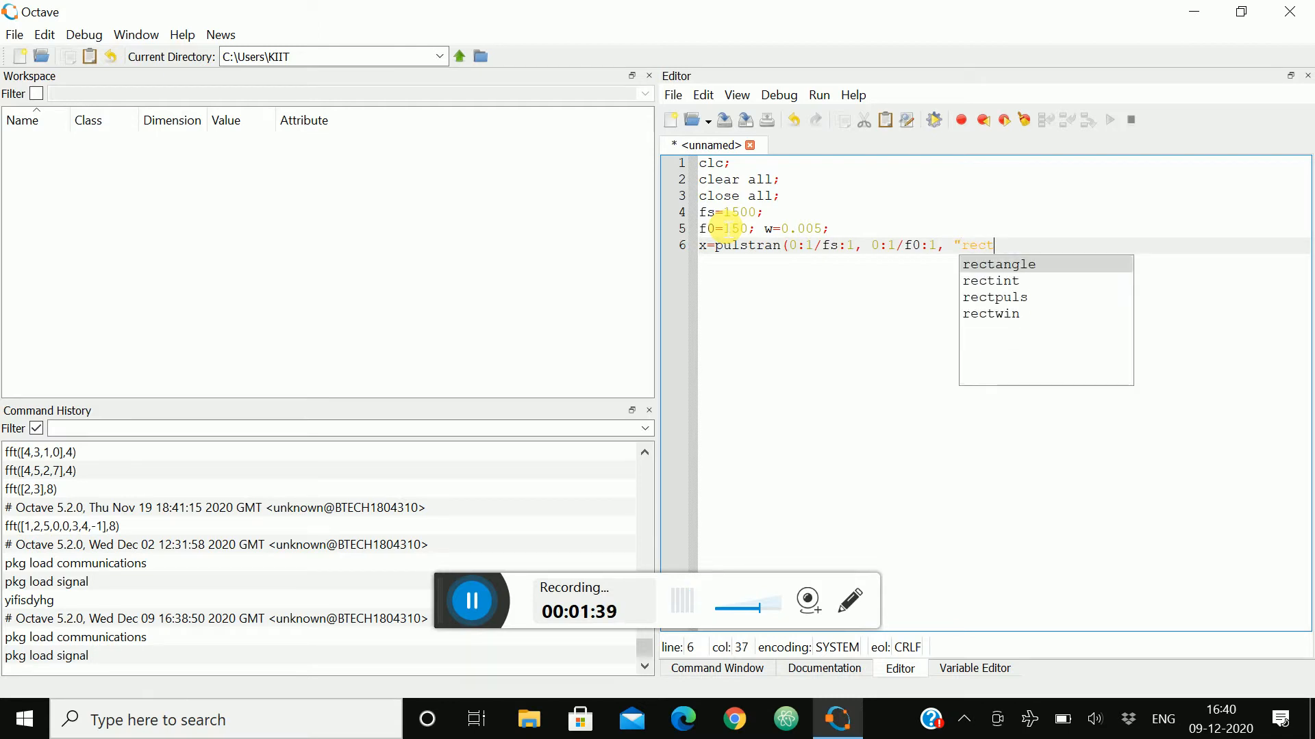
{"action": "type", "text": "pu"}
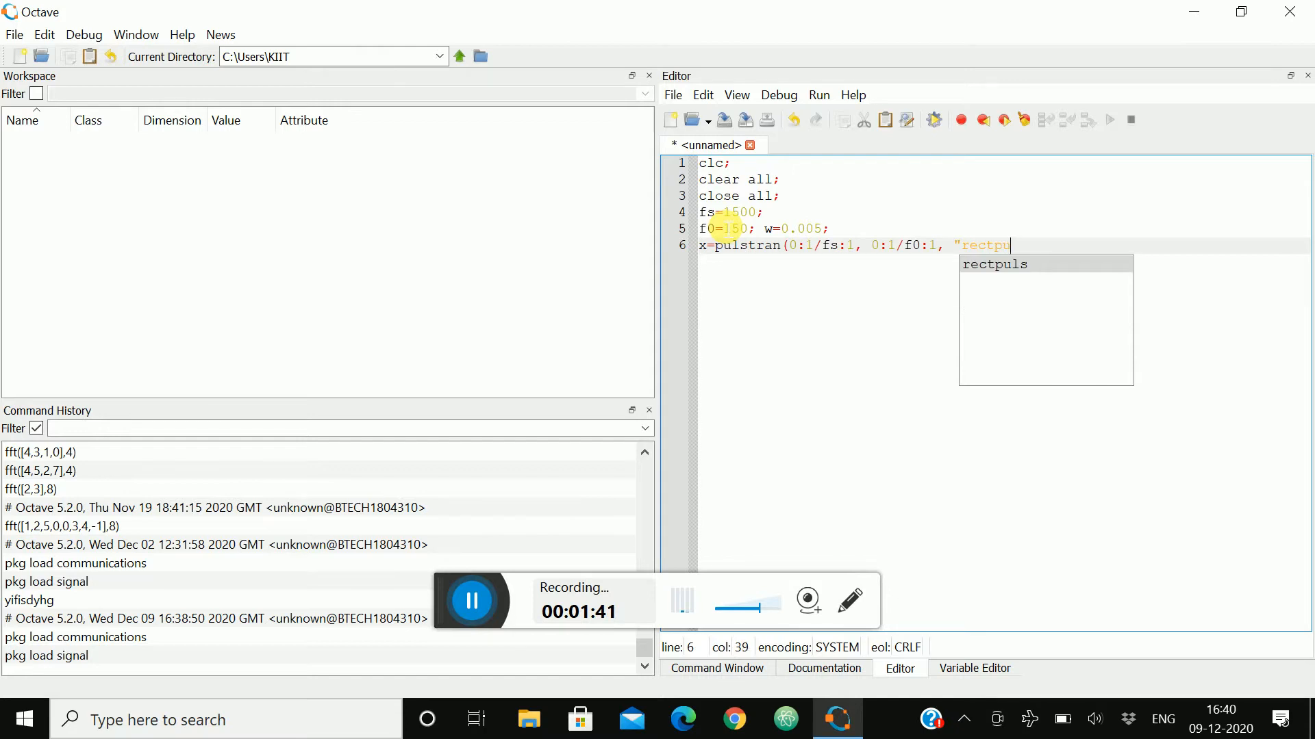
{"action": "type", "text": "ls"}
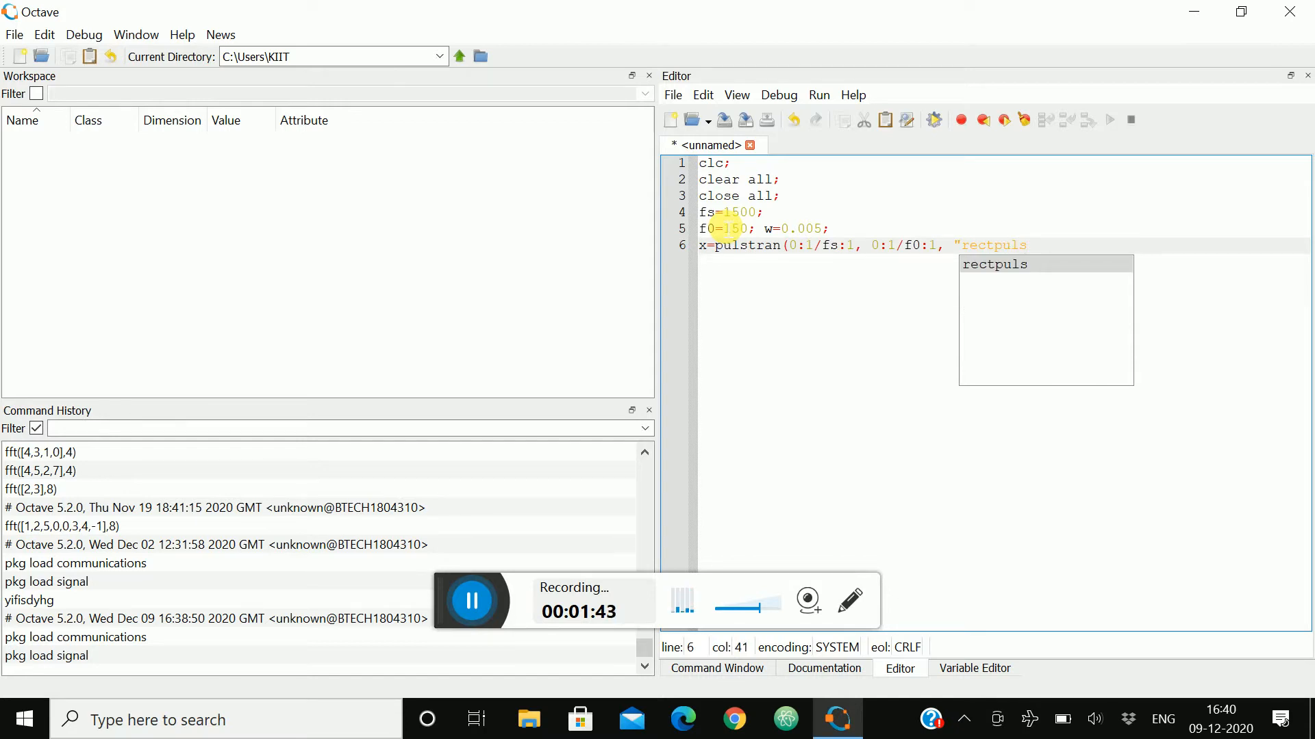
{"action": "type", "text": "\", w"}
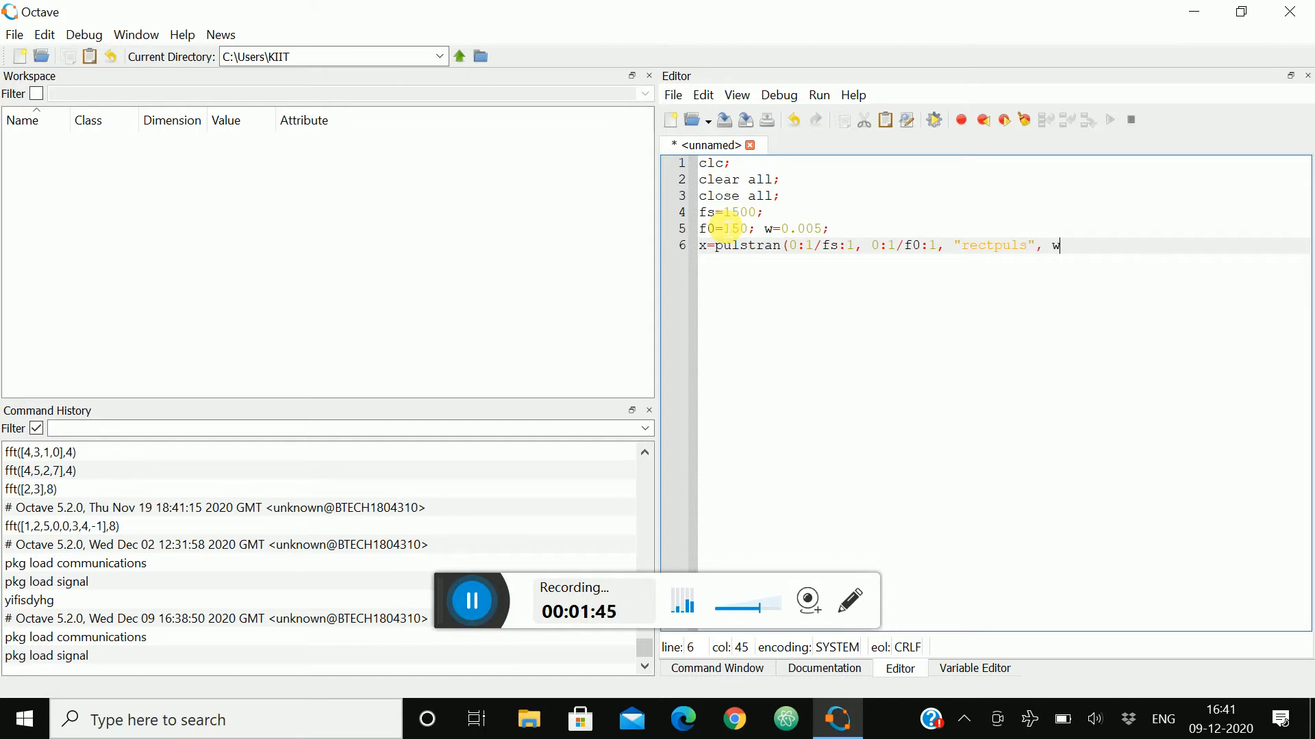
{"action": "type", "text": ");"}
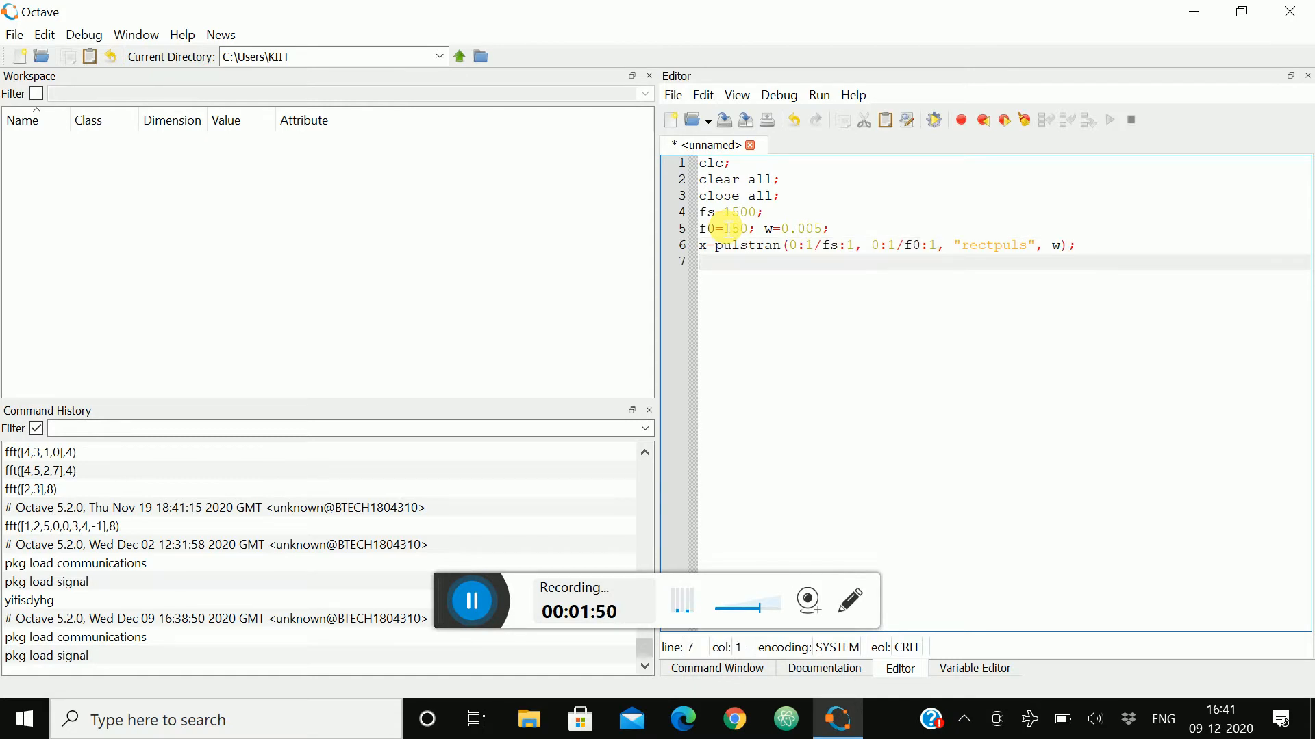
Step: Define the time vector t=0:1/fs:1 and begin the first of four stacked subplots
{"action": "type", "text": "t=0"}
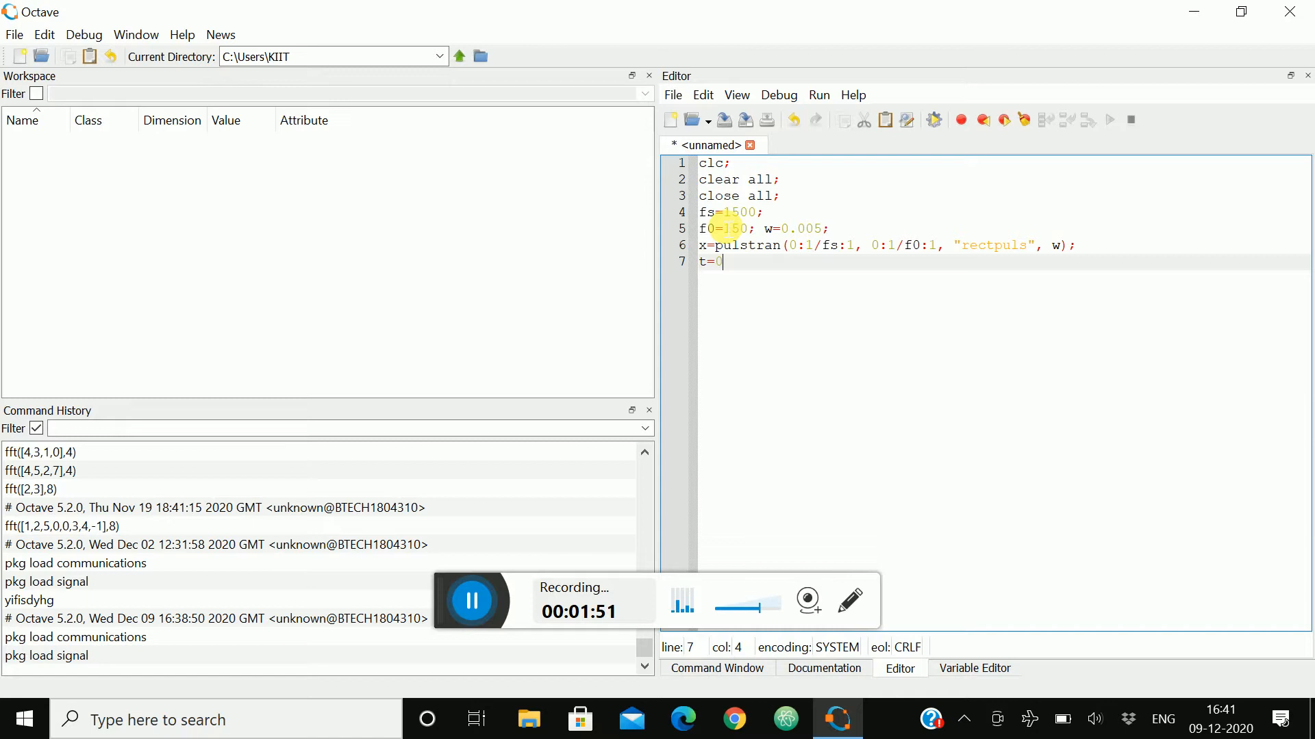
{"action": "type", "text": ":"}
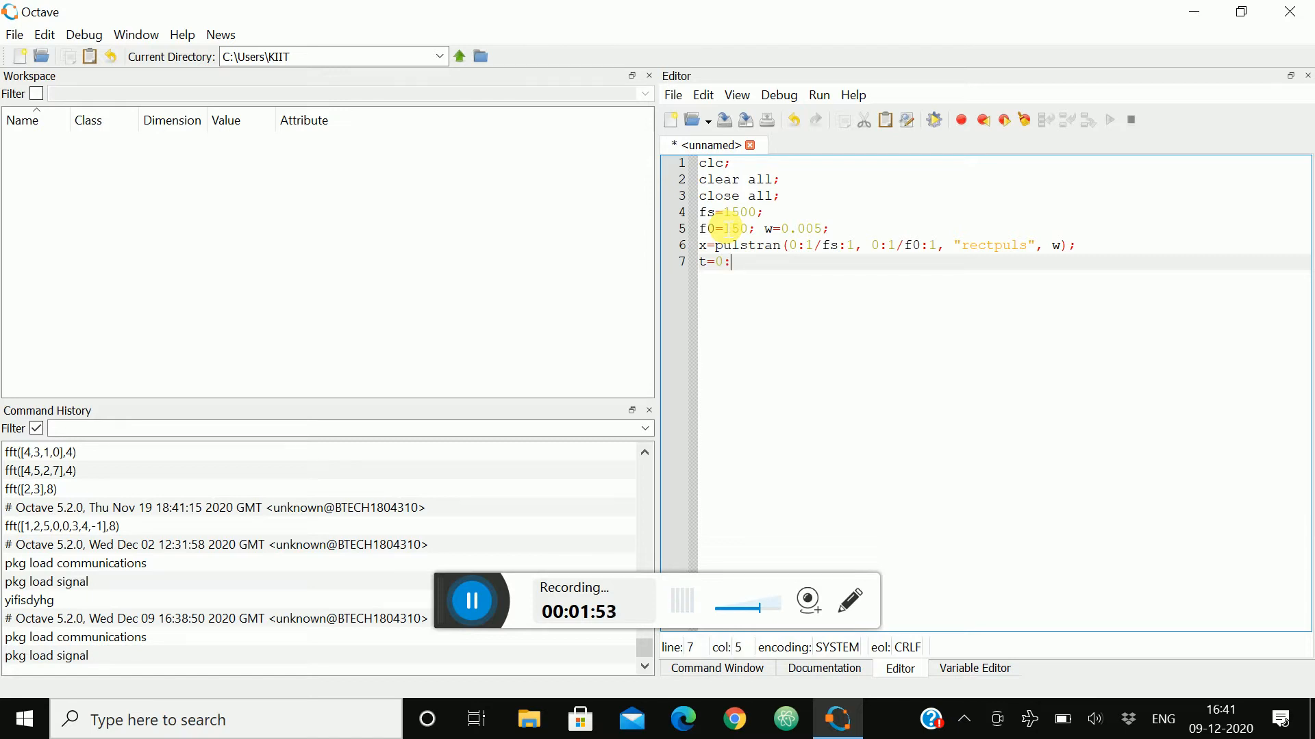
{"action": "type", "text": "1/fs:1"}
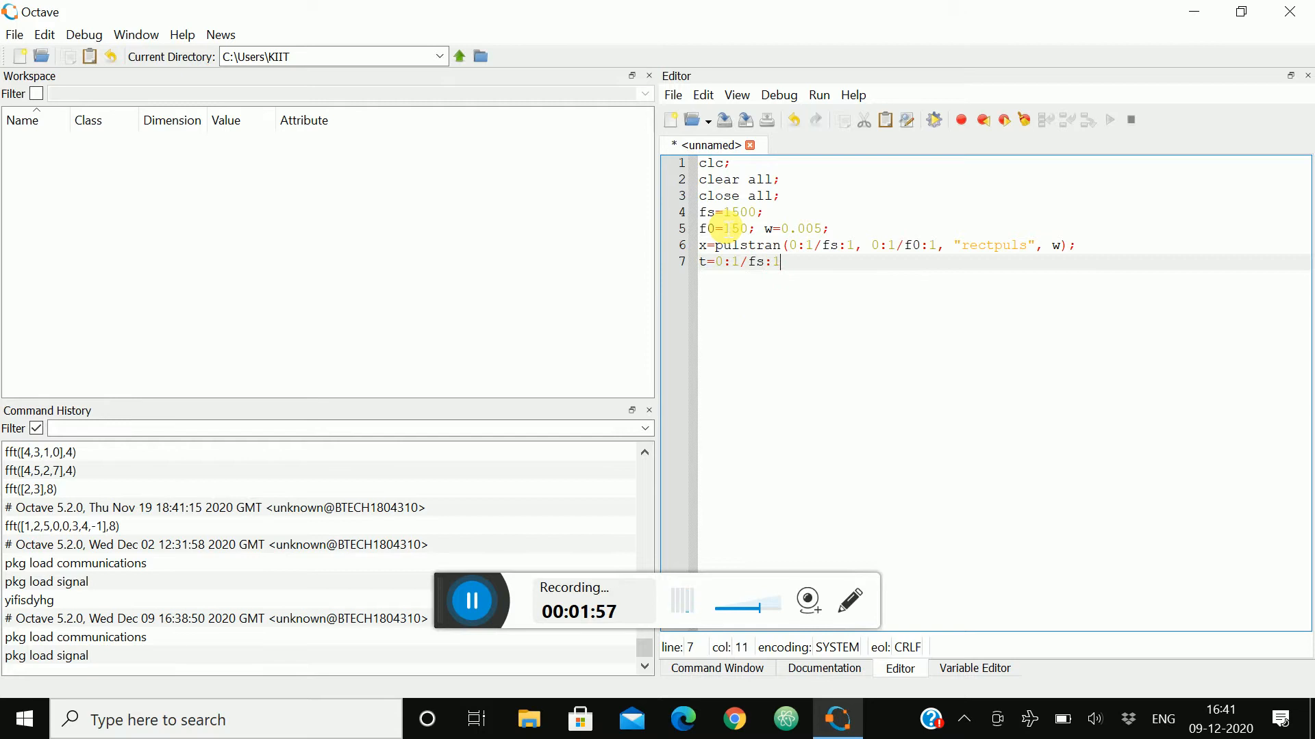
{"action": "type", "text": ";"}
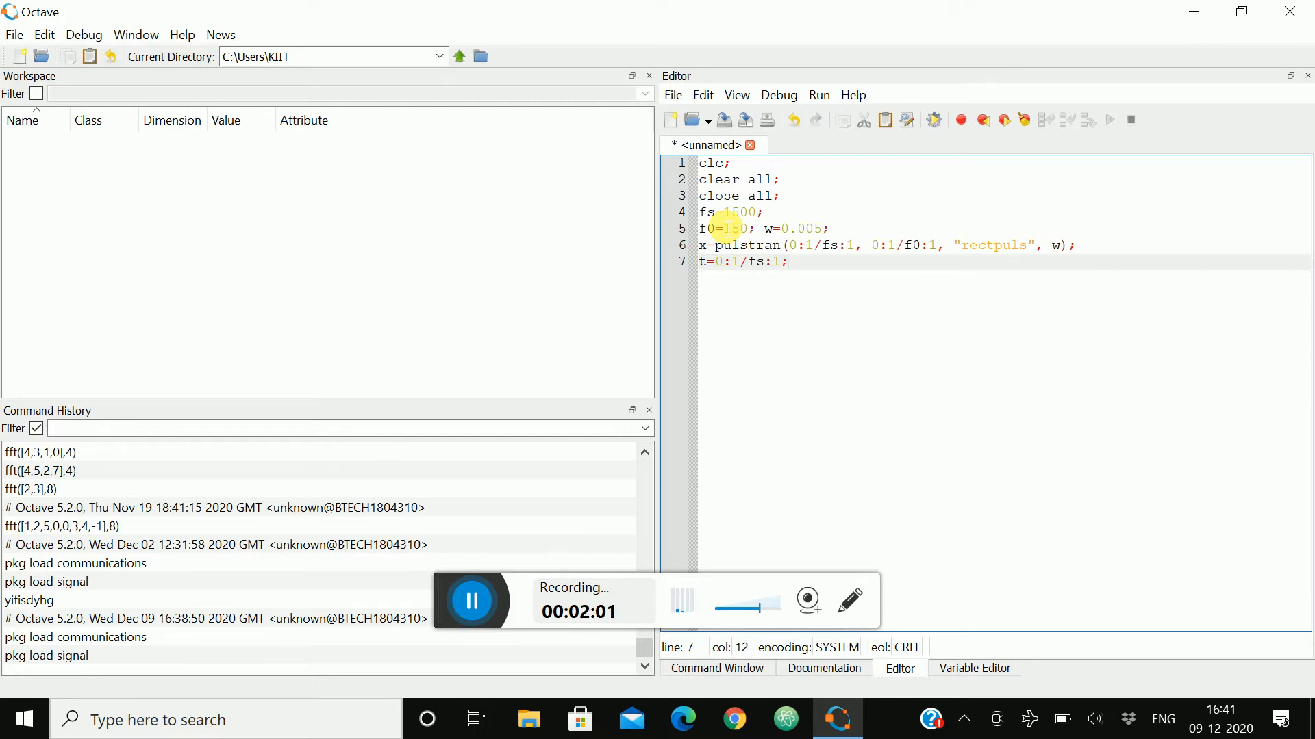
{"action": "type", "text": "subplot"}
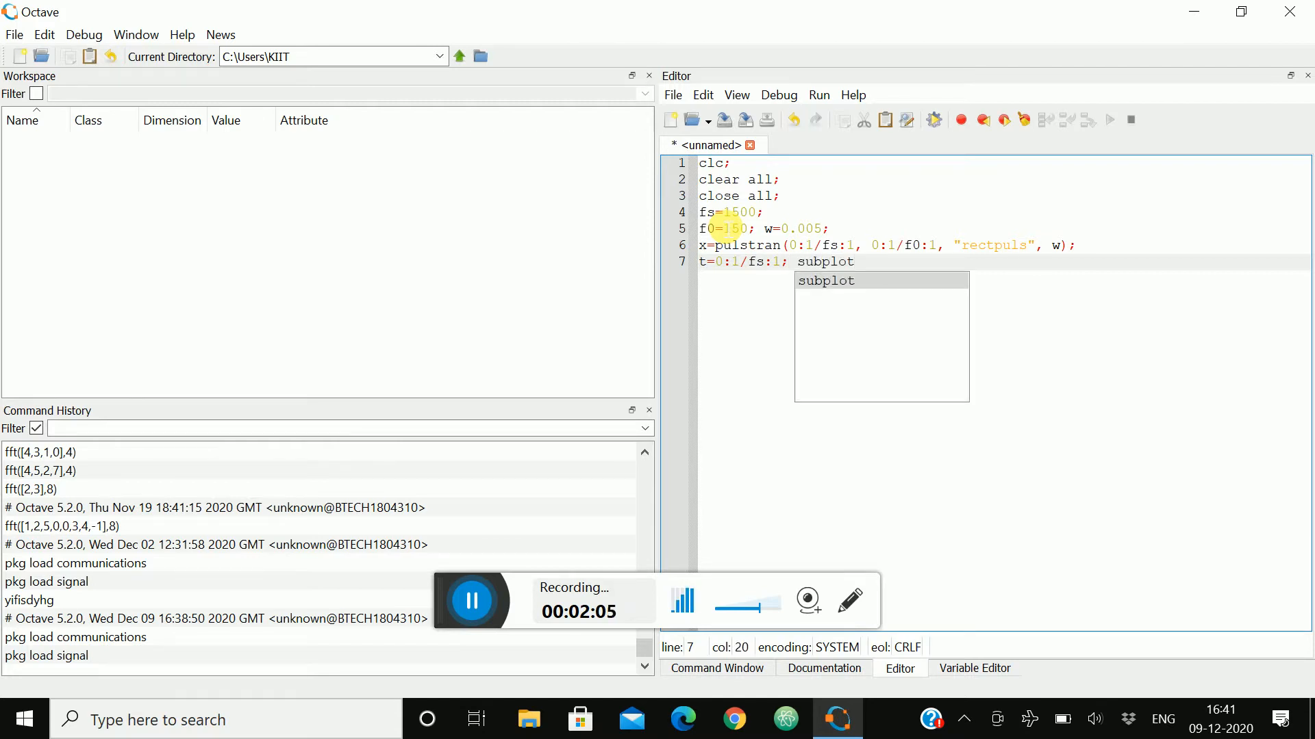
{"action": "type", "text": "(4,"}
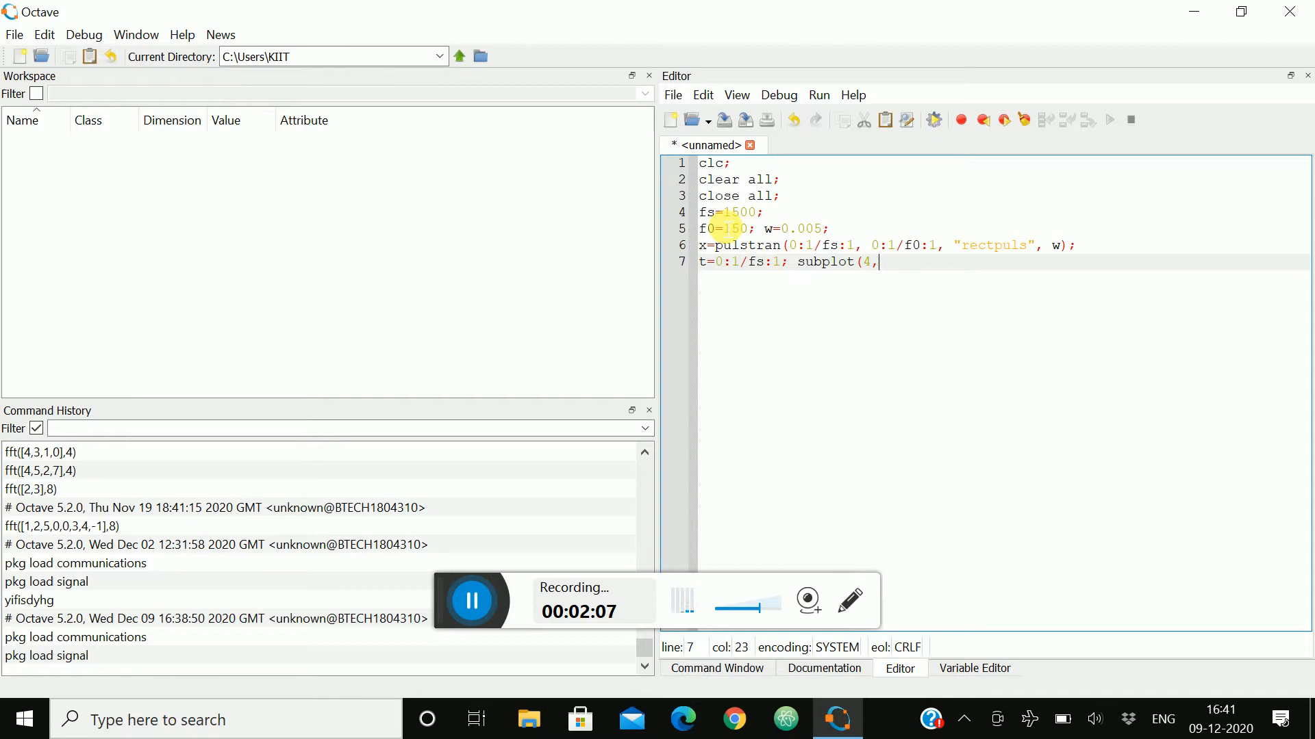
Step: Complete subplot(4,1,1) and title it 'carrier signal'
{"action": "type", "text": "1,1)"}
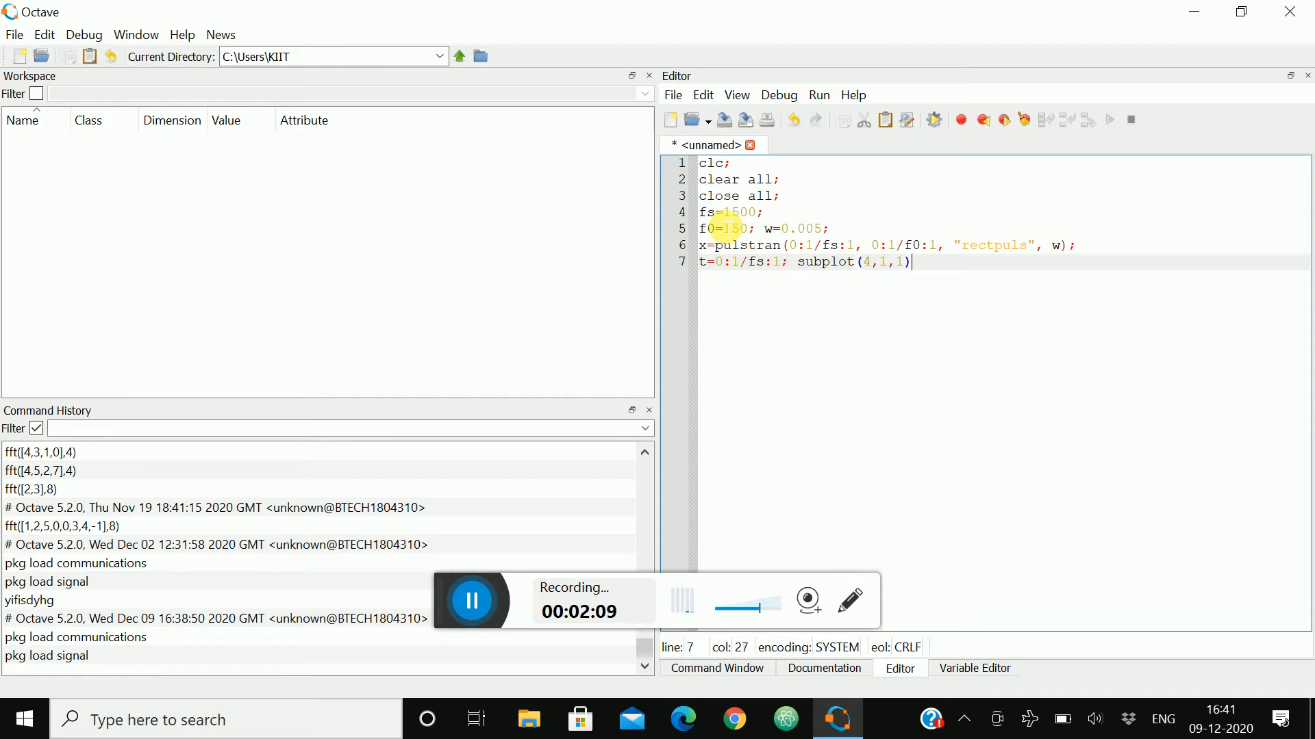
{"action": "type", "text": "; t"}
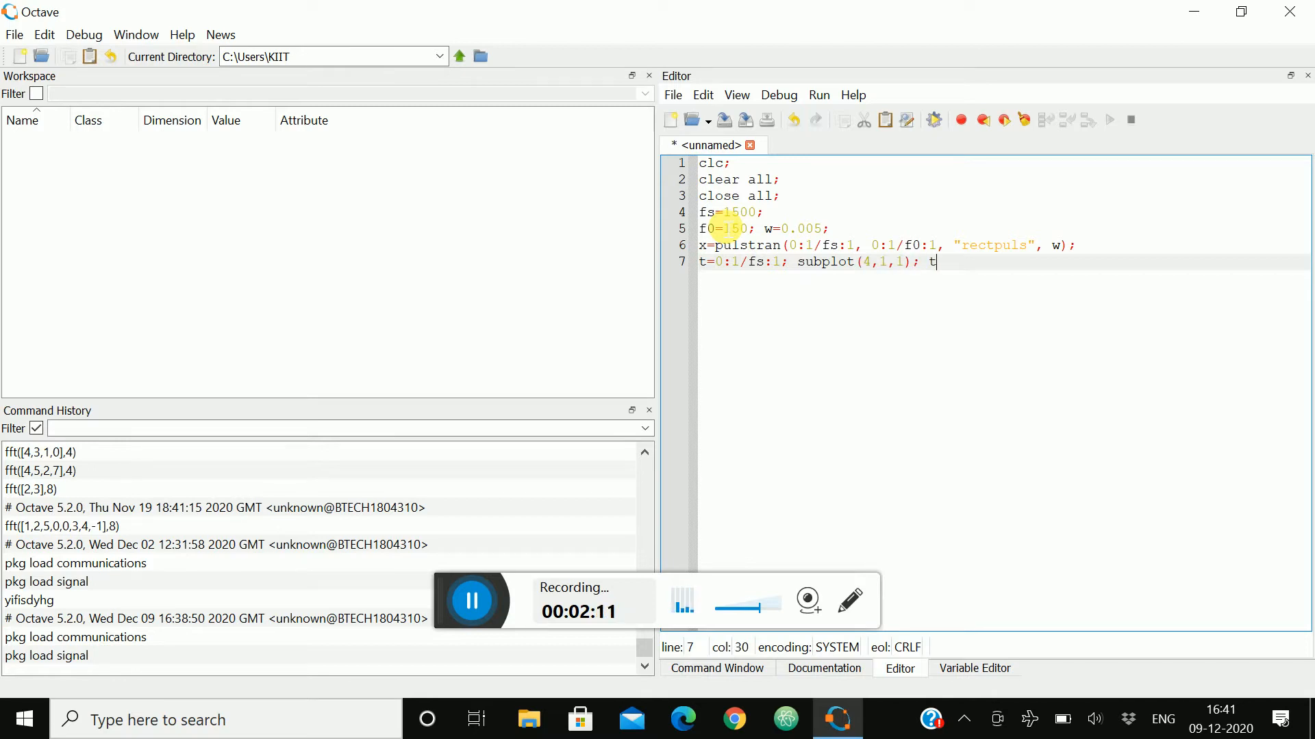
{"action": "type", "text": "itle"}
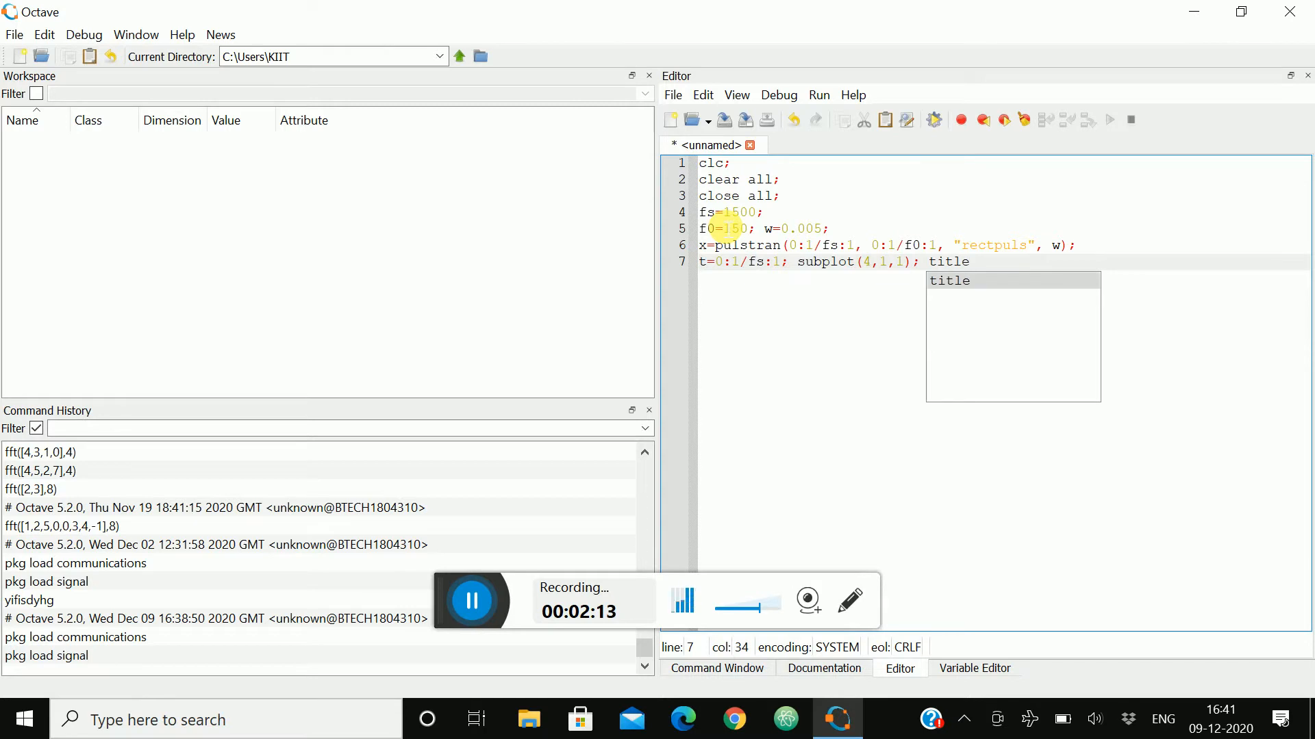
{"action": "type", "text": "('c"}
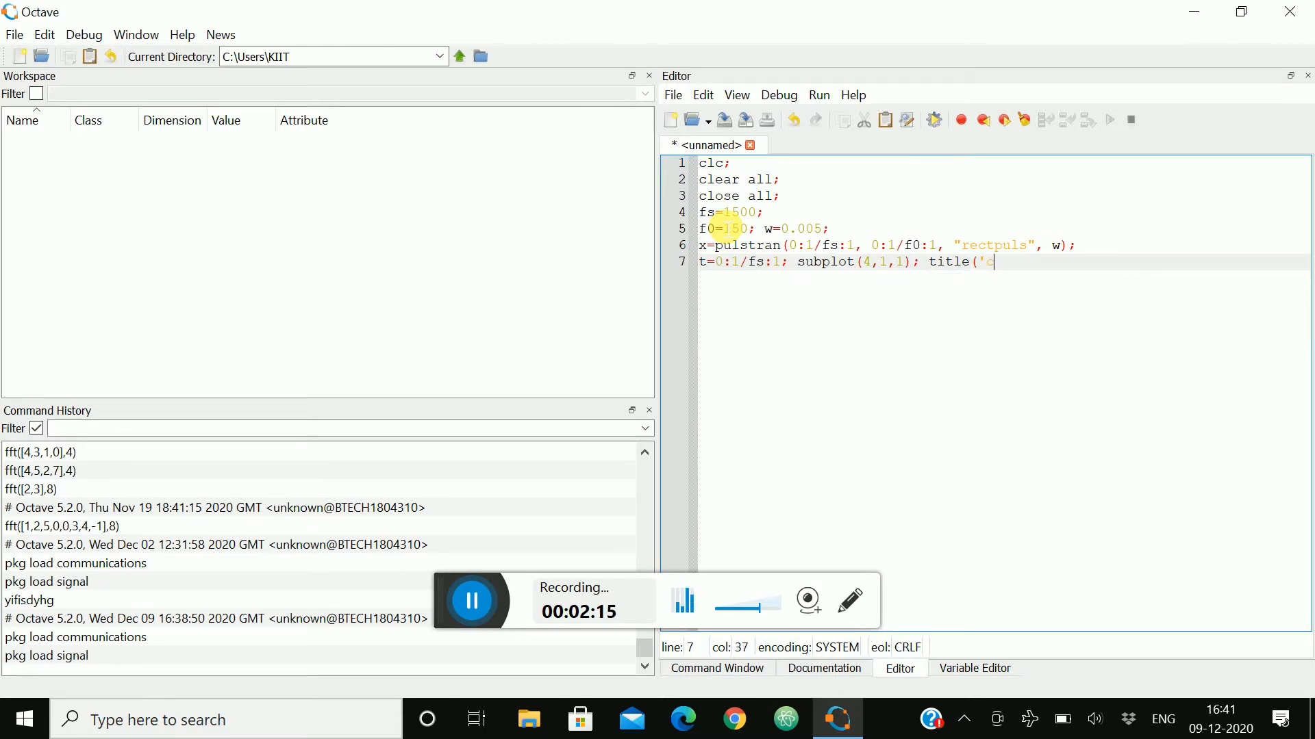
{"action": "type", "text": "carrier s"}
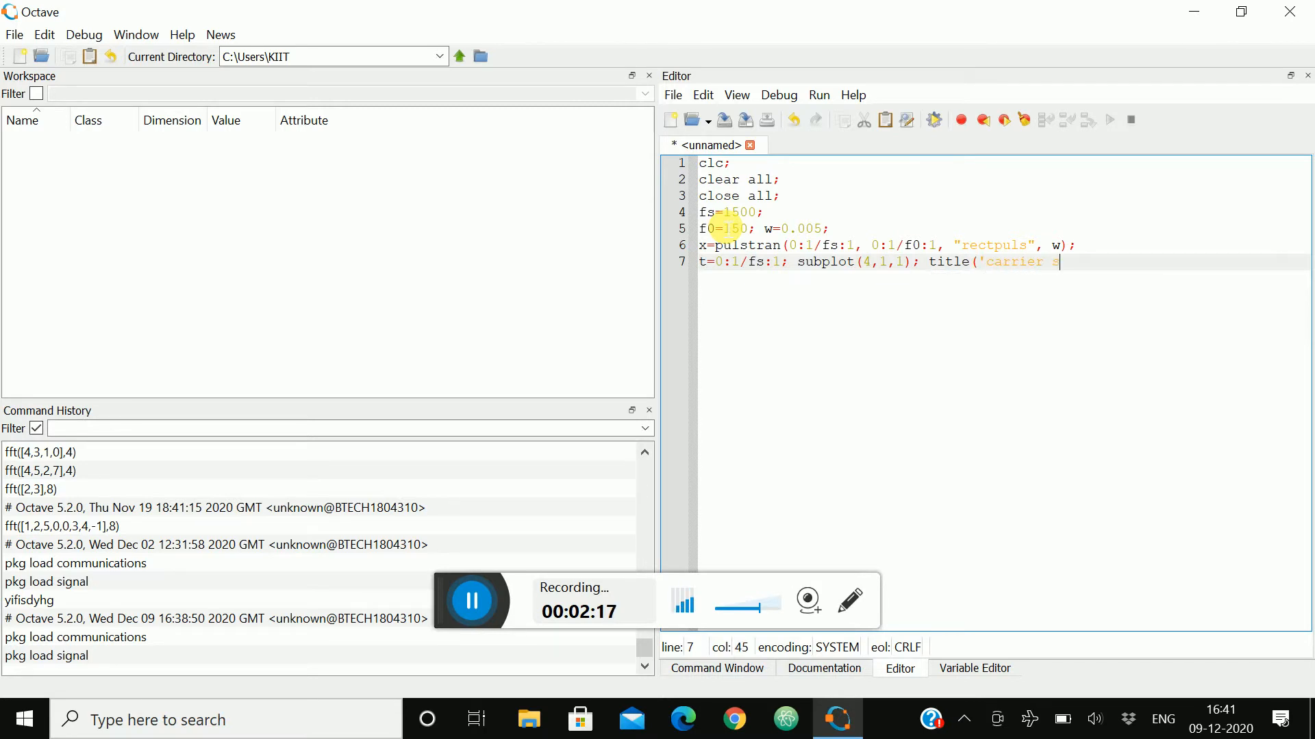
{"action": "type", "text": "ignal');"}
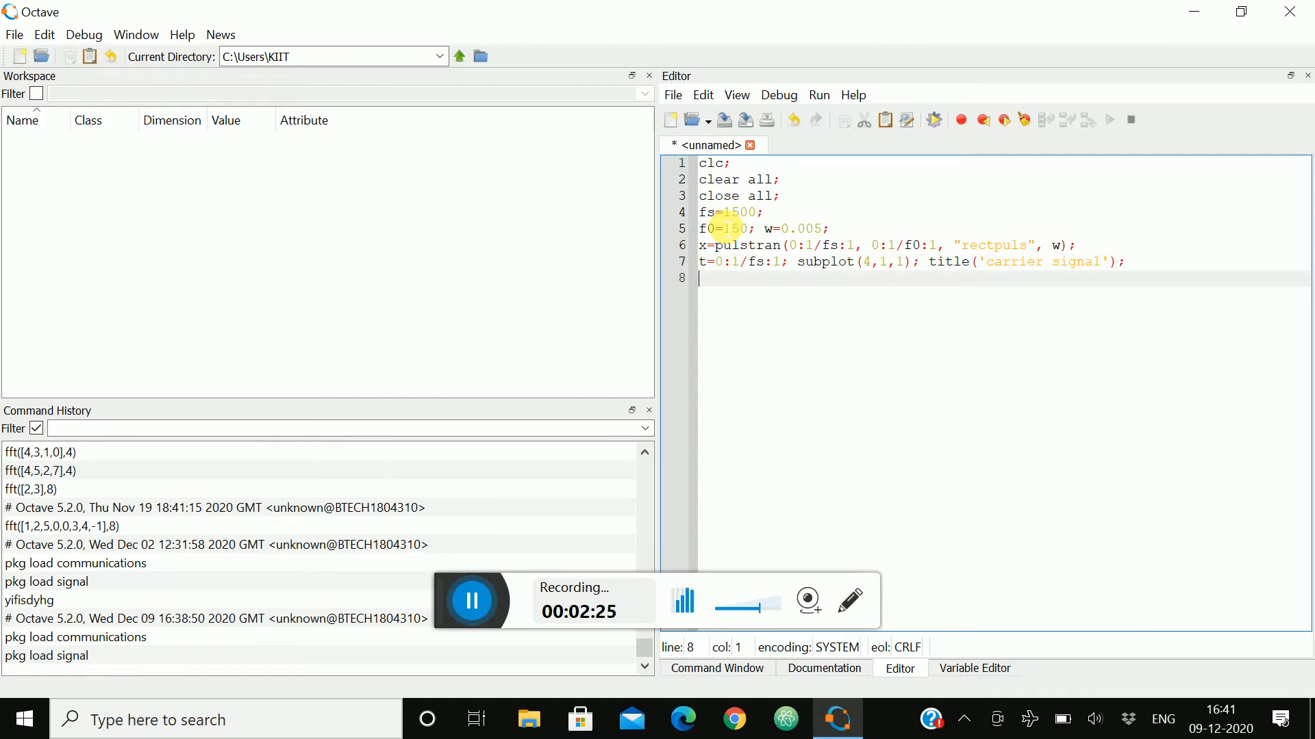
Step: Define the message as y=5*sin(2*pi*2*t)
{"action": "type", "text": "y="}
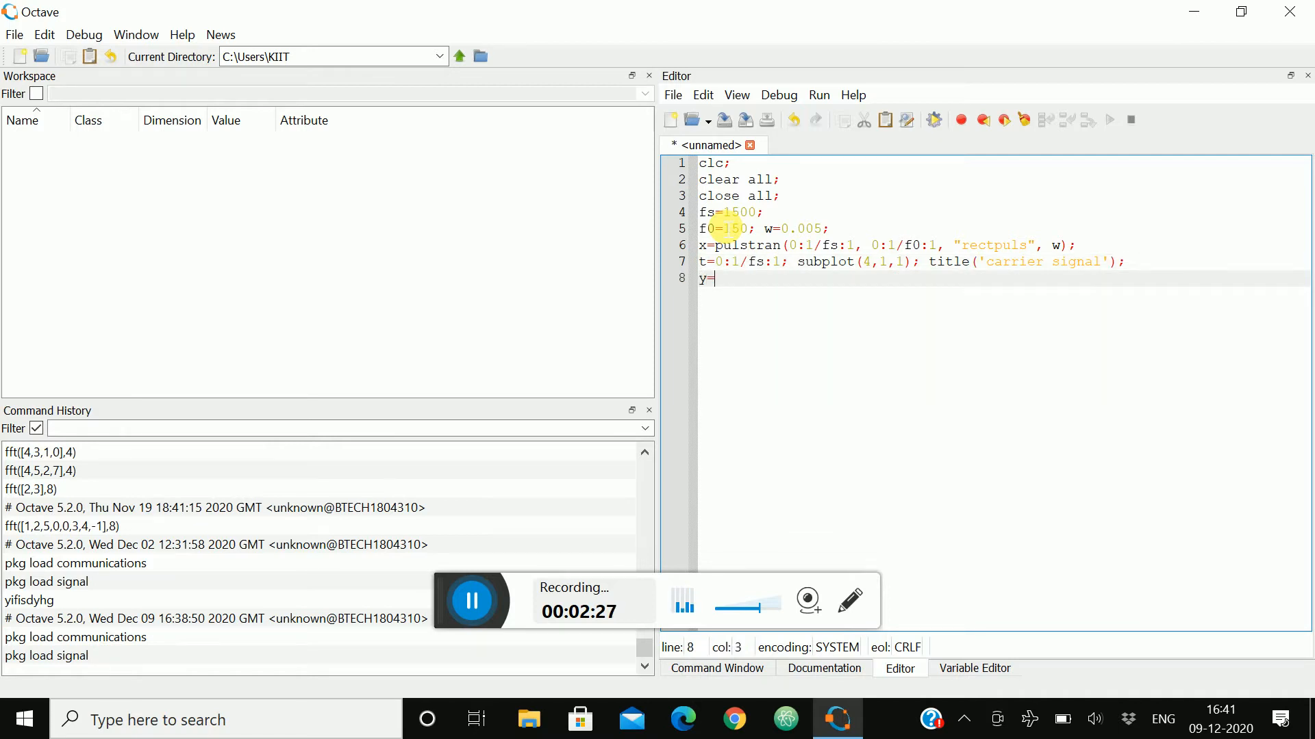
{"action": "type", "text": "5"}
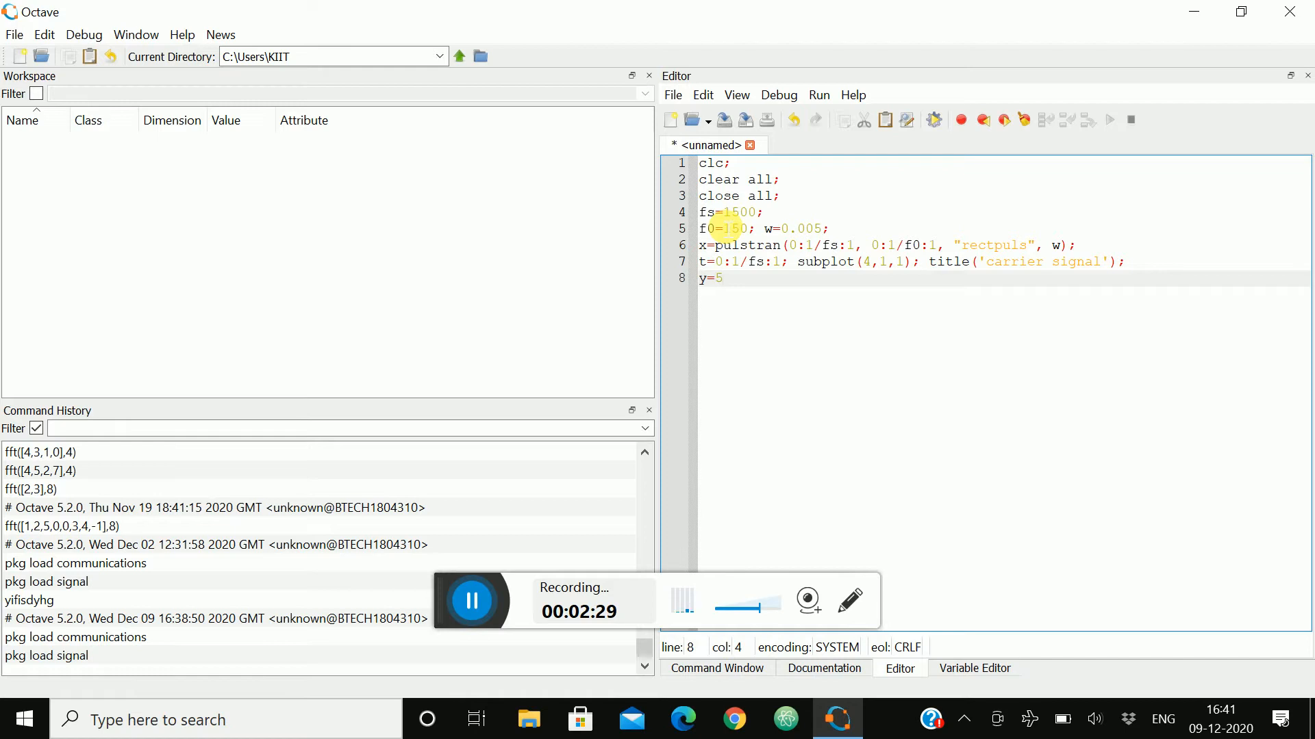
{"action": "type", "text": "*"}
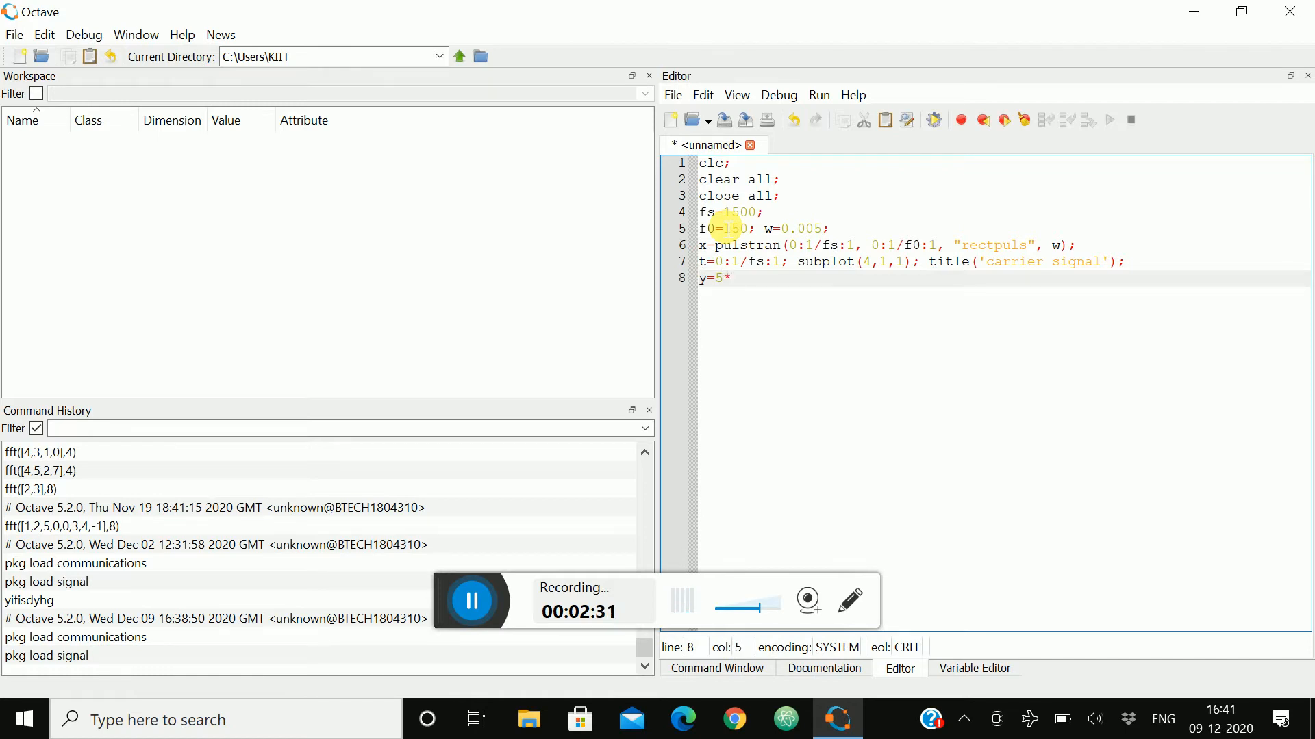
{"action": "type", "text": "sin"}
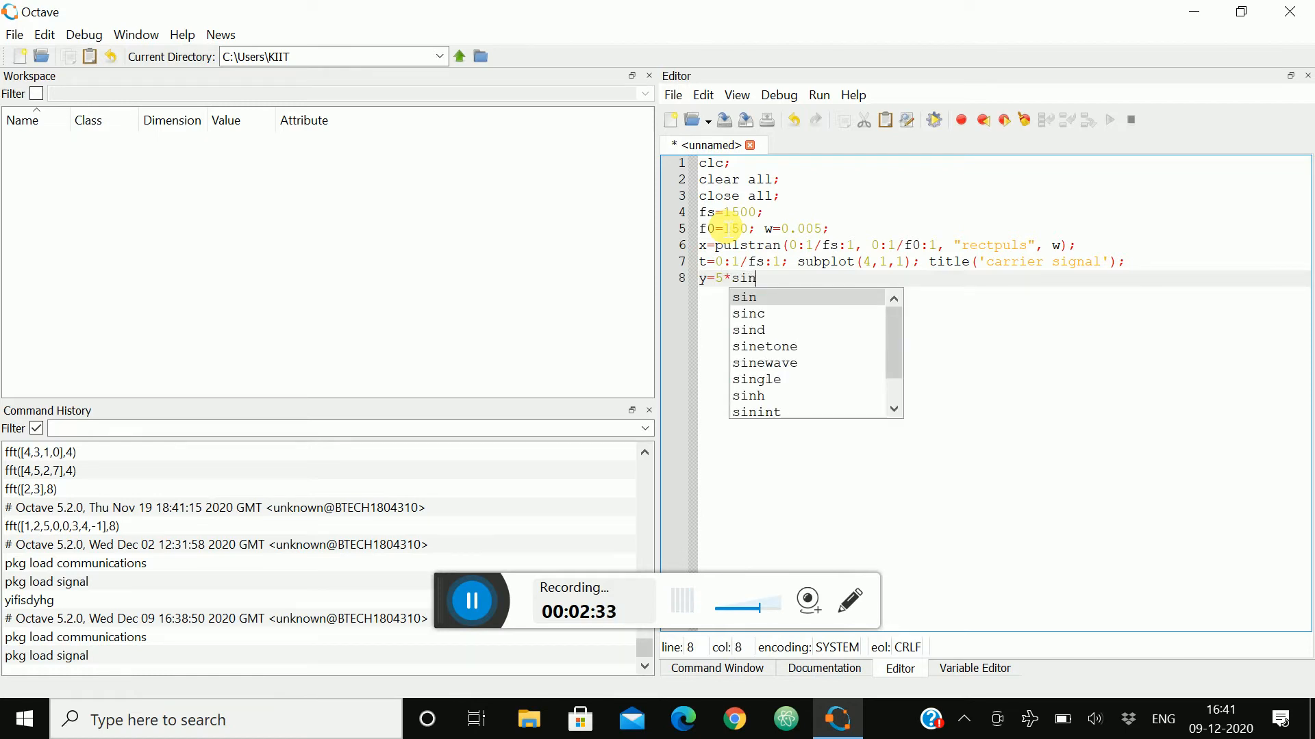
{"action": "type", "text": "(2*"}
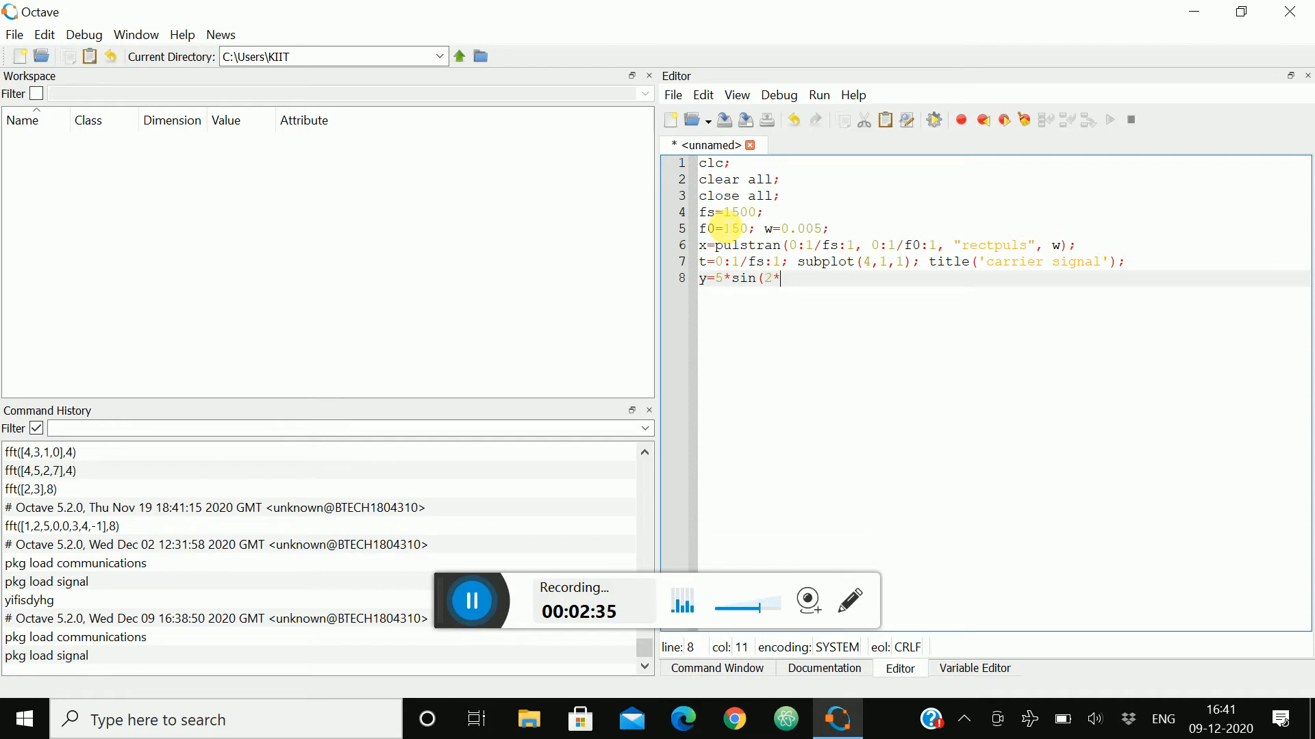
{"action": "type", "text": "pi*"}
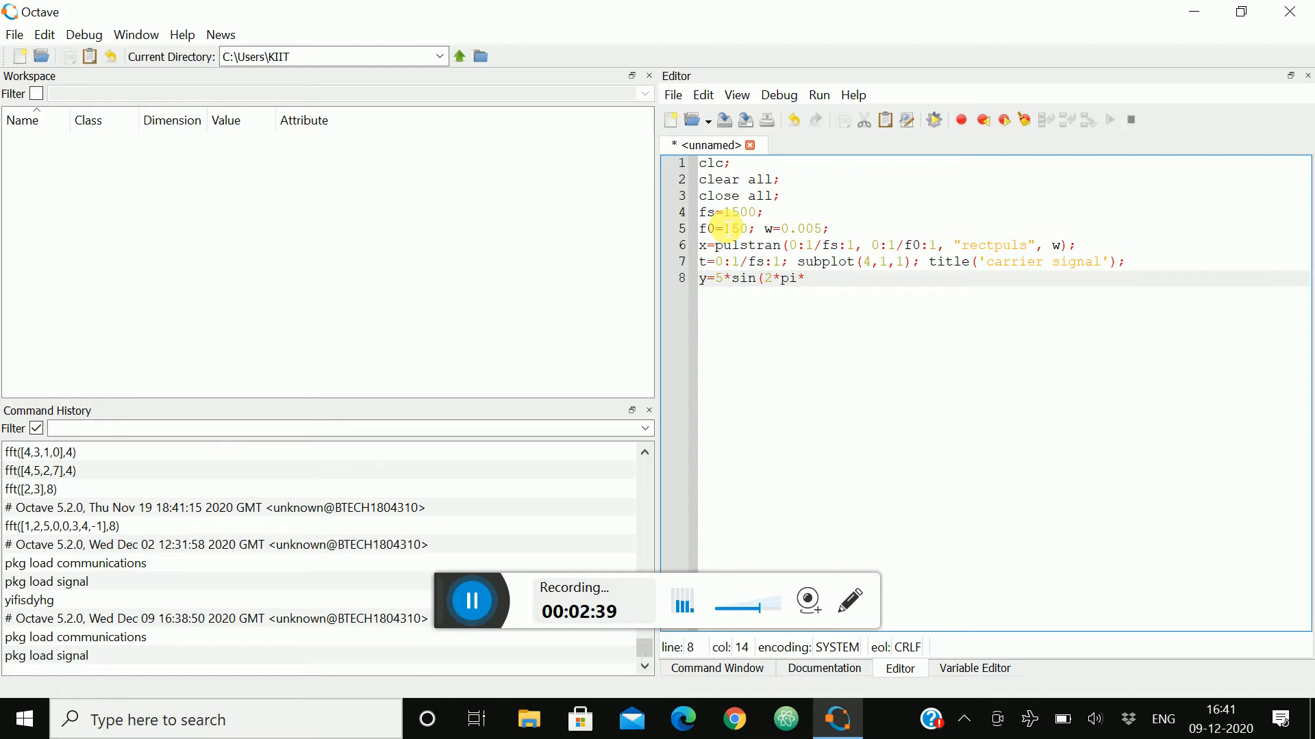
{"action": "type", "text": "2*t"}
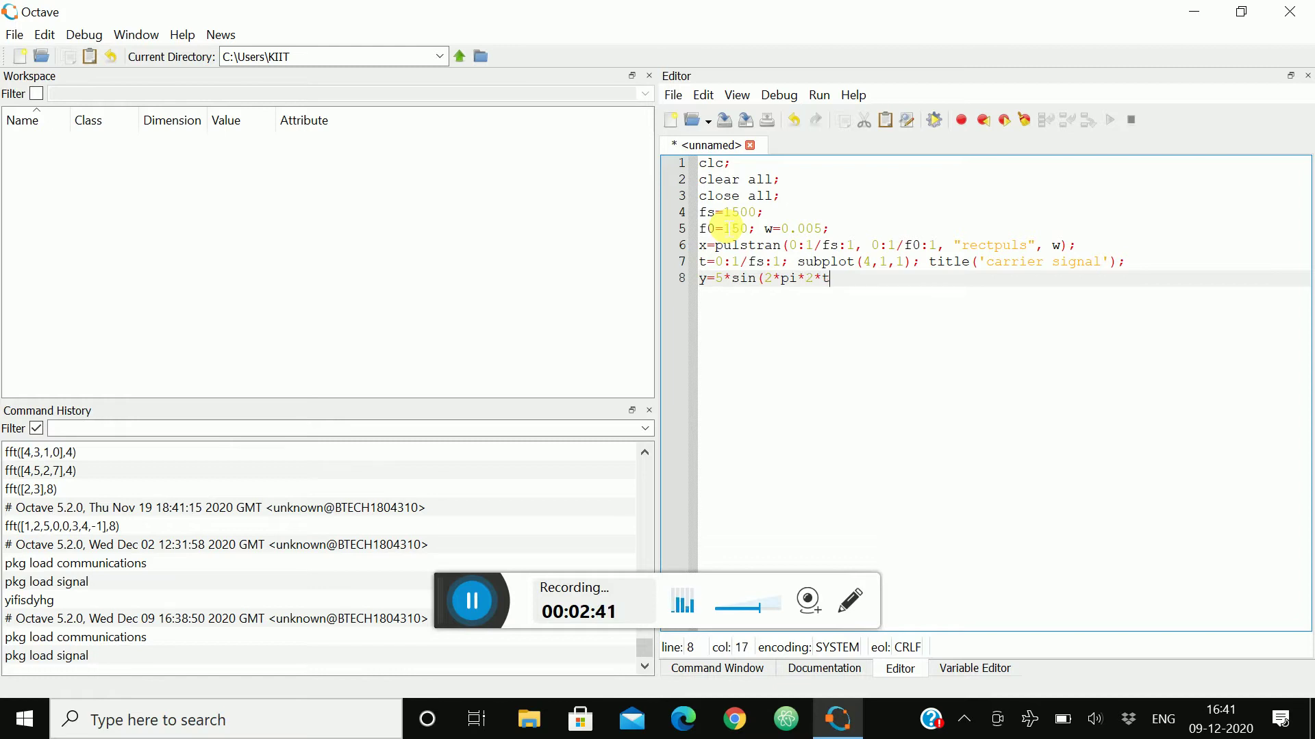
{"action": "type", "text": ")"}
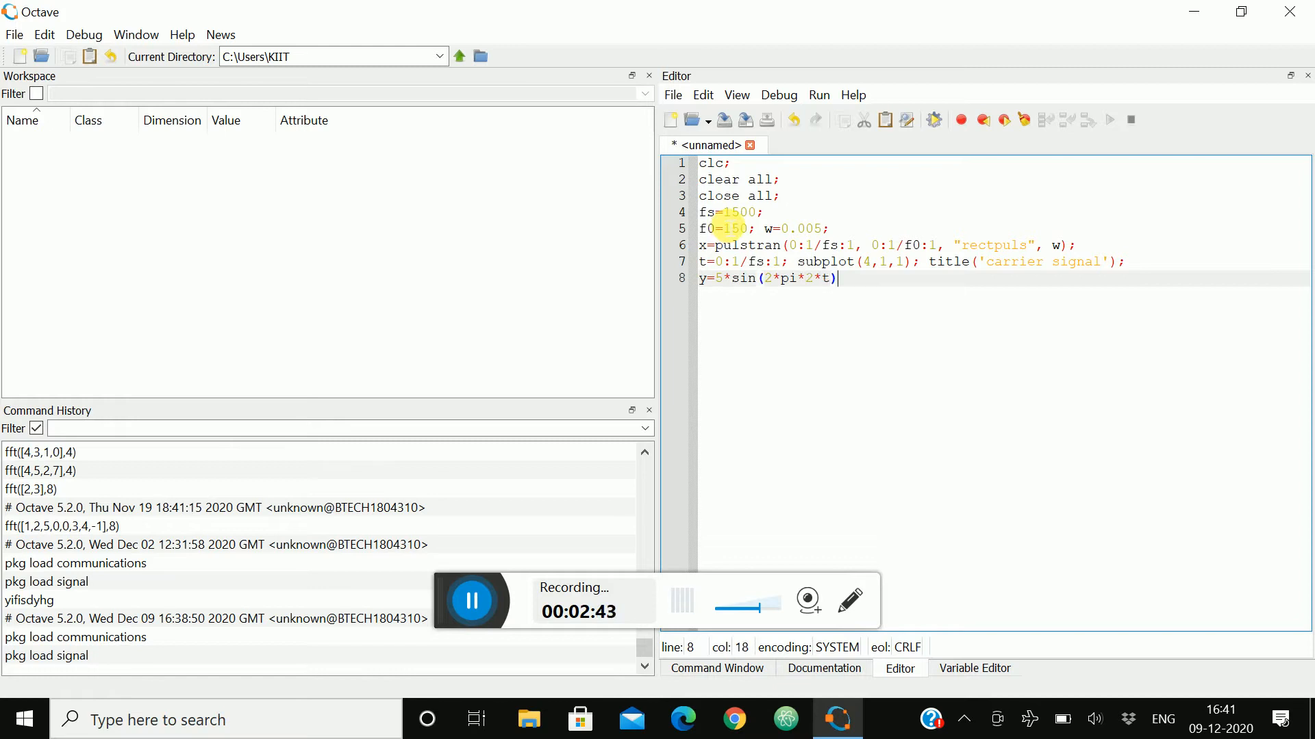
Step: Open subplot(4,1,2) and title it 'message signal'
{"action": "type", "text": "subp"}
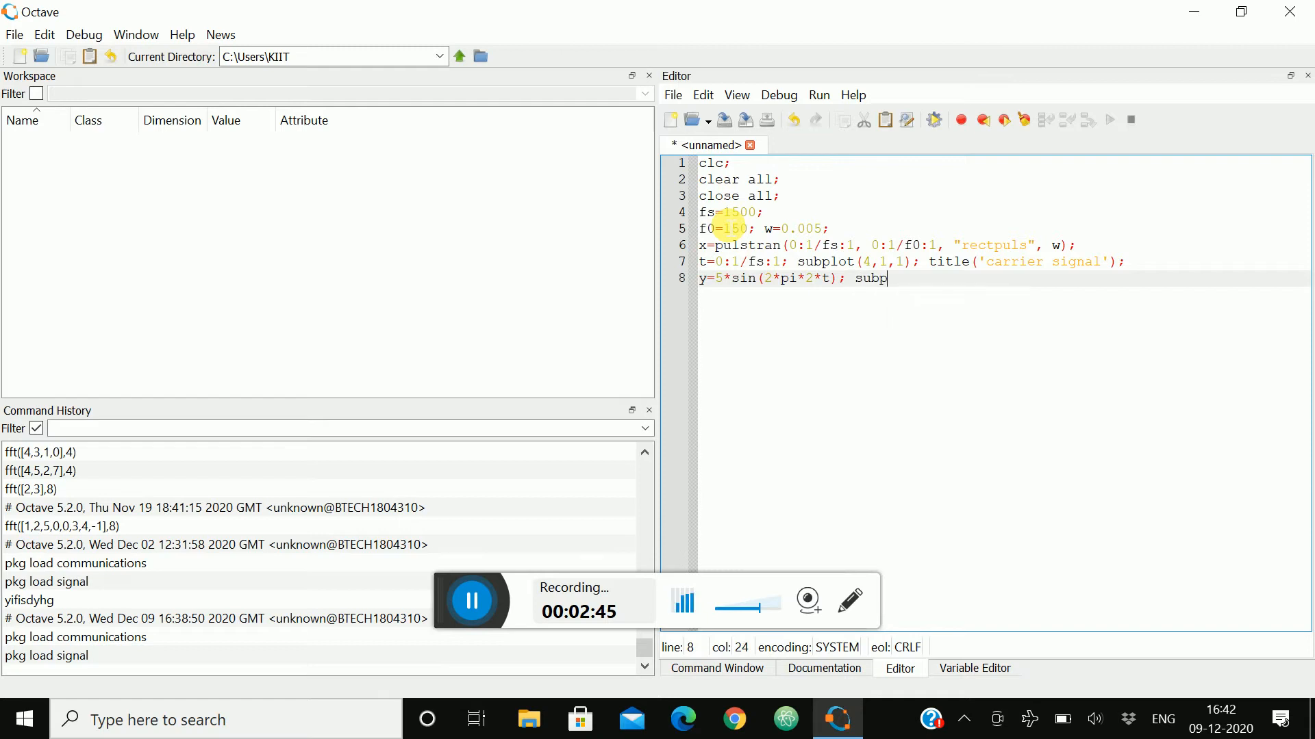
{"action": "type", "text": "lot("}
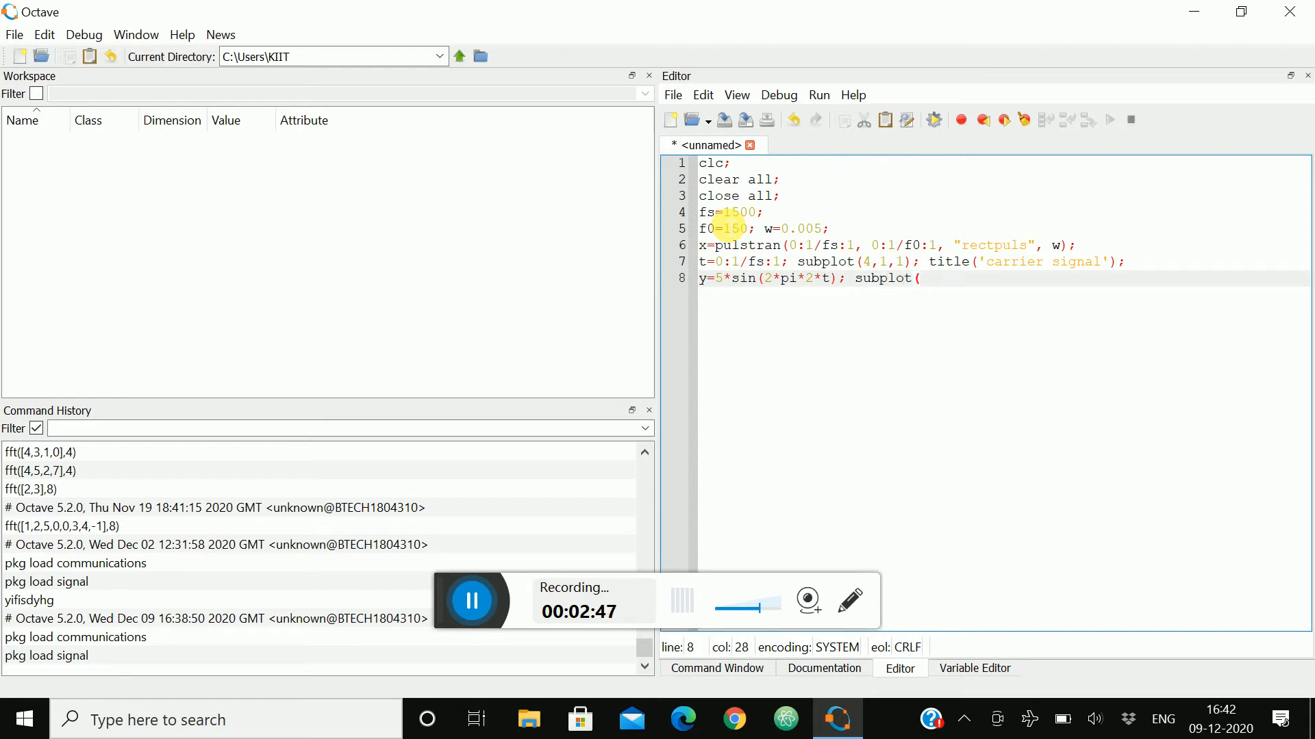
{"action": "type", "text": "4,1,"}
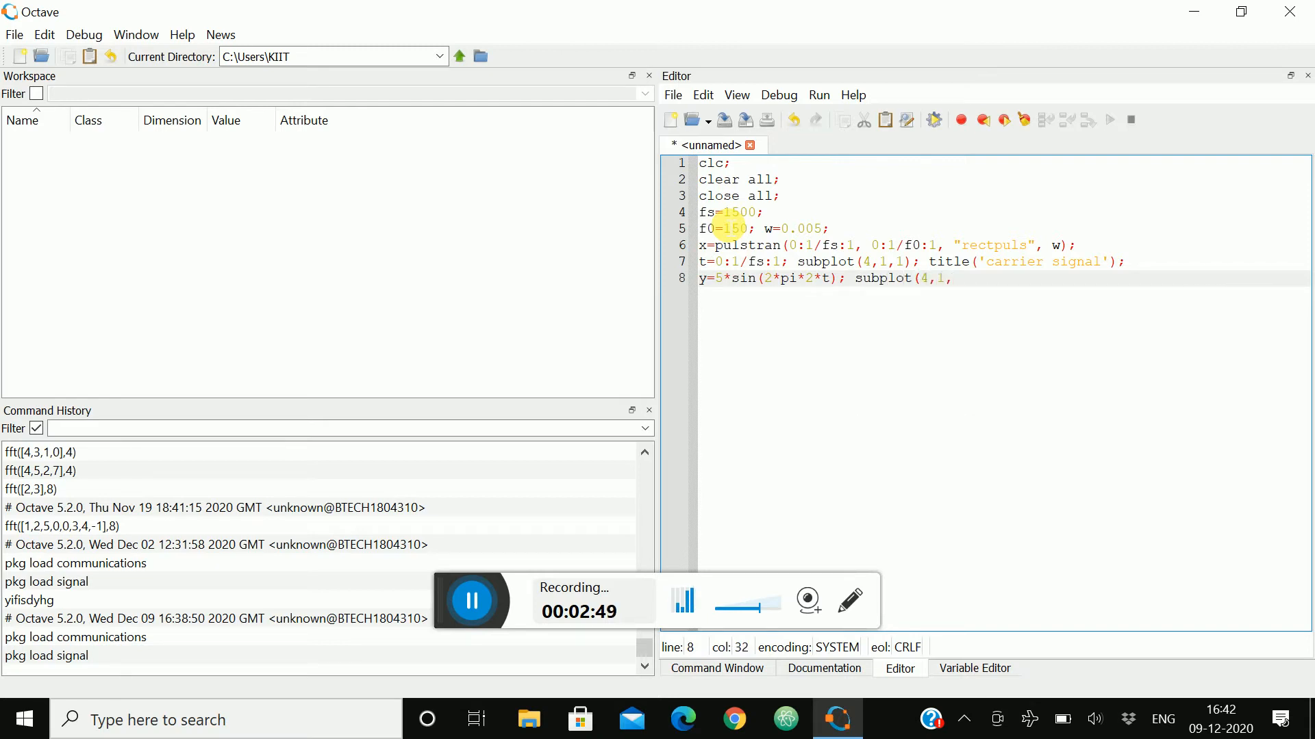
{"action": "type", "text": "2);"}
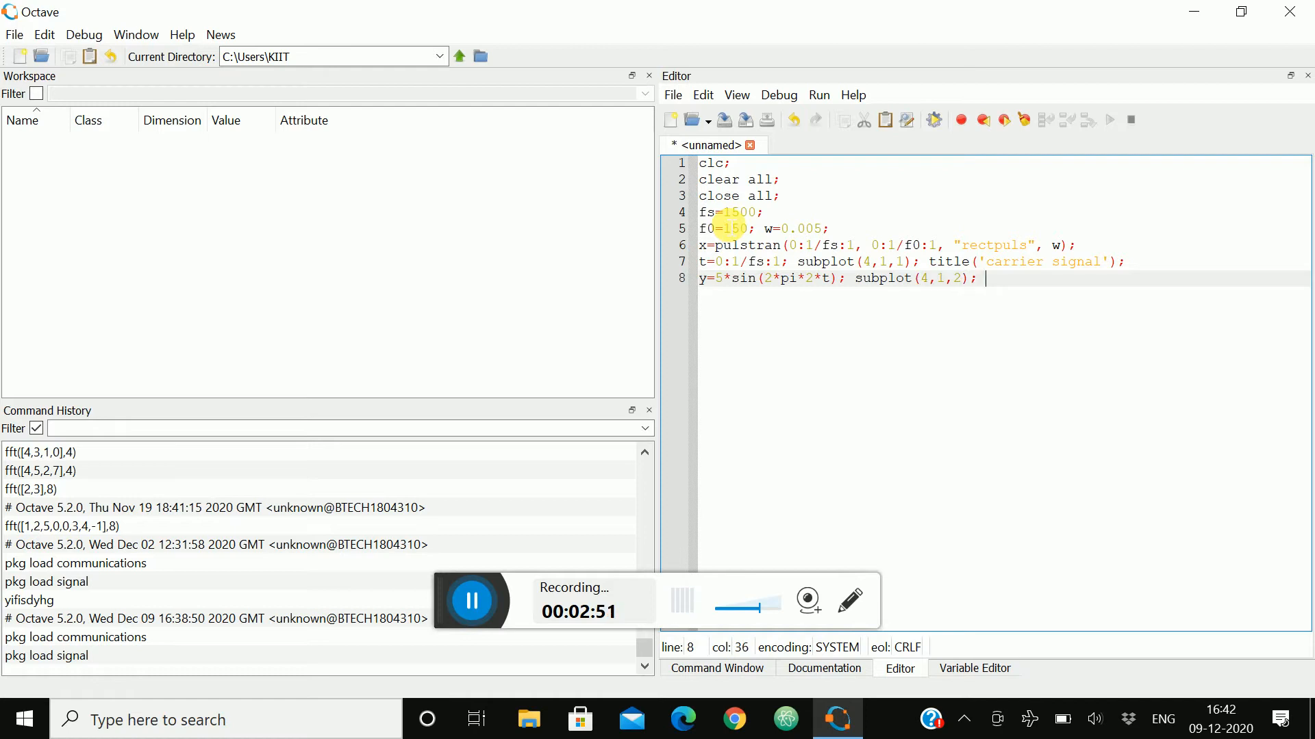
{"action": "type", "text": "title"}
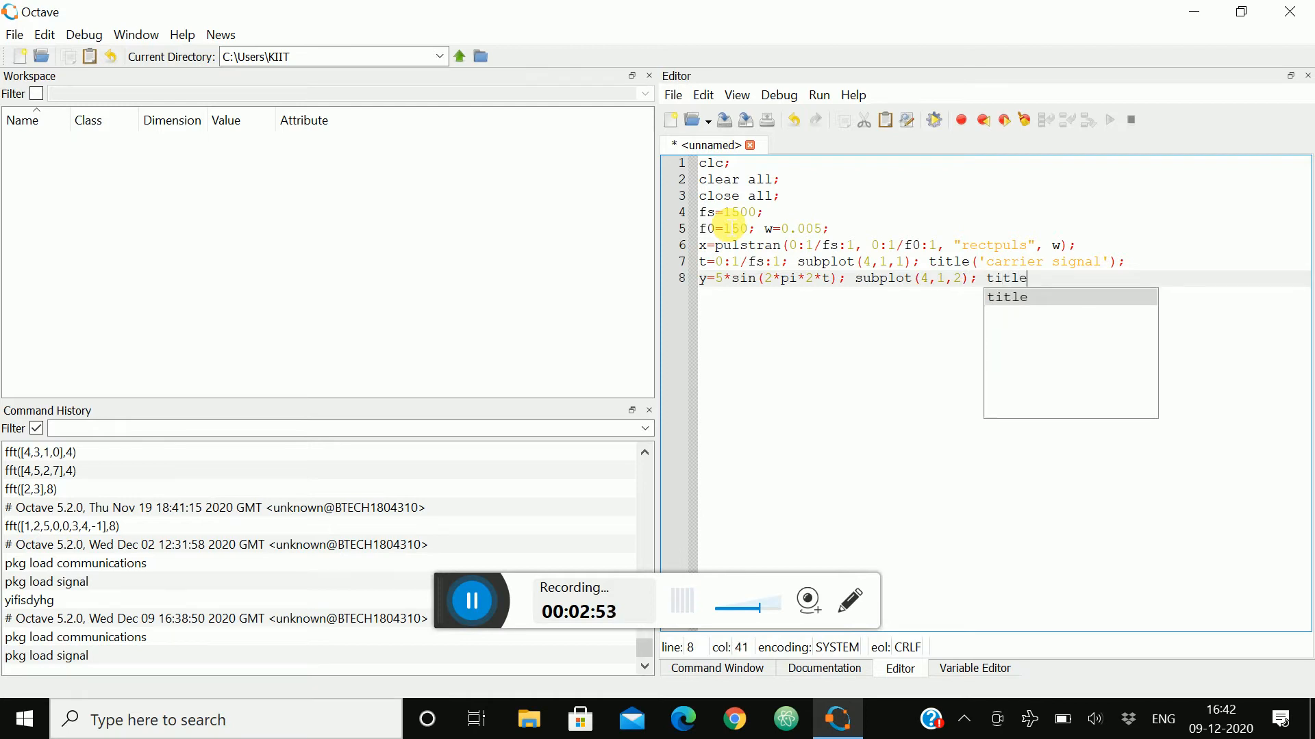
{"action": "type", "text": "?('me"}
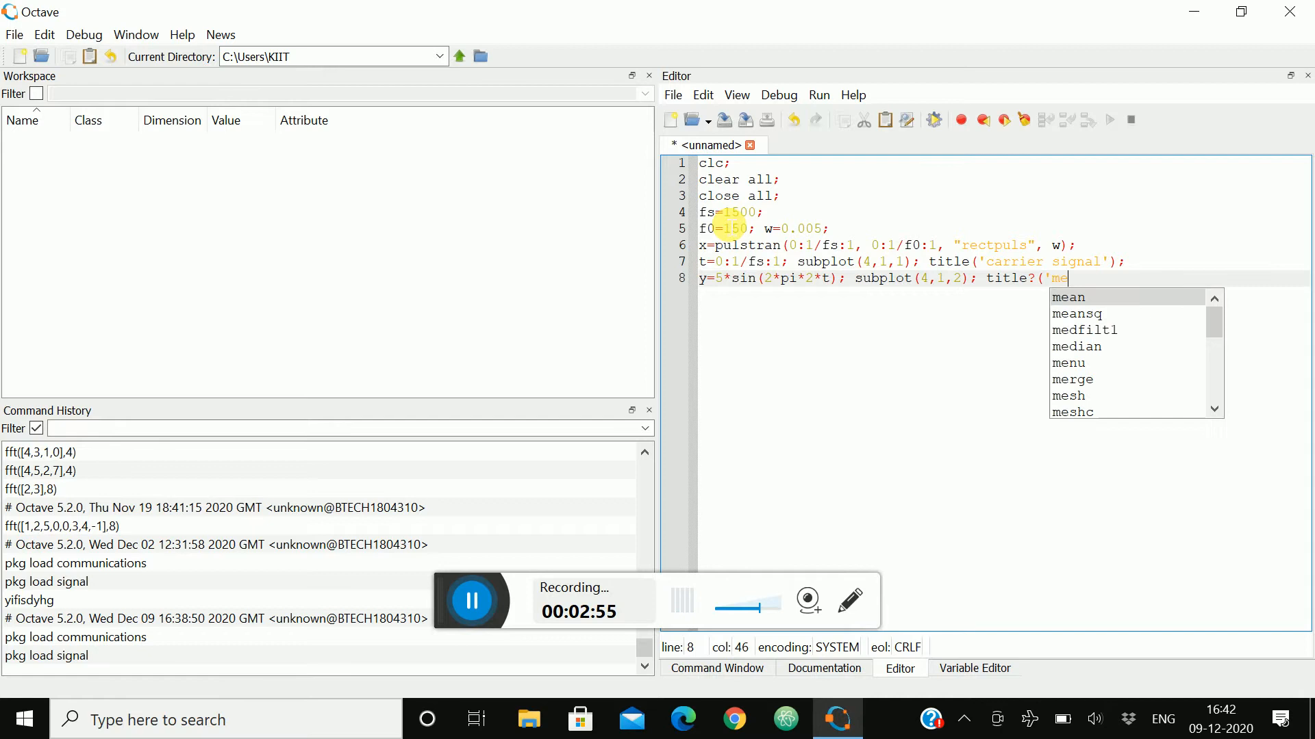
{"action": "type", "text": "ssage signal');"}
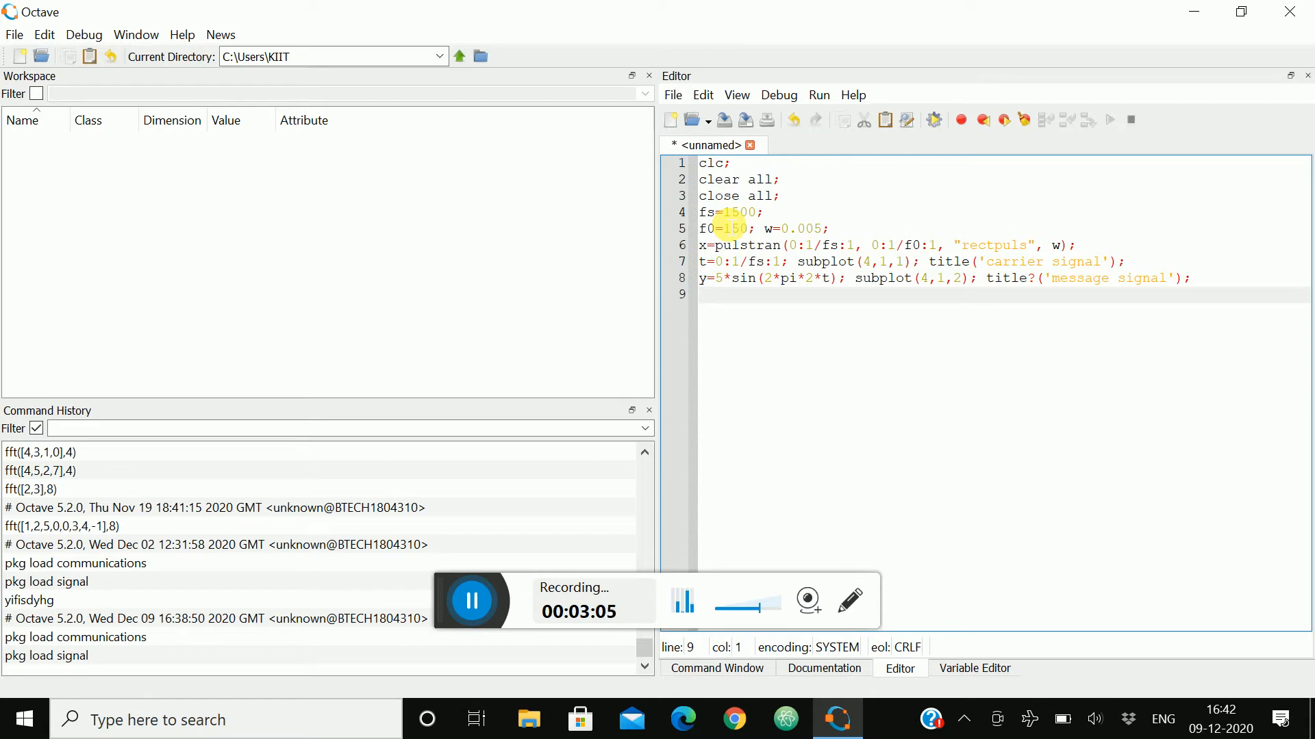
Step: Compute pam=x.*y, open subplot(4,1,3) and begin the plot line for it
{"action": "type", "text": "pam"}
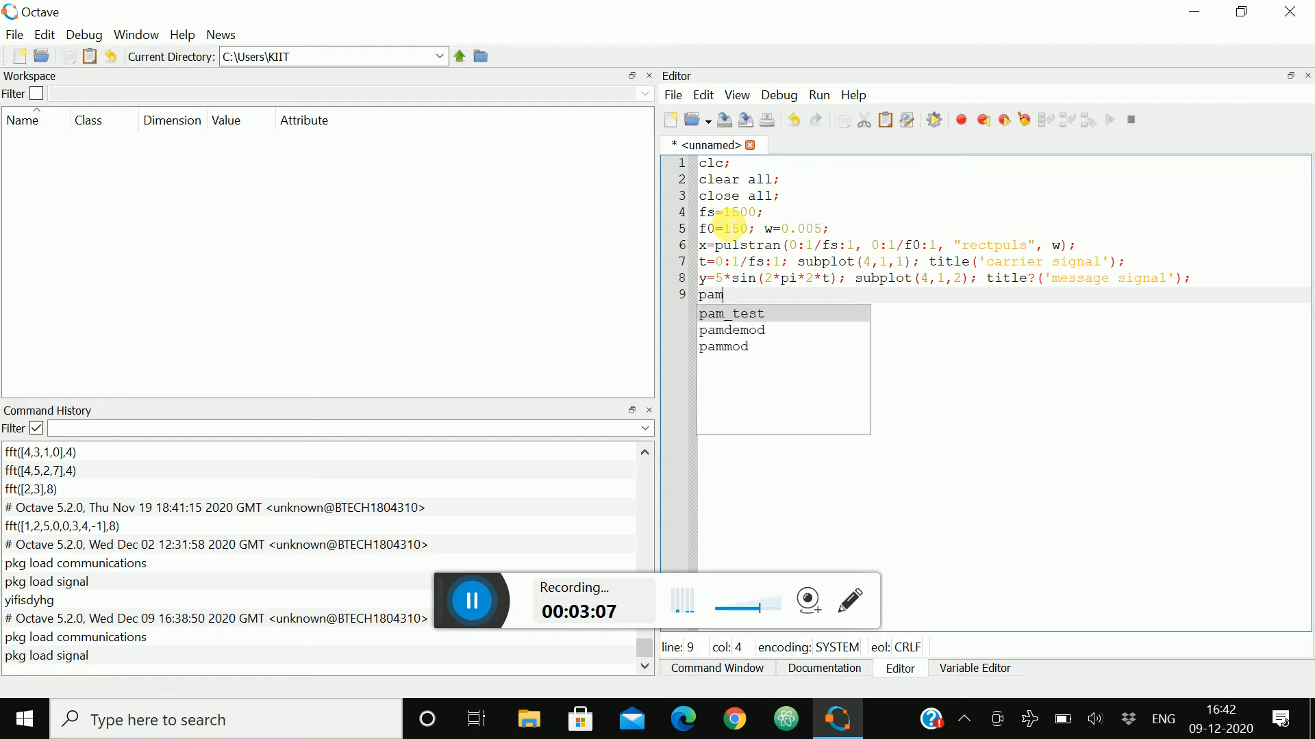
{"action": "type", "text": "=x"}
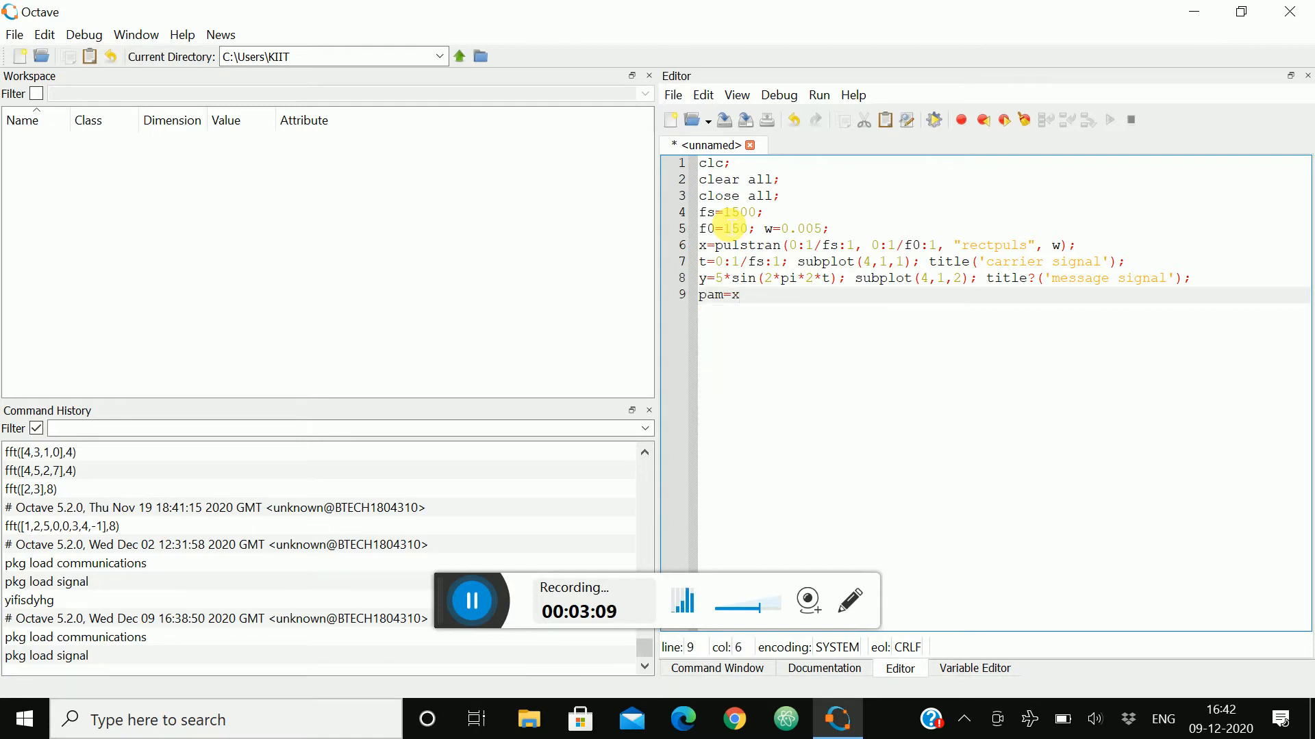
{"action": "type", "text": ".*y"}
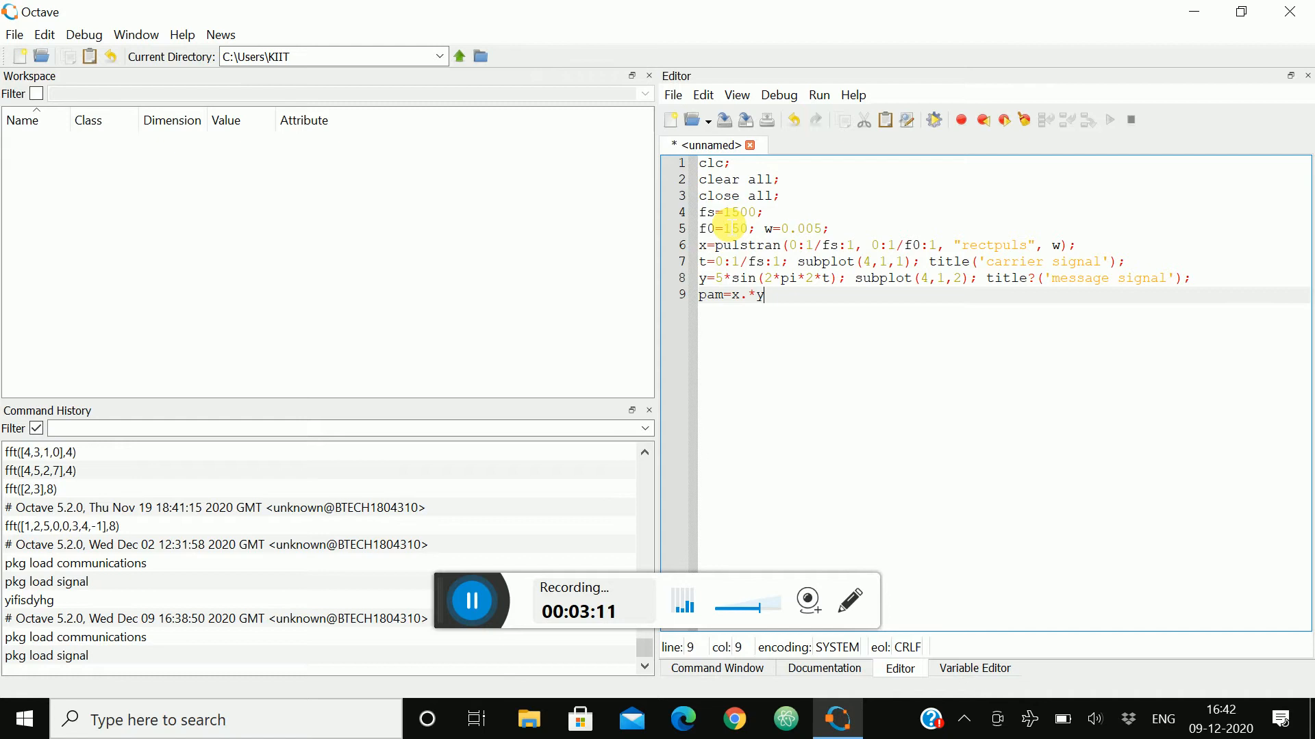
{"action": "type", "text": ";"}
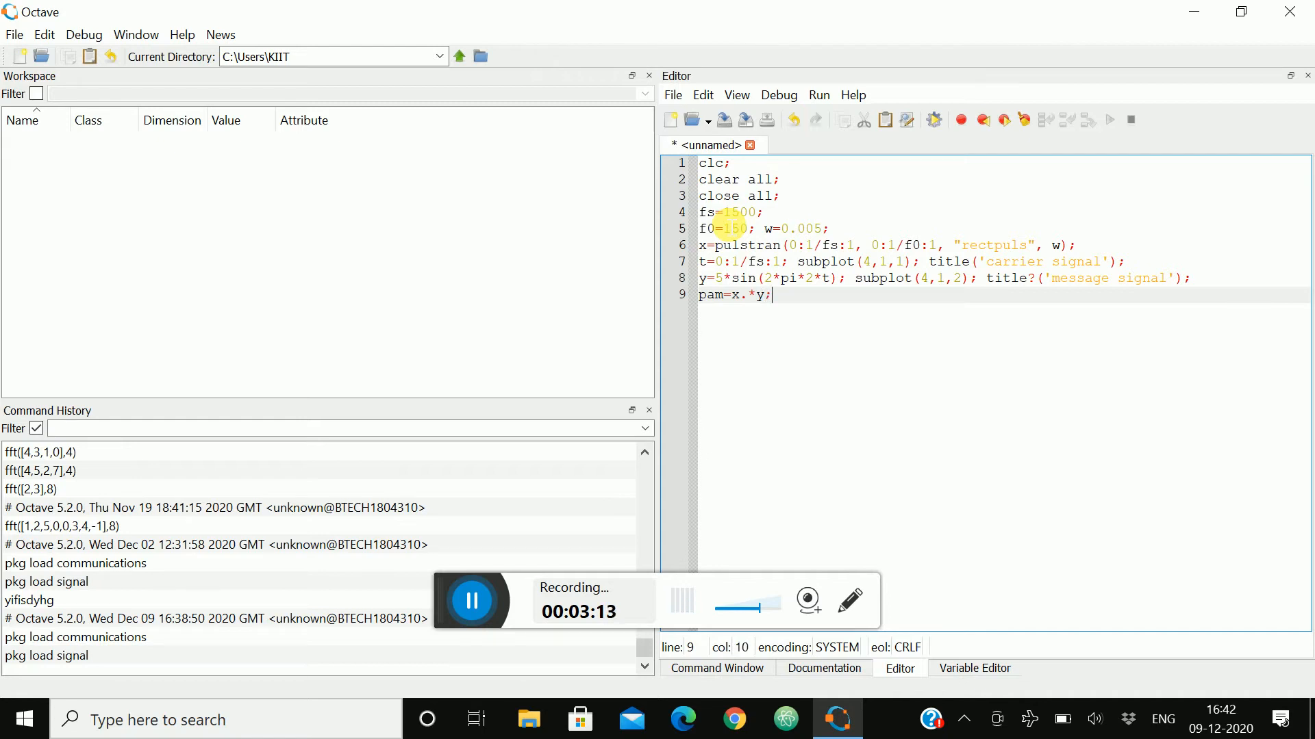
{"action": "type", "text": "subplo"}
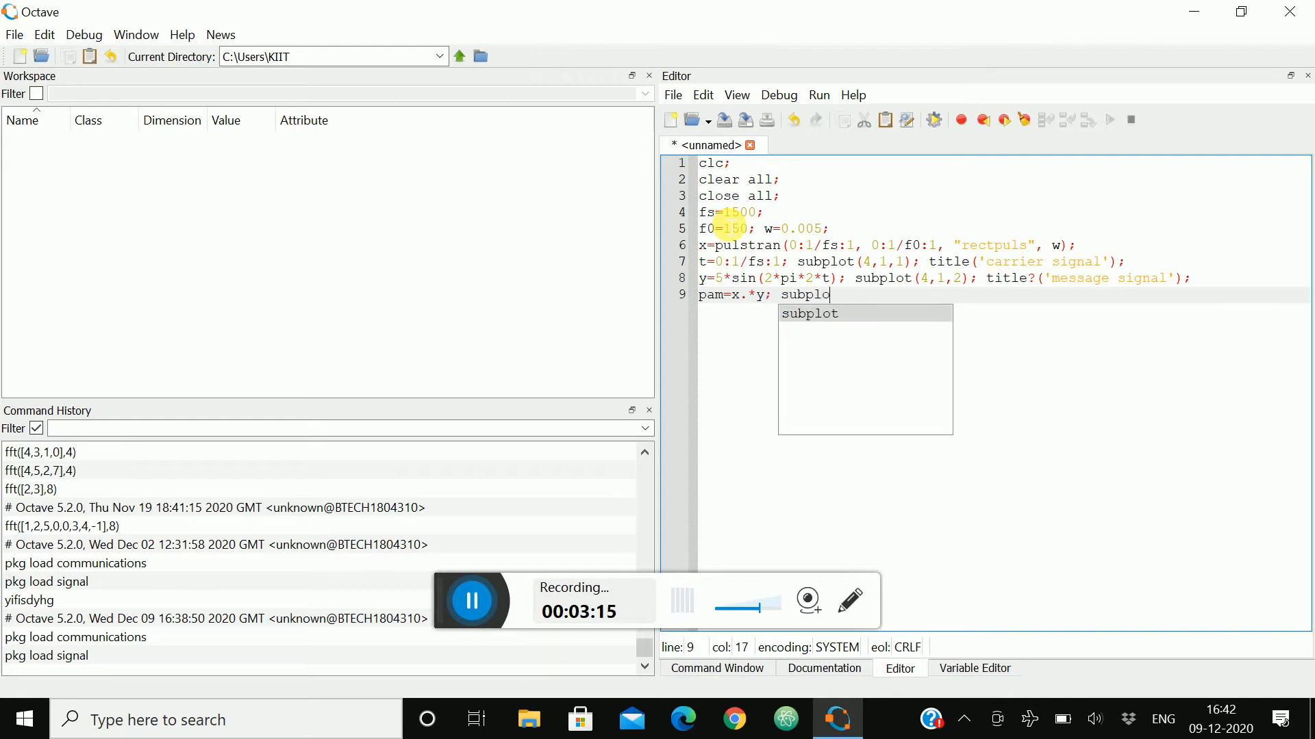
{"action": "type", "text": "t("}
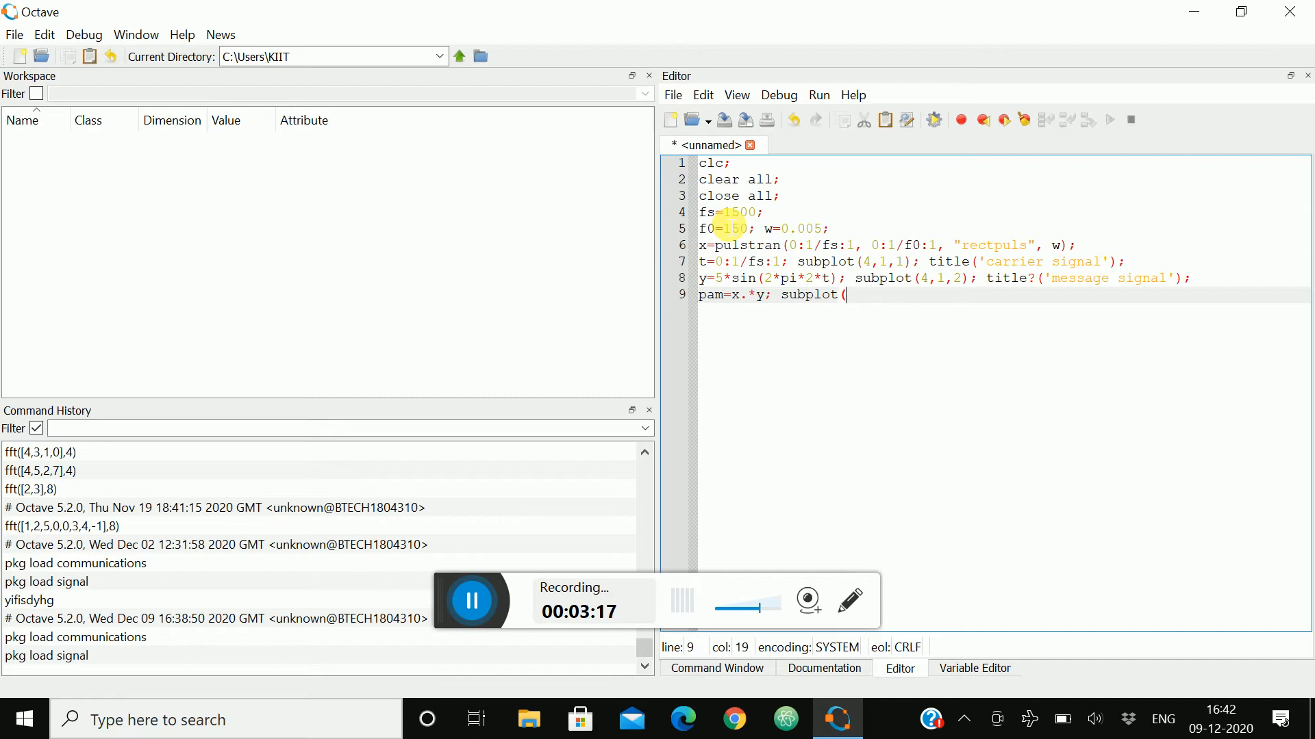
{"action": "type", "text": "4,1,3);"}
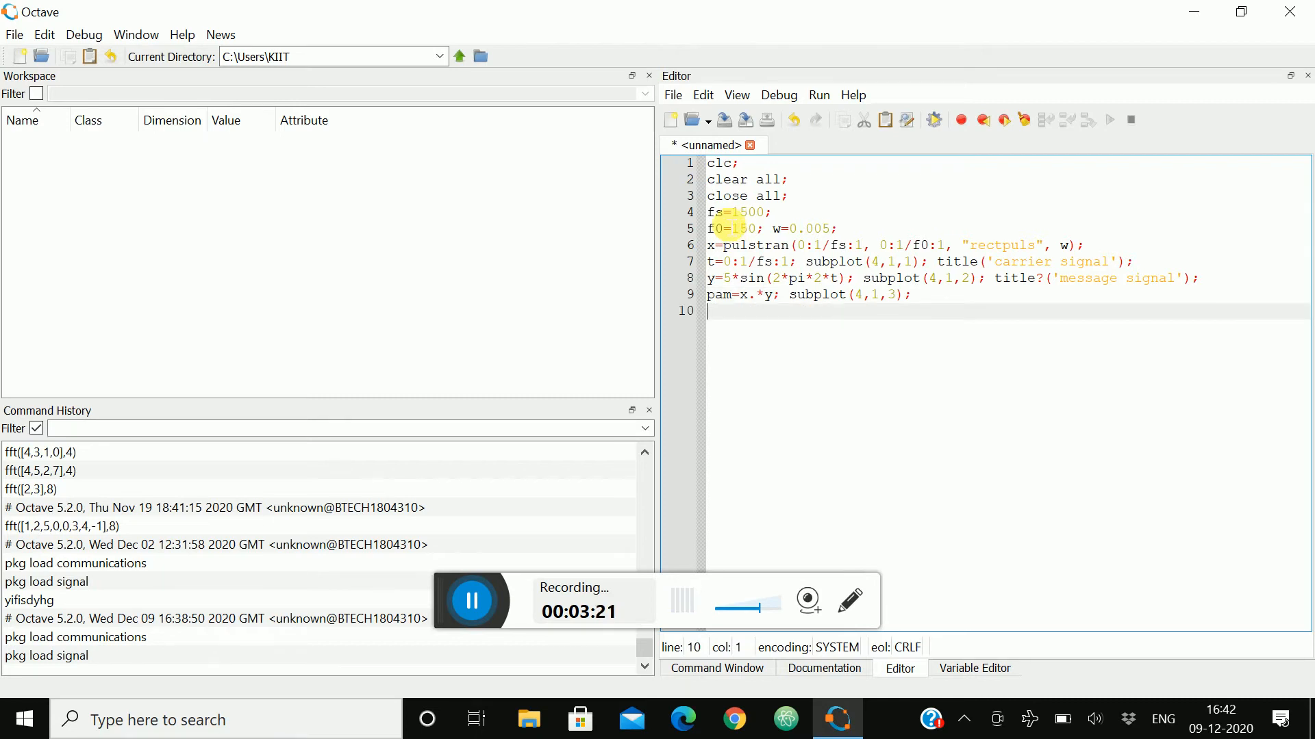
{"action": "type", "text": "plot"}
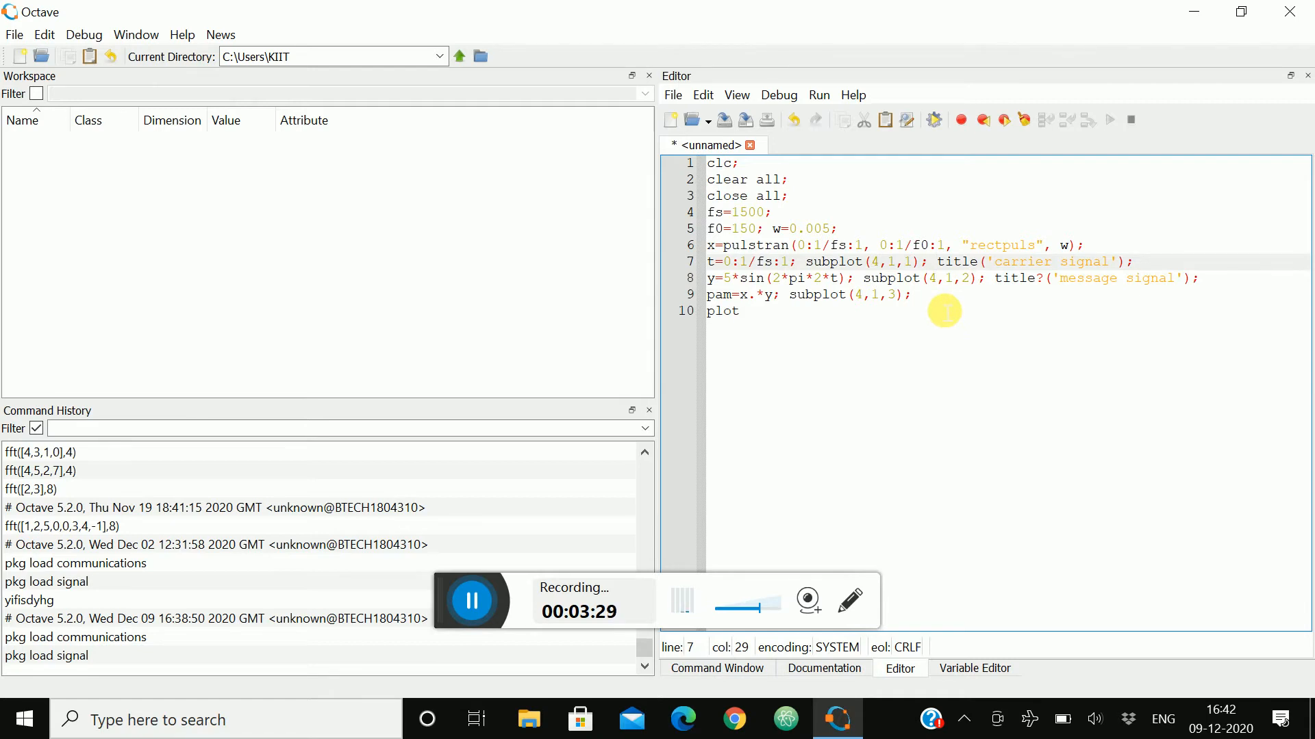
Step: Insert plot(t,x) and plot(t,y) before the carrier and message titles on lines 7–8
{"action": "type", "text": "plot("}
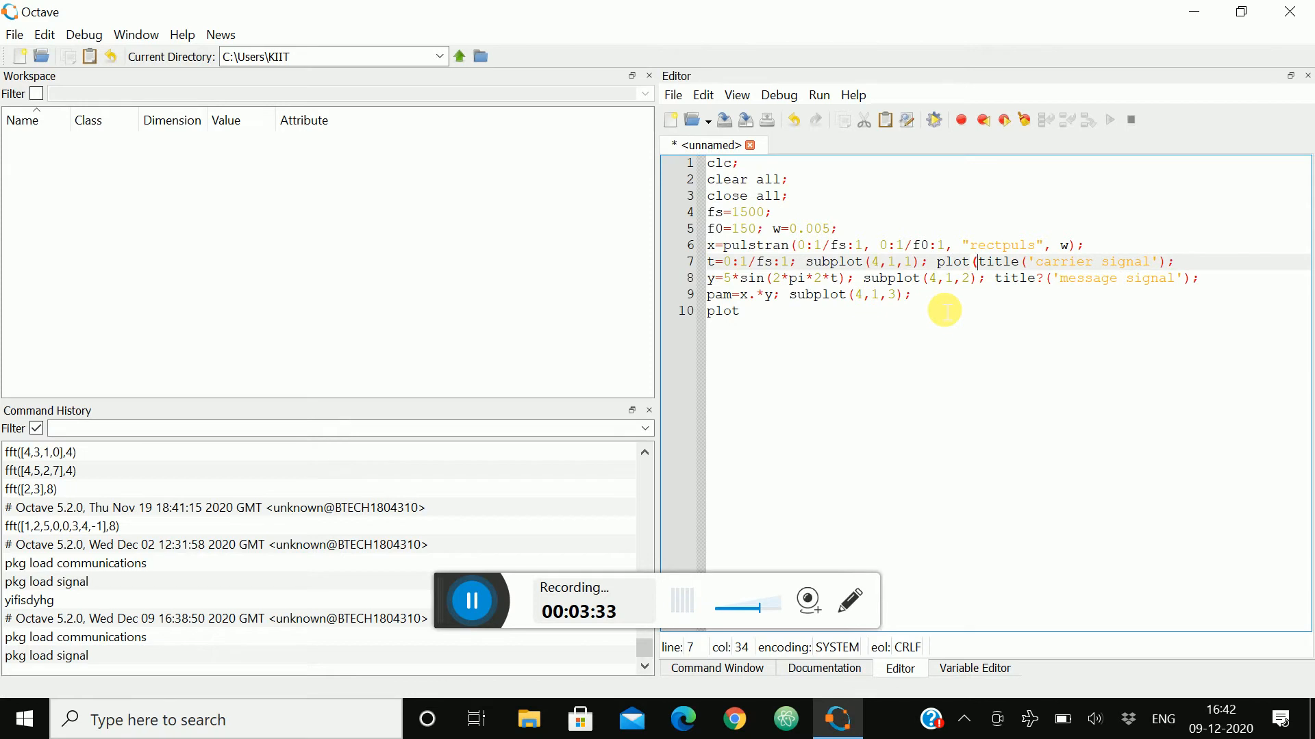
{"action": "type", "text": "t,t"}
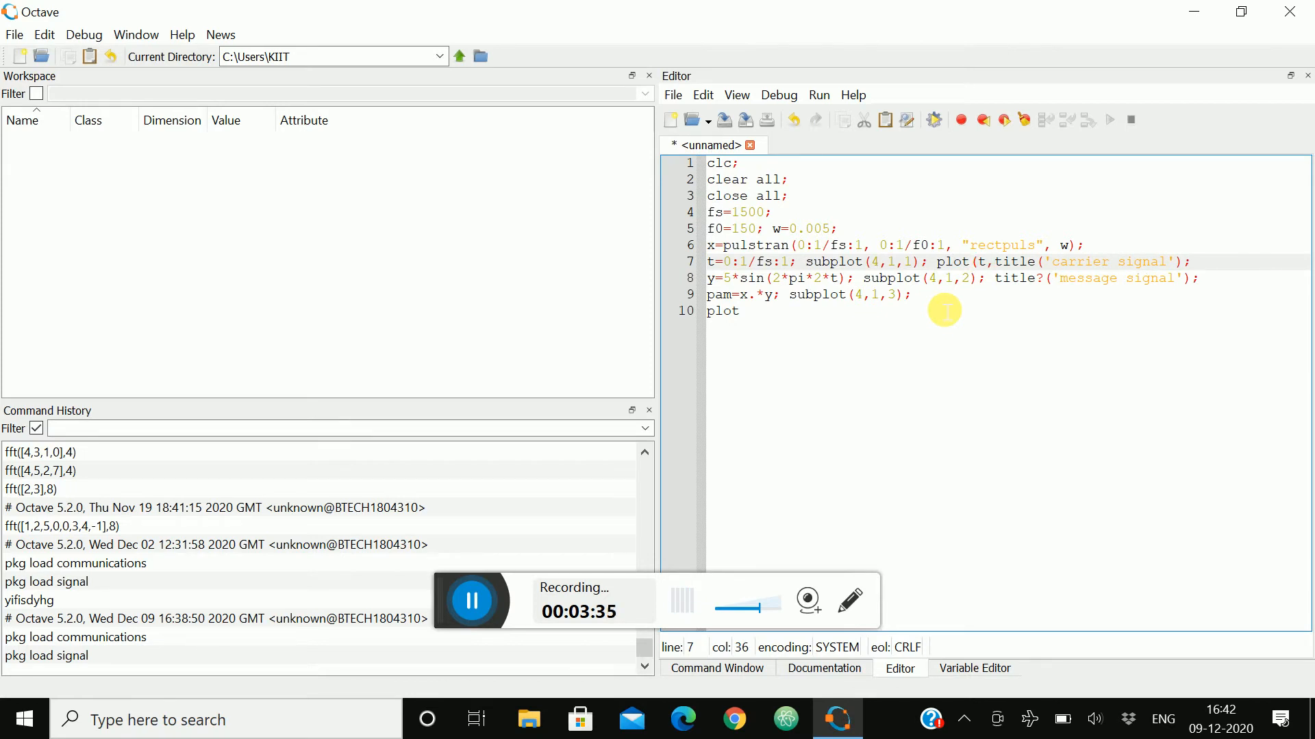
{"action": "type", "text": ",x);"}
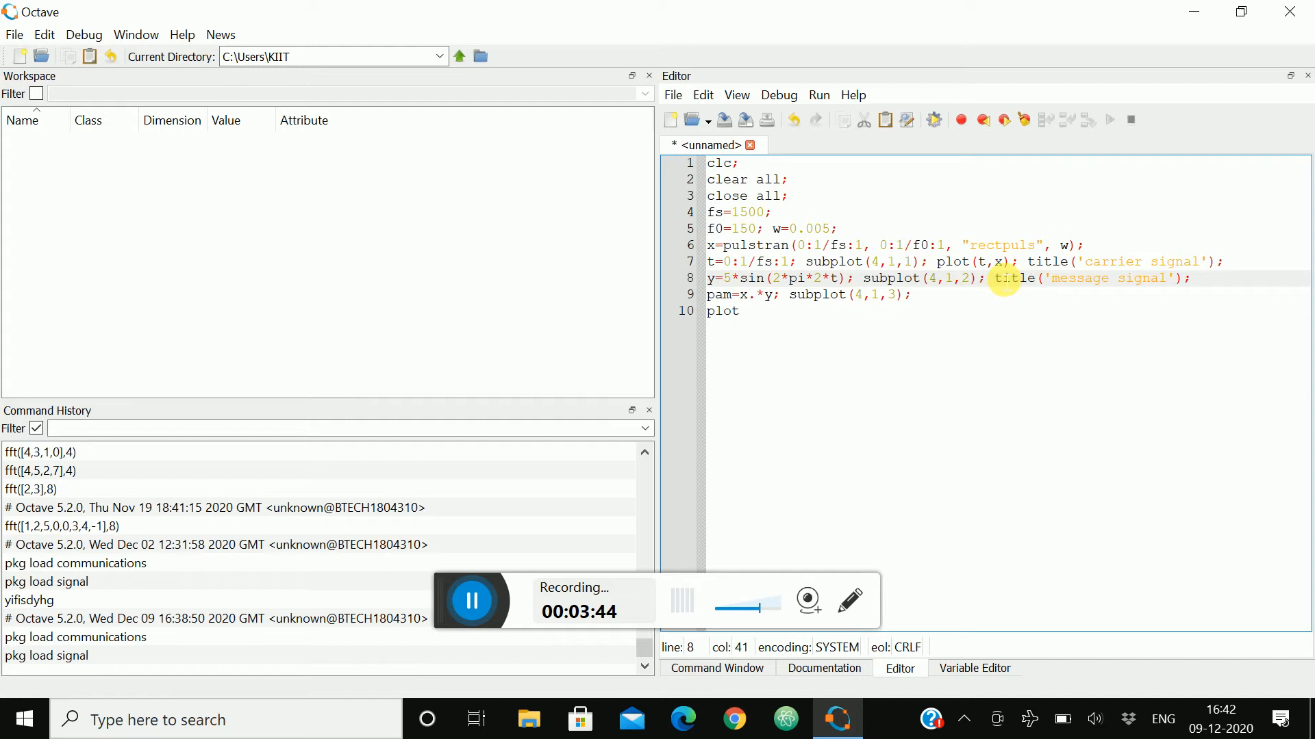
{"action": "type", "text": "plot("}
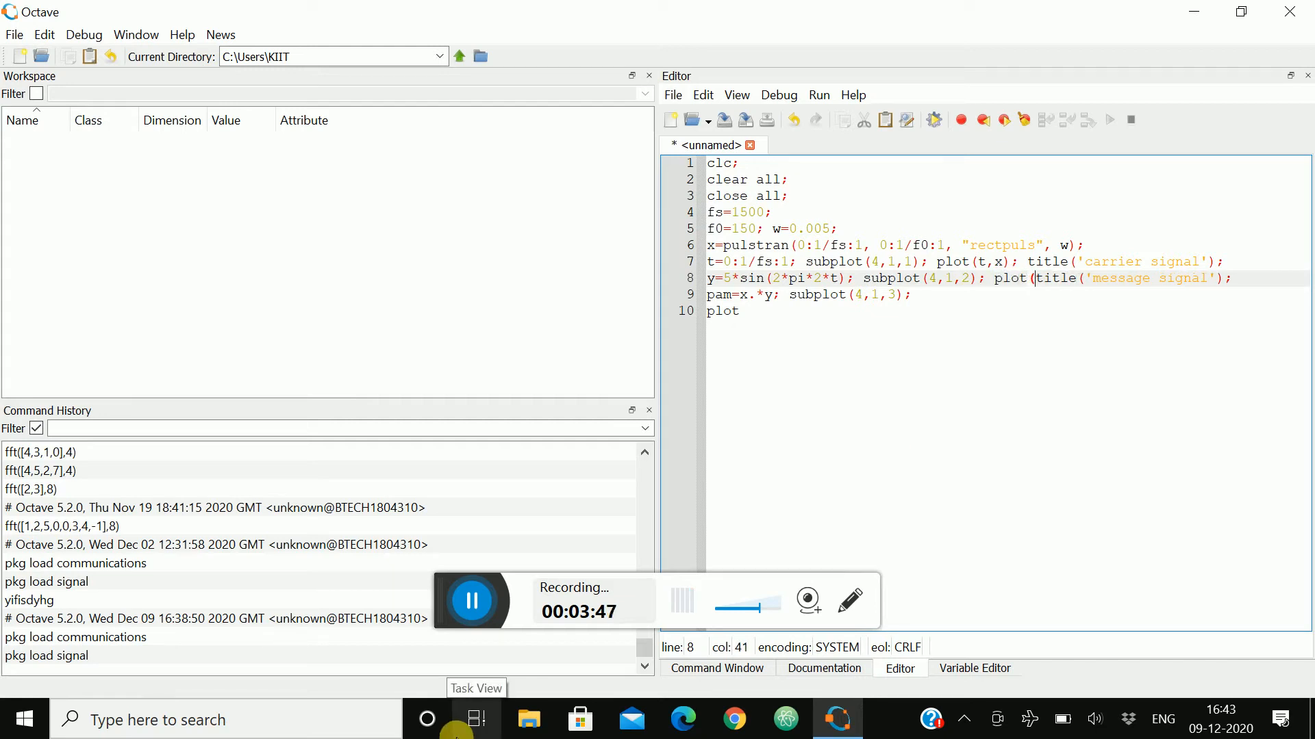
{"action": "type", "text": "t,y); t"}
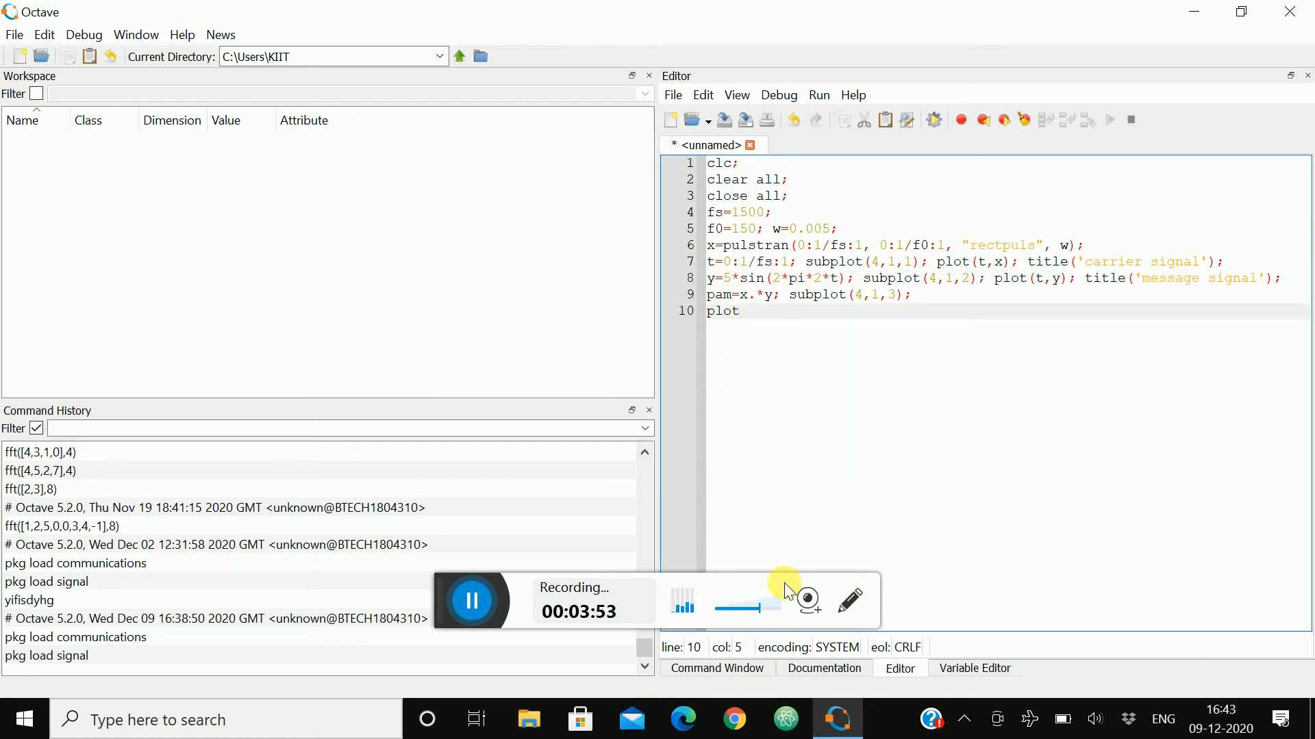
Step: Complete line 10 as plot(t,pam); title('pam signal'); and begin the filter line
{"action": "type", "text": "(t"}
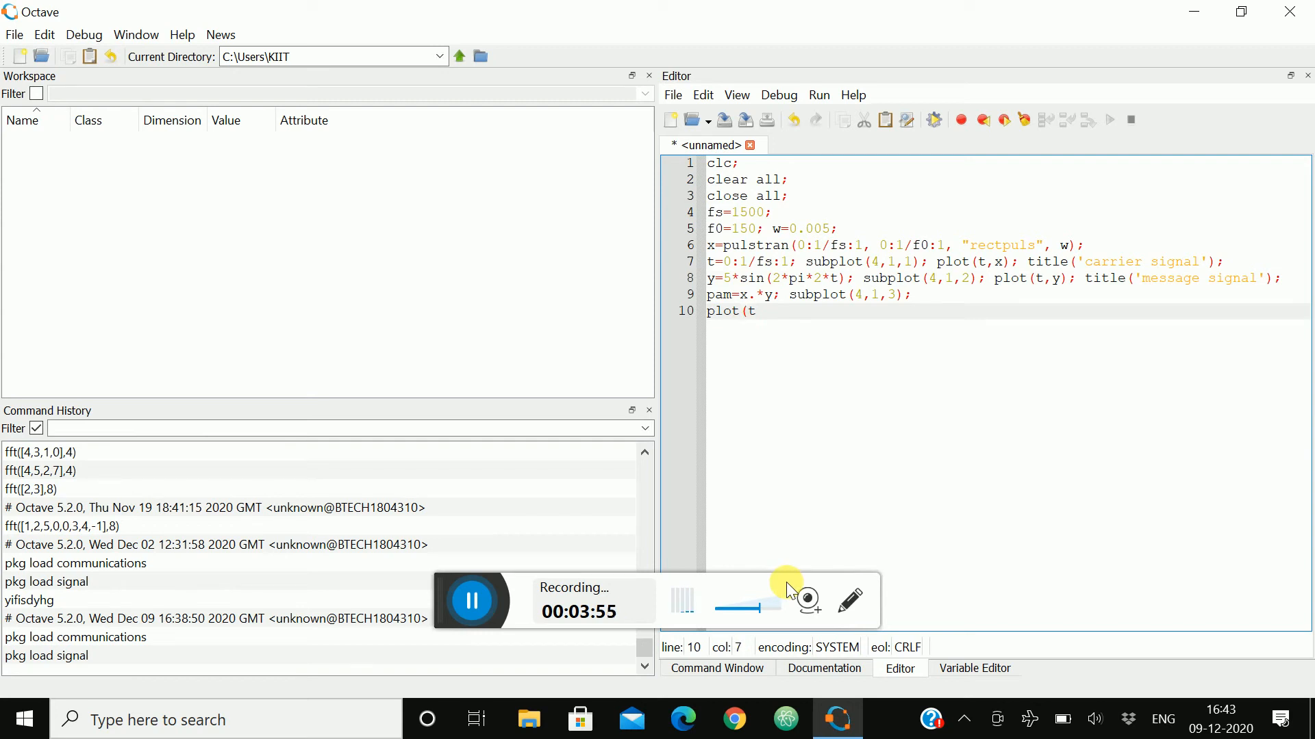
{"action": "type", "text": ",pam)"}
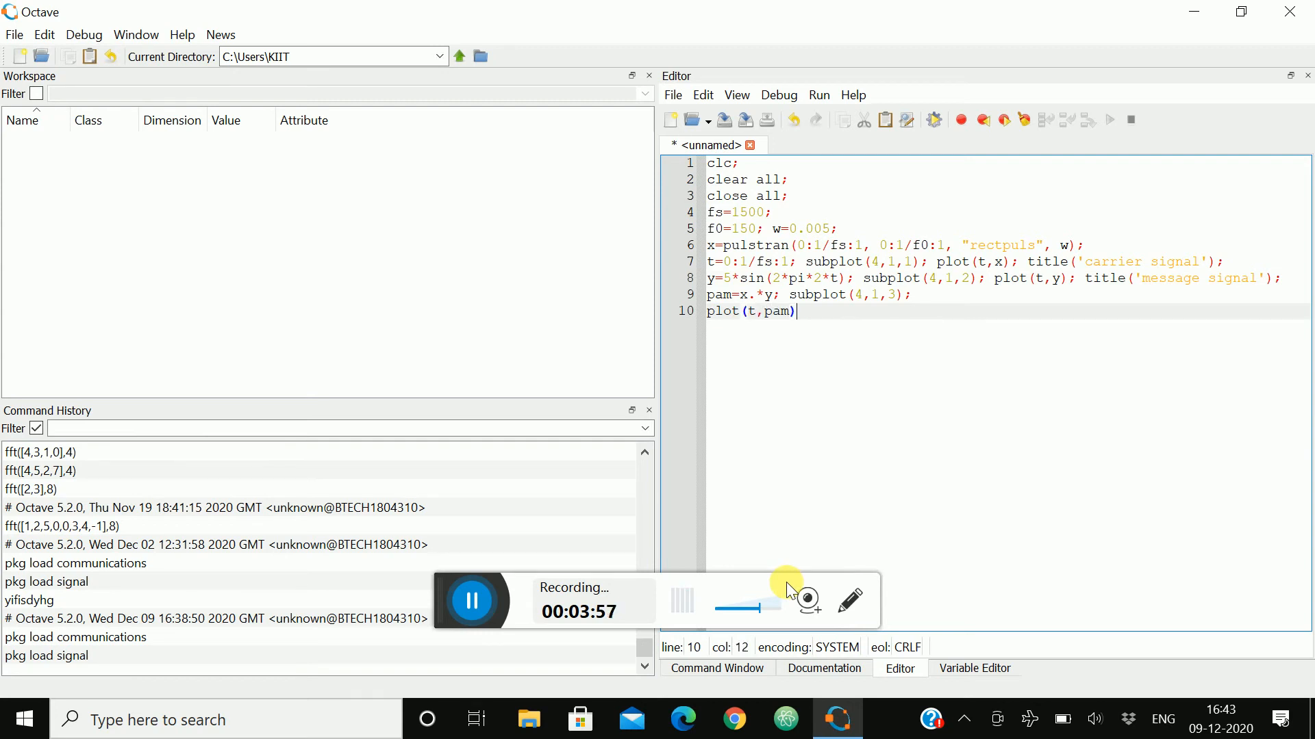
{"action": "type", "text": ";"}
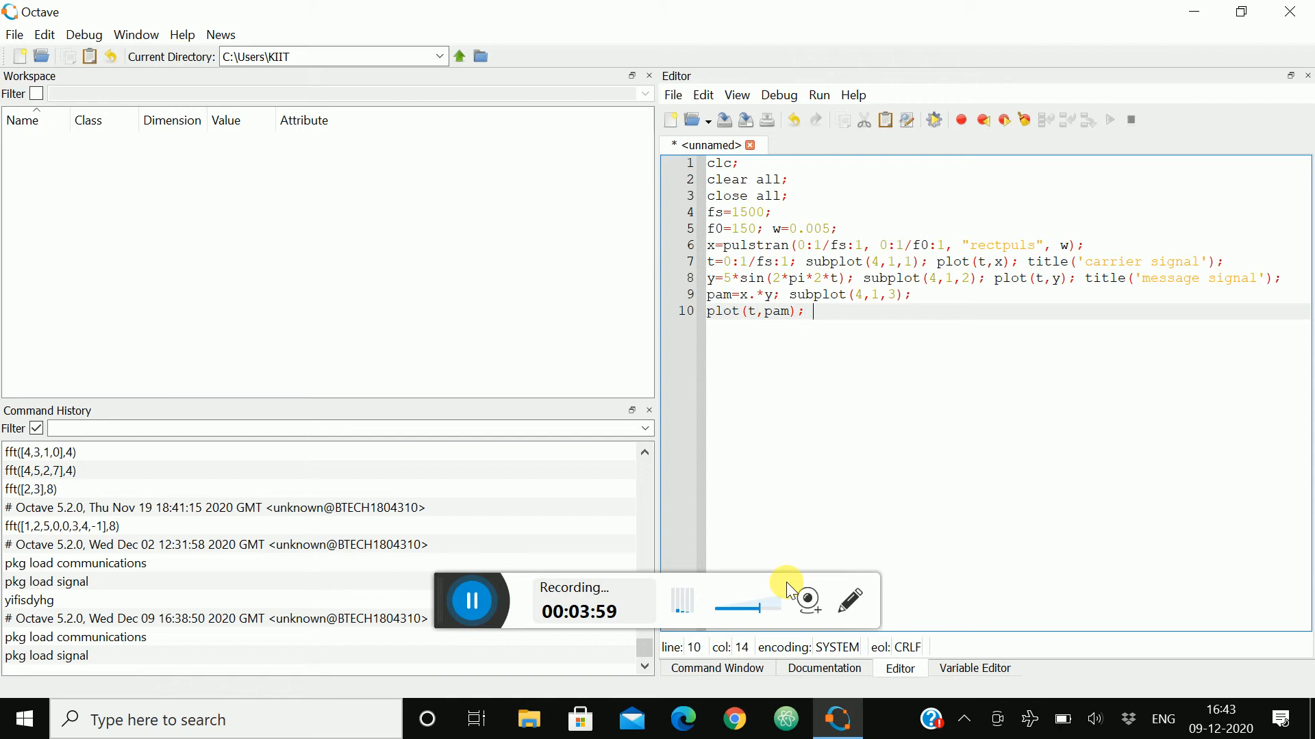
{"action": "type", "text": "title"}
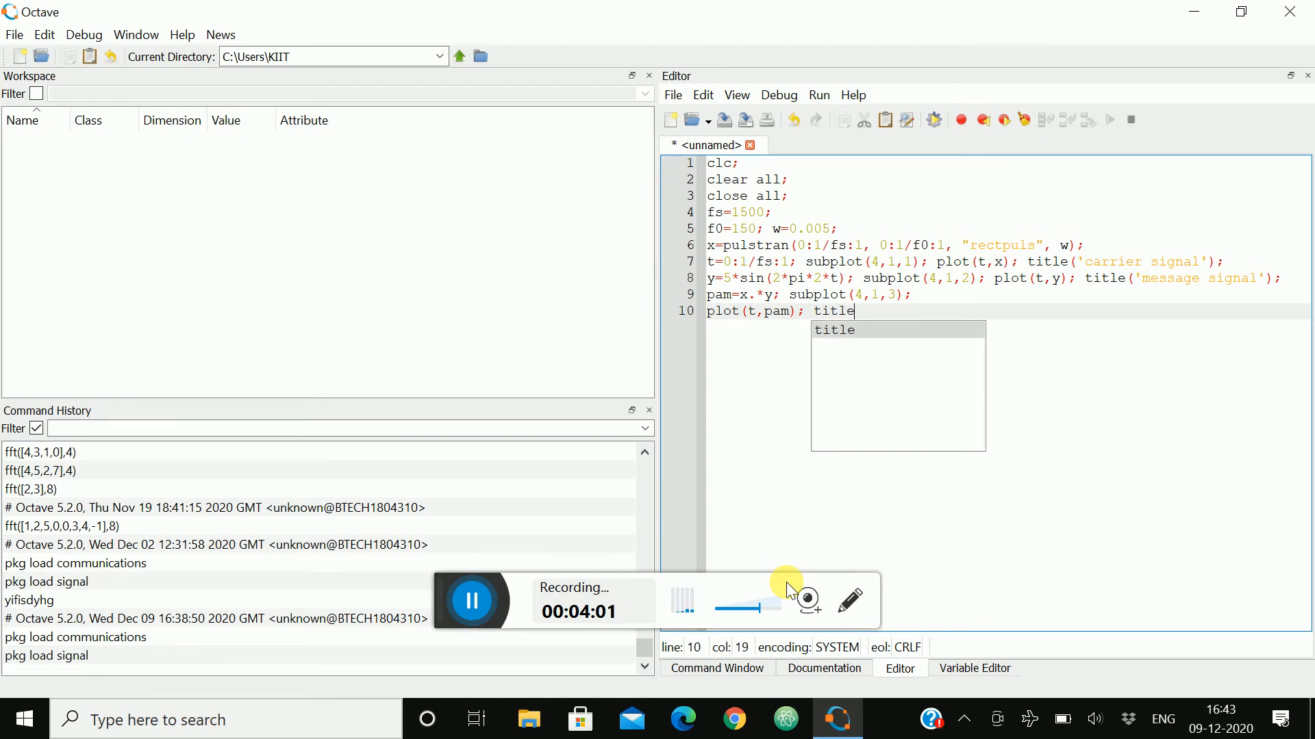
{"action": "type", "text": "('pam"}
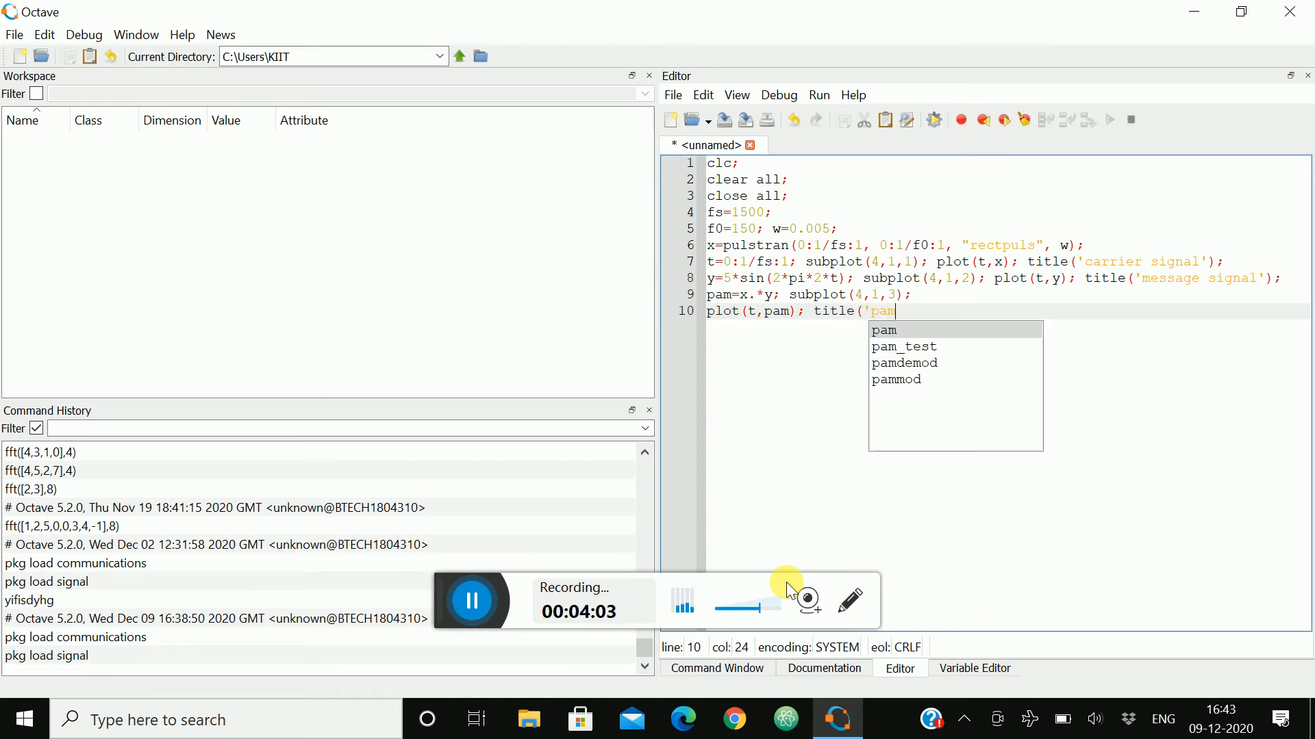
{"action": "type", "text": "signal');"}
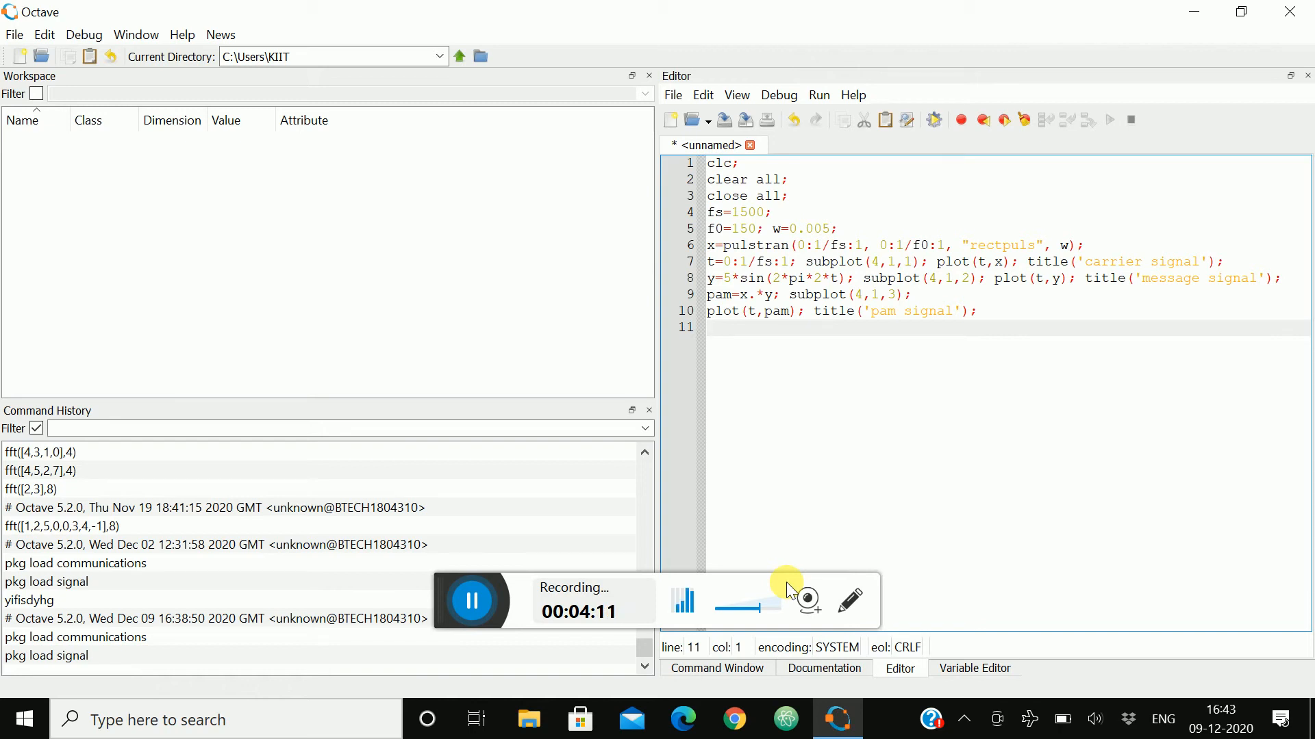
{"action": "type", "text": "[b"}
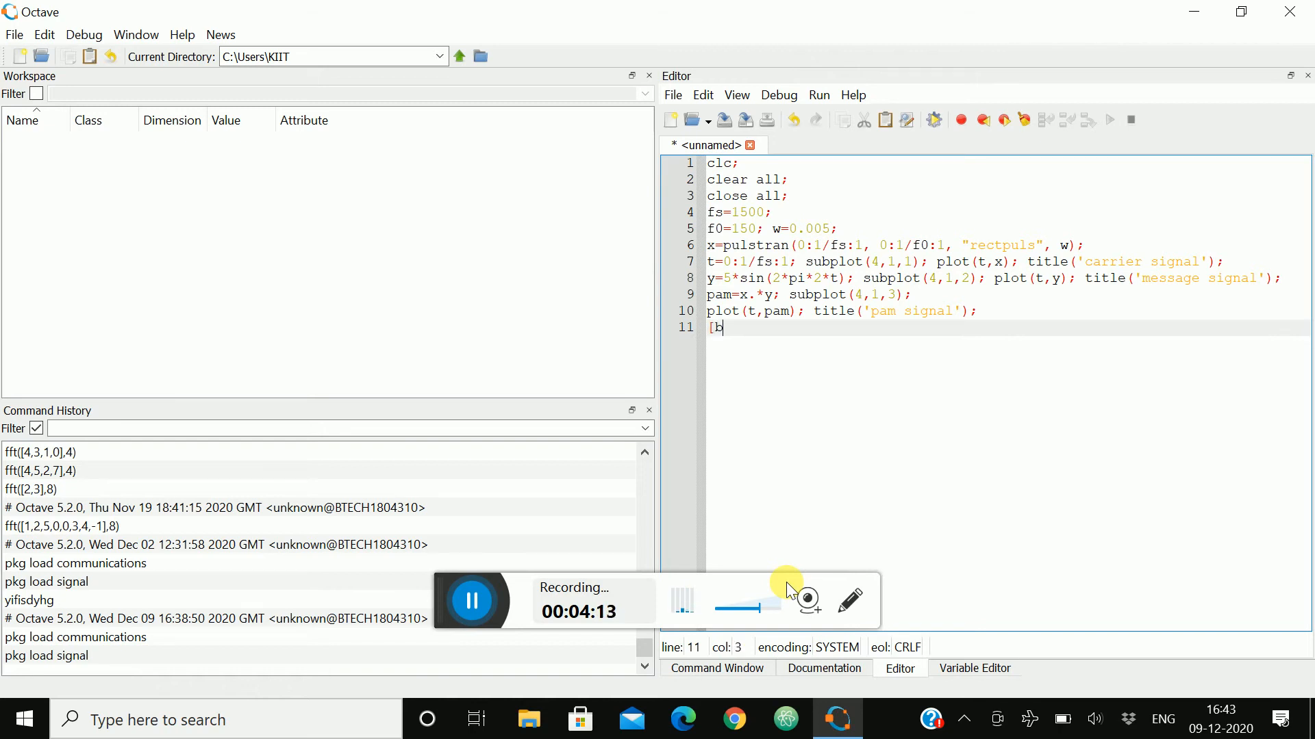
Step: Design the filter with [b,a]=butter(5,0.02), correcting the cutoff value
{"action": "type", "text": ",a"}
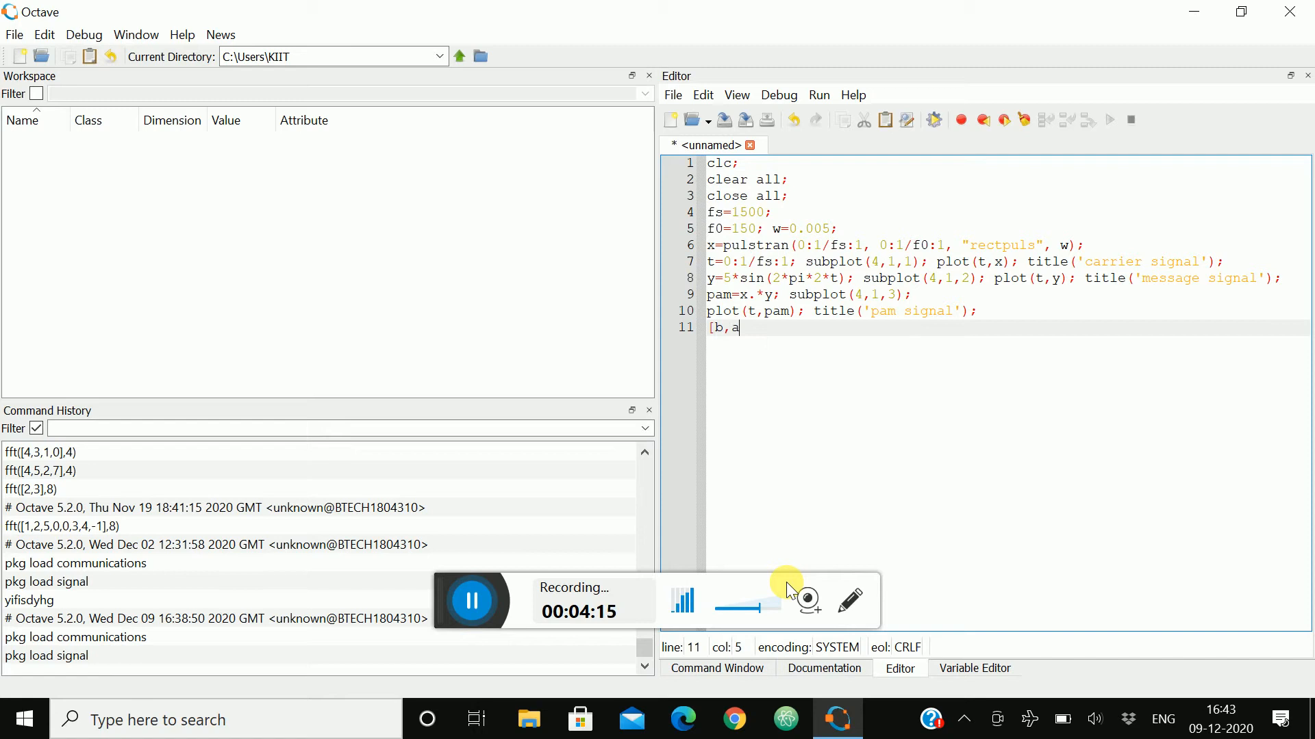
{"action": "type", "text": "]="}
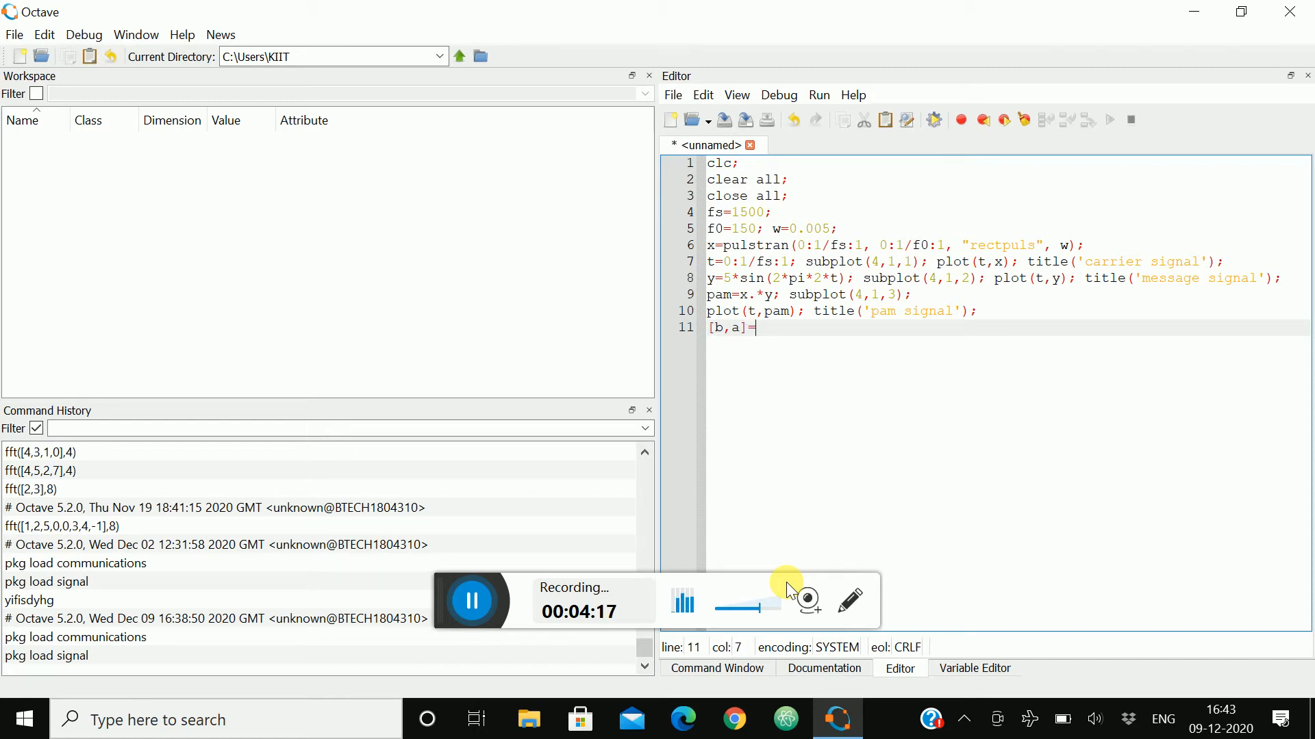
{"action": "type", "text": "butter("}
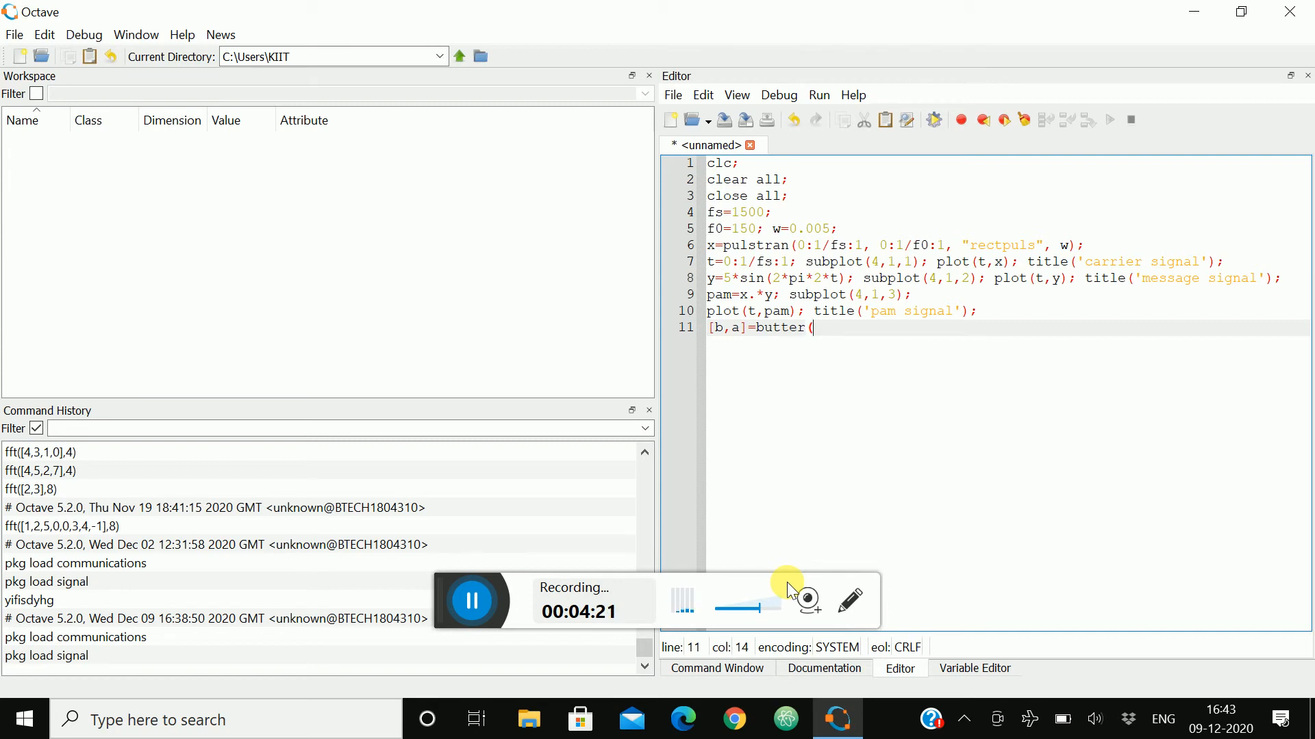
{"action": "type", "text": "5,0.002);"}
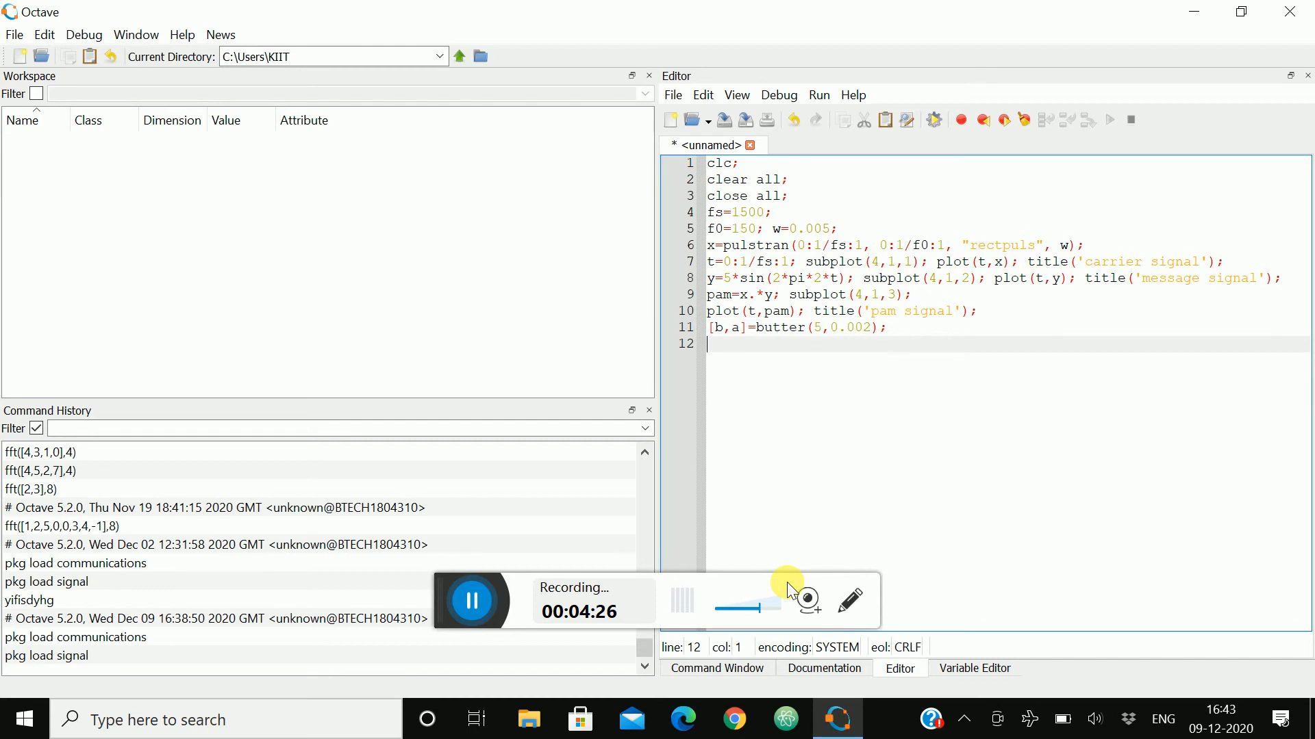
{"action": "mouse_move", "coordinate": [946, 506]}
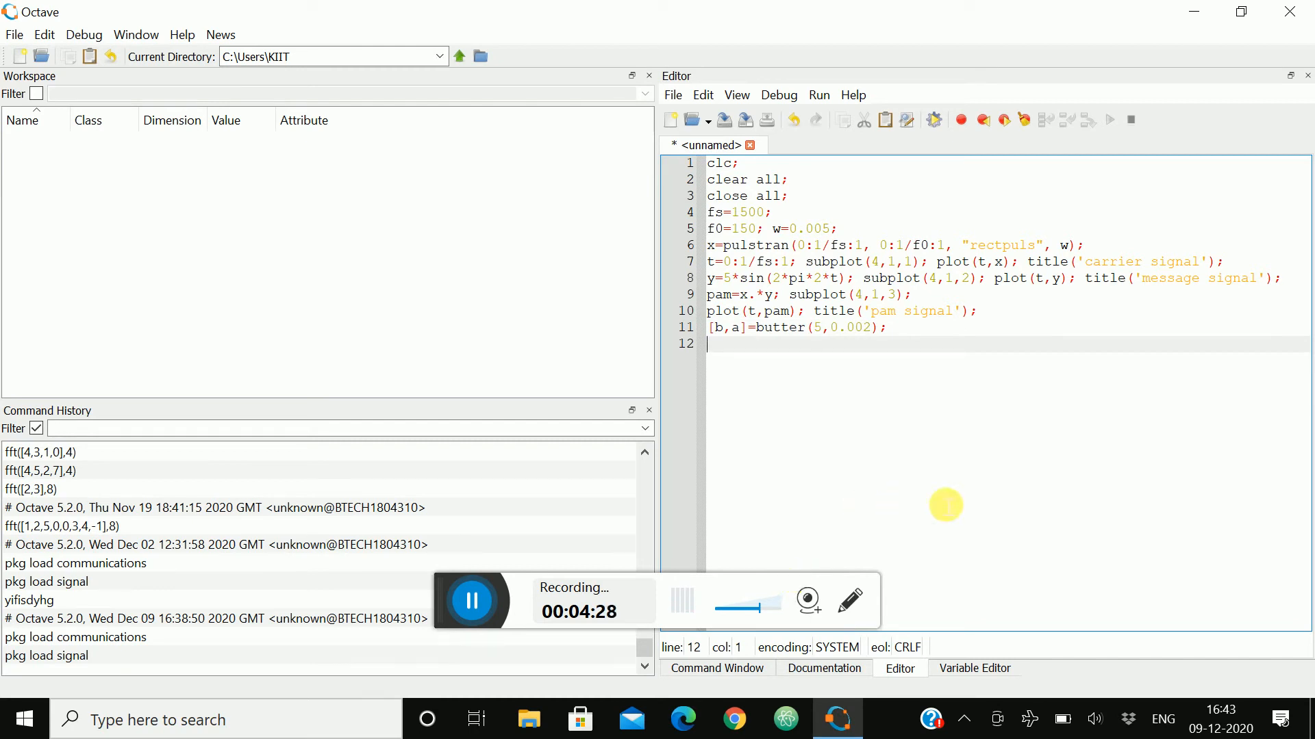
{"action": "left_click", "coordinate": [886, 327]}
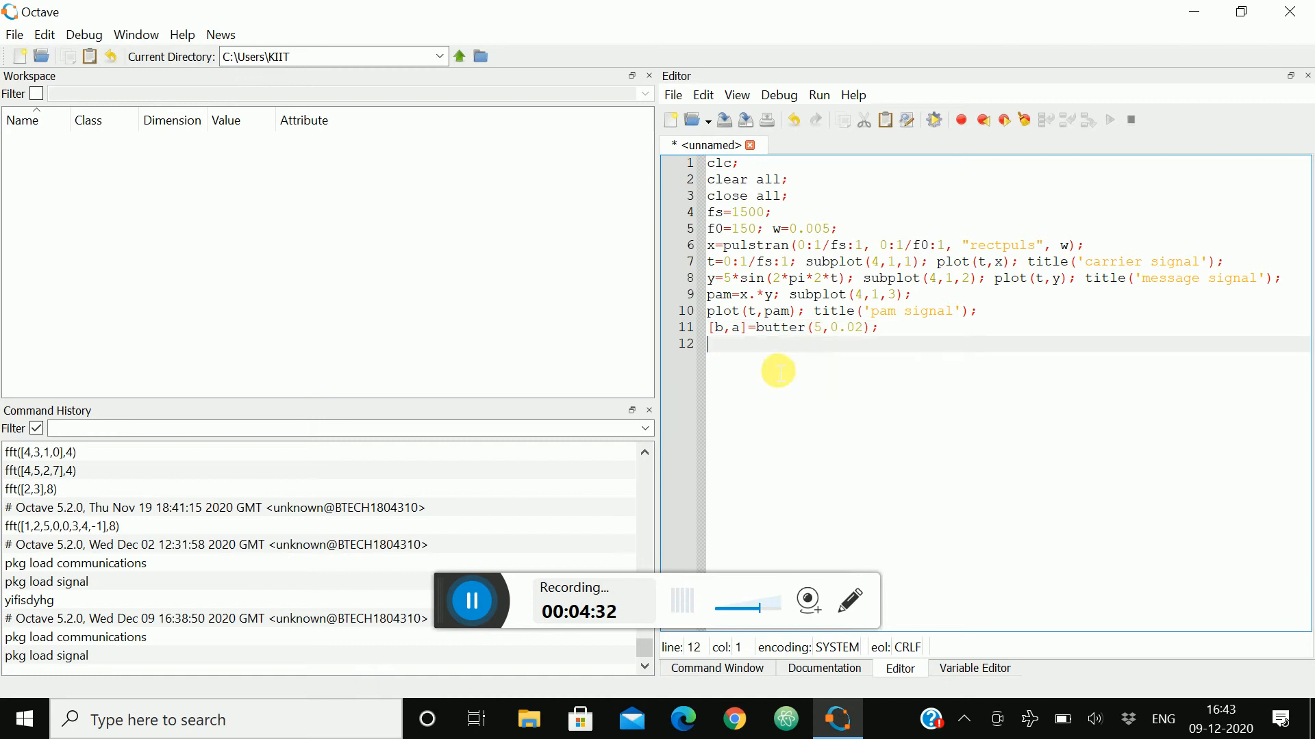
Step: Apply the filter to the PAM signal with s1=filter(b,a,pam)
{"action": "type", "text": "s1"}
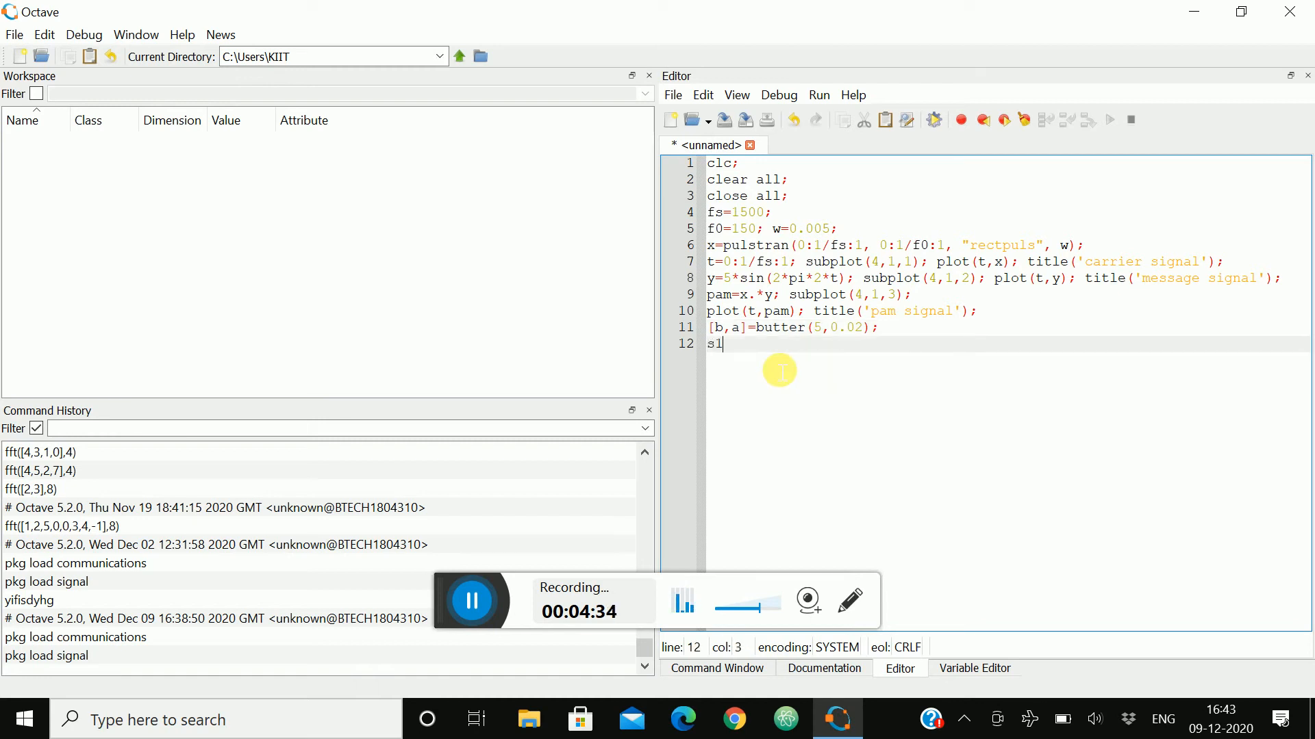
{"action": "type", "text": "=filter("}
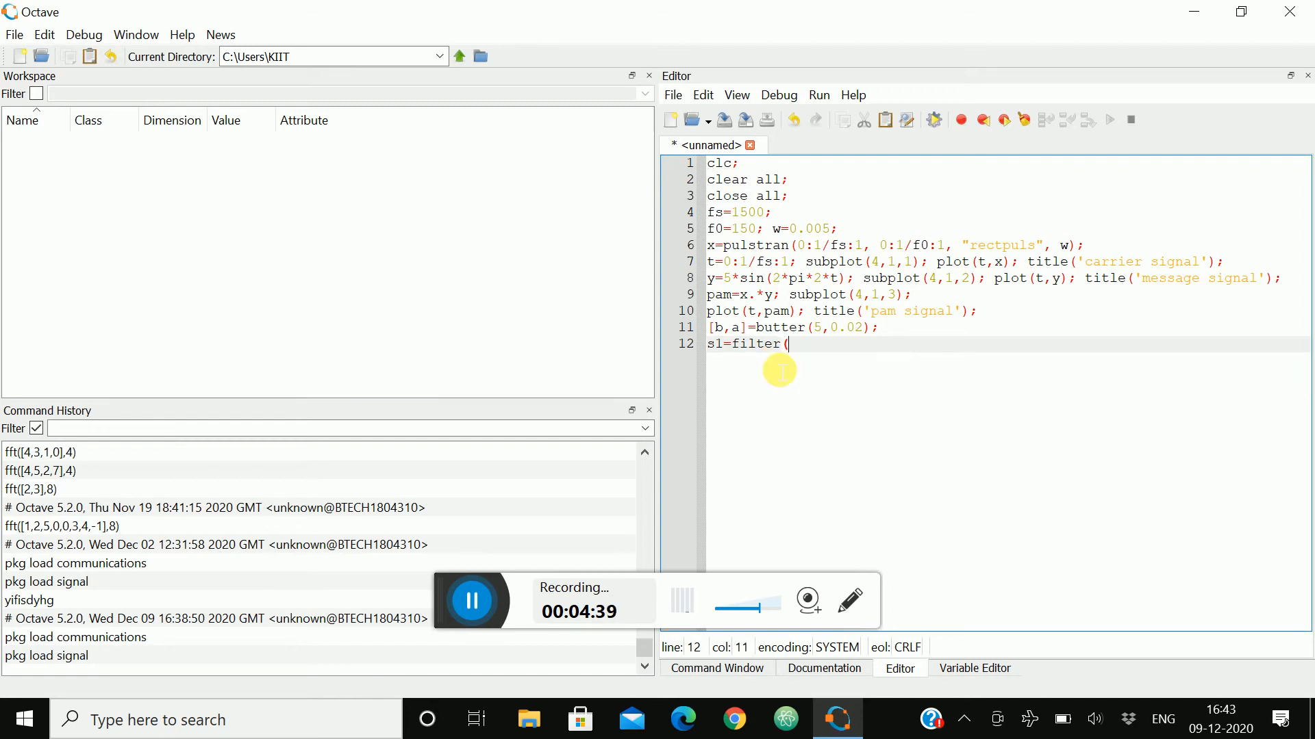
{"action": "type", "text": "b,a,"}
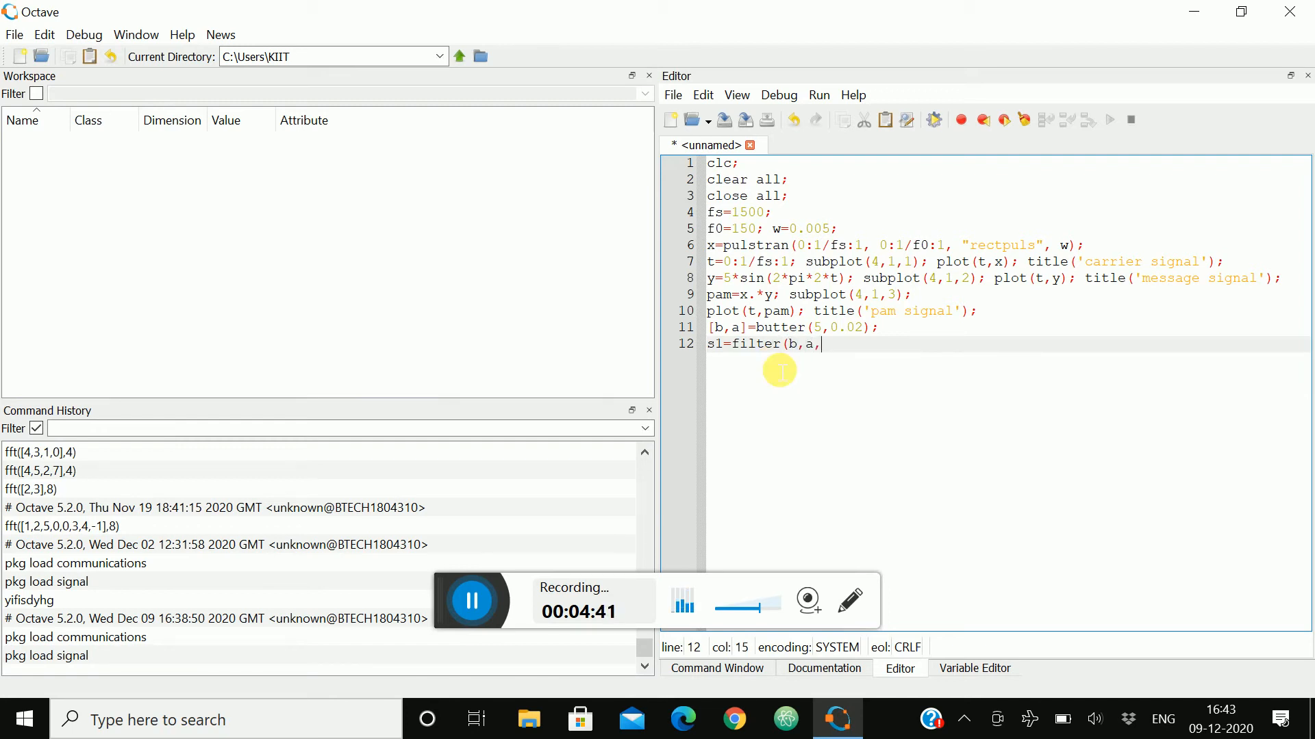
{"action": "type", "text": "pam);"}
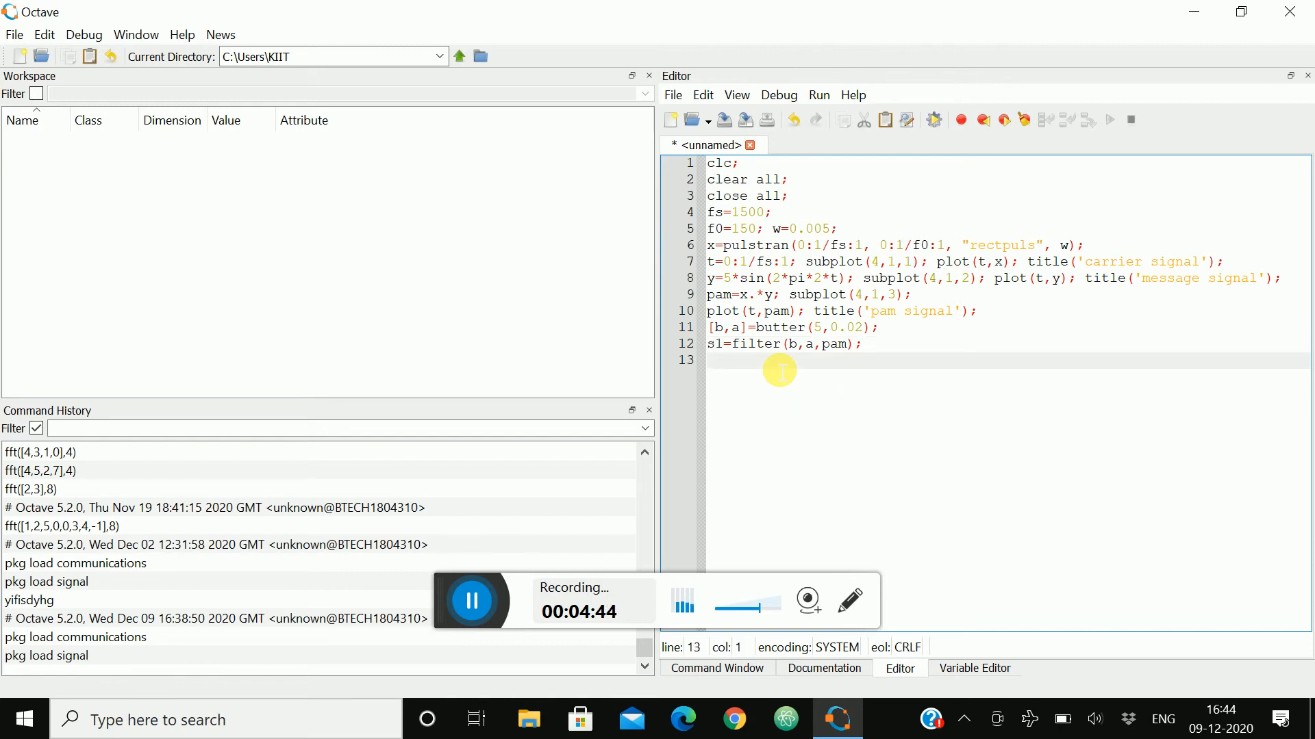
Step: Open subplot(4,1,1) and plot the filtered signal with plot(t,s1)
{"action": "type", "text": "subplot"}
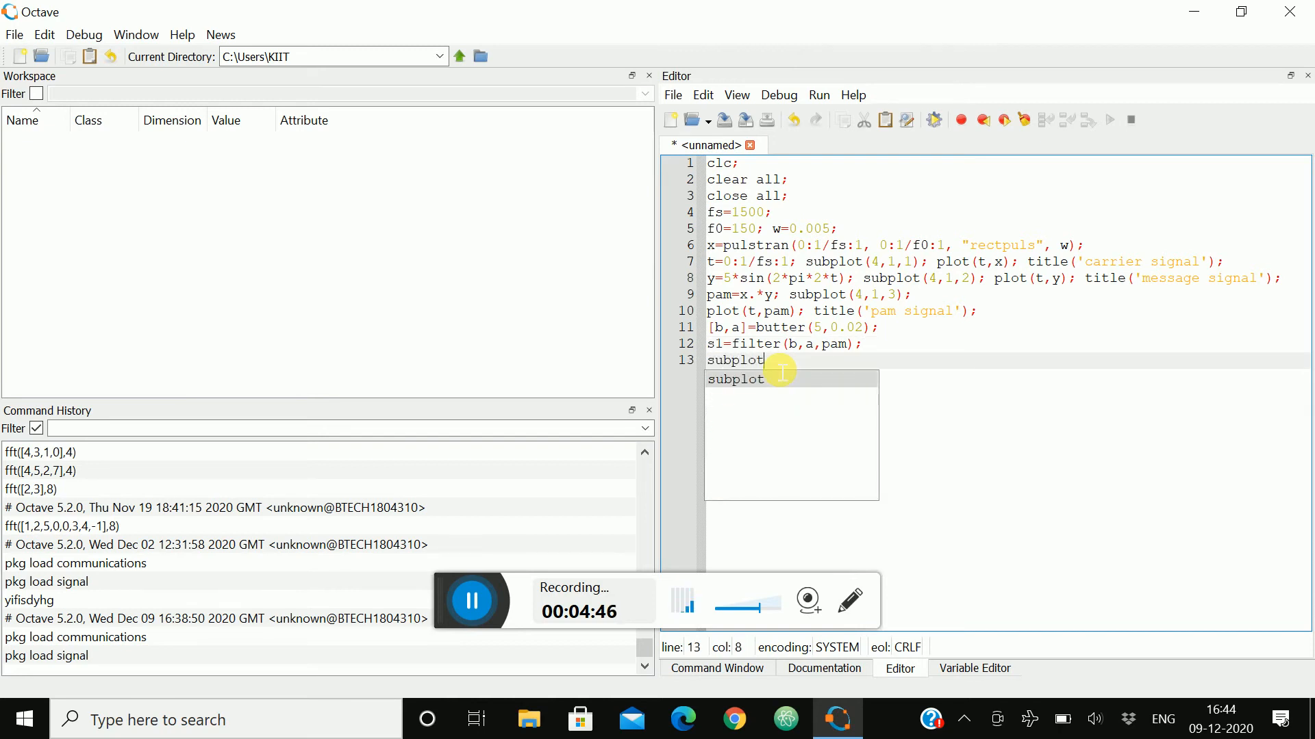
{"action": "type", "text": "(4,1,1);"}
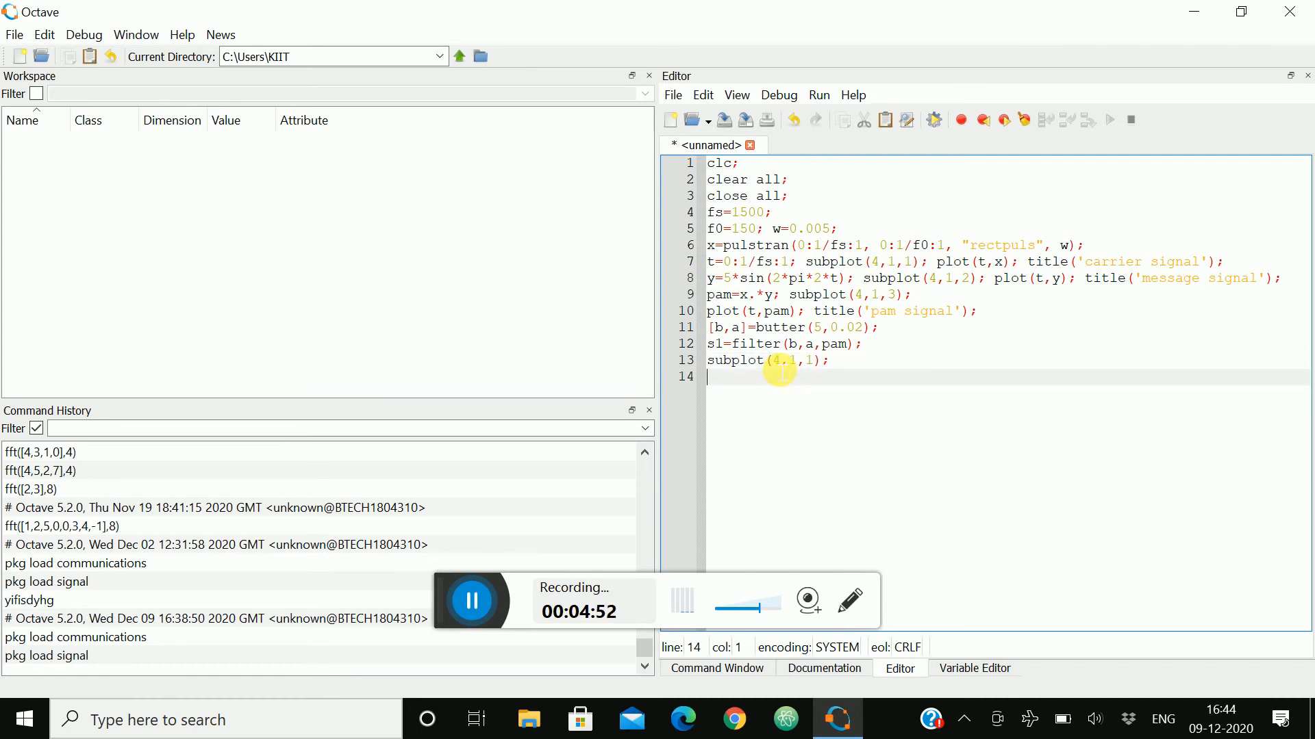
{"action": "type", "text": "p"}
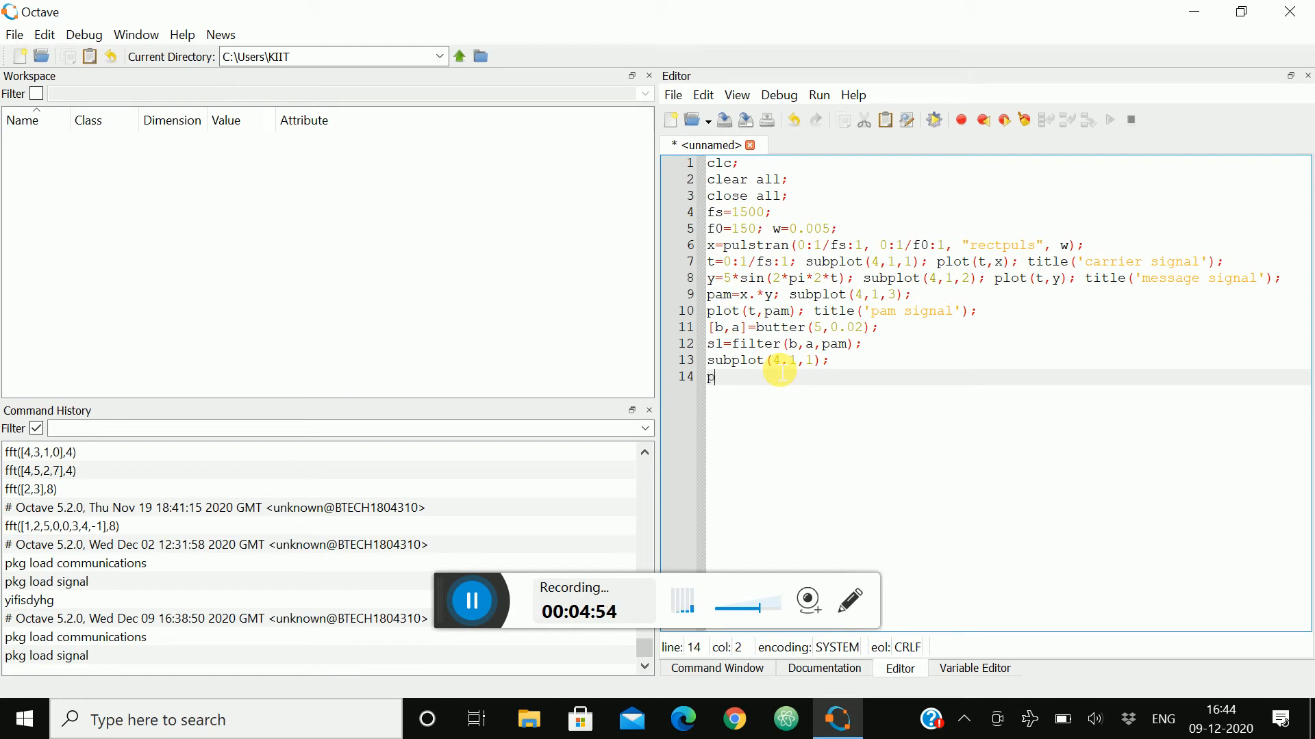
{"action": "type", "text": "lot("}
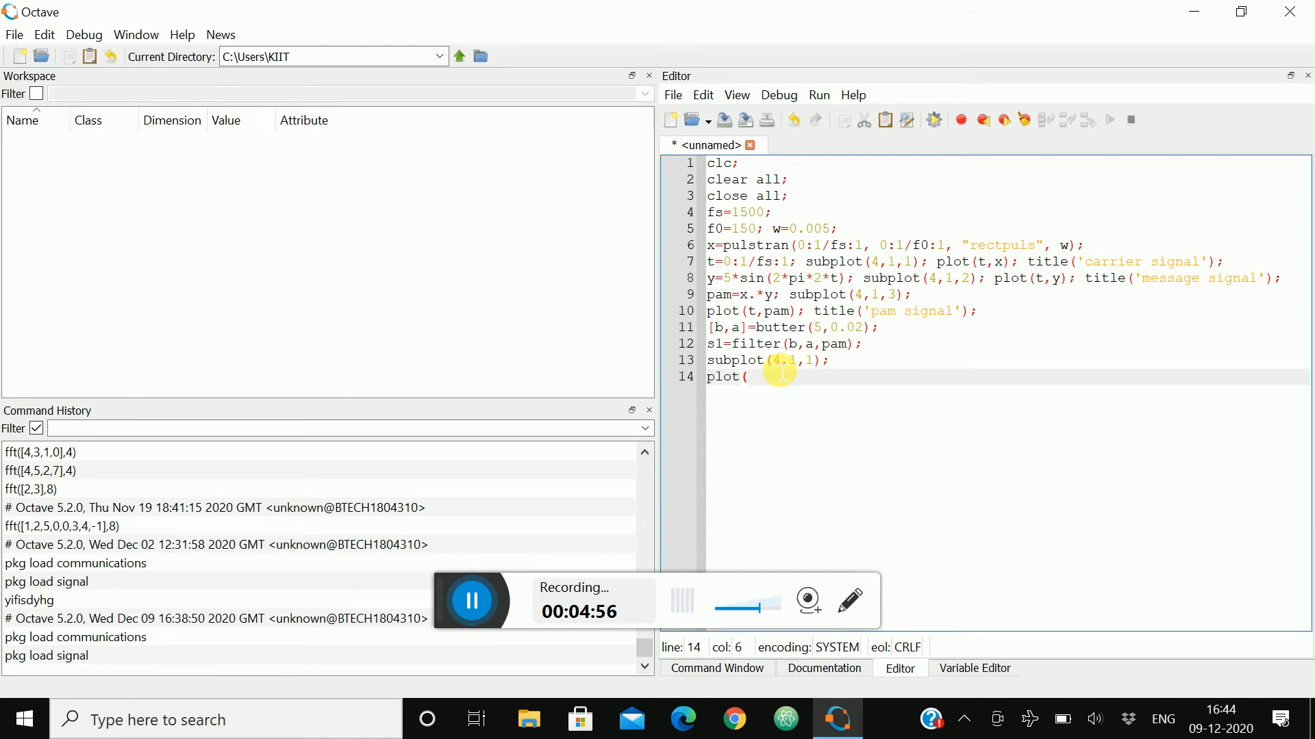
{"action": "type", "text": "t,s1);"}
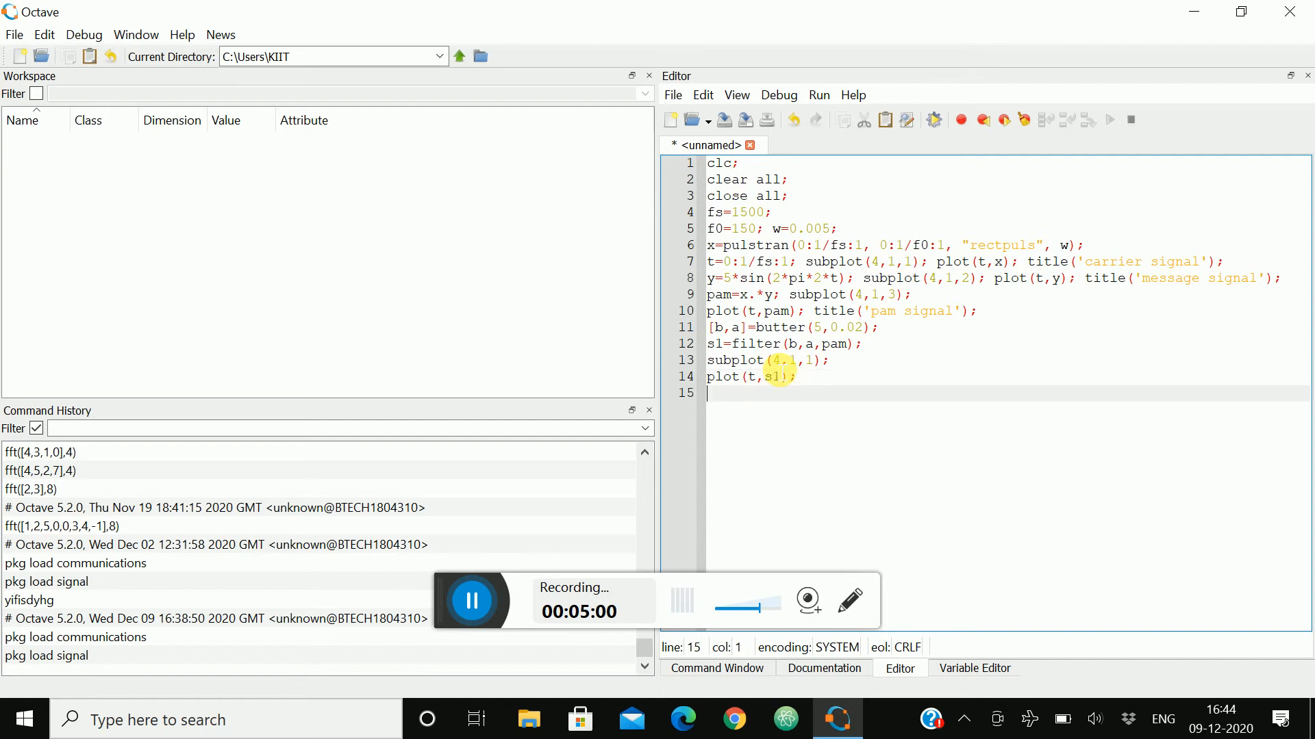
Step: Title the demodulated subplot 'demodulation'
{"action": "type", "text": "til"}
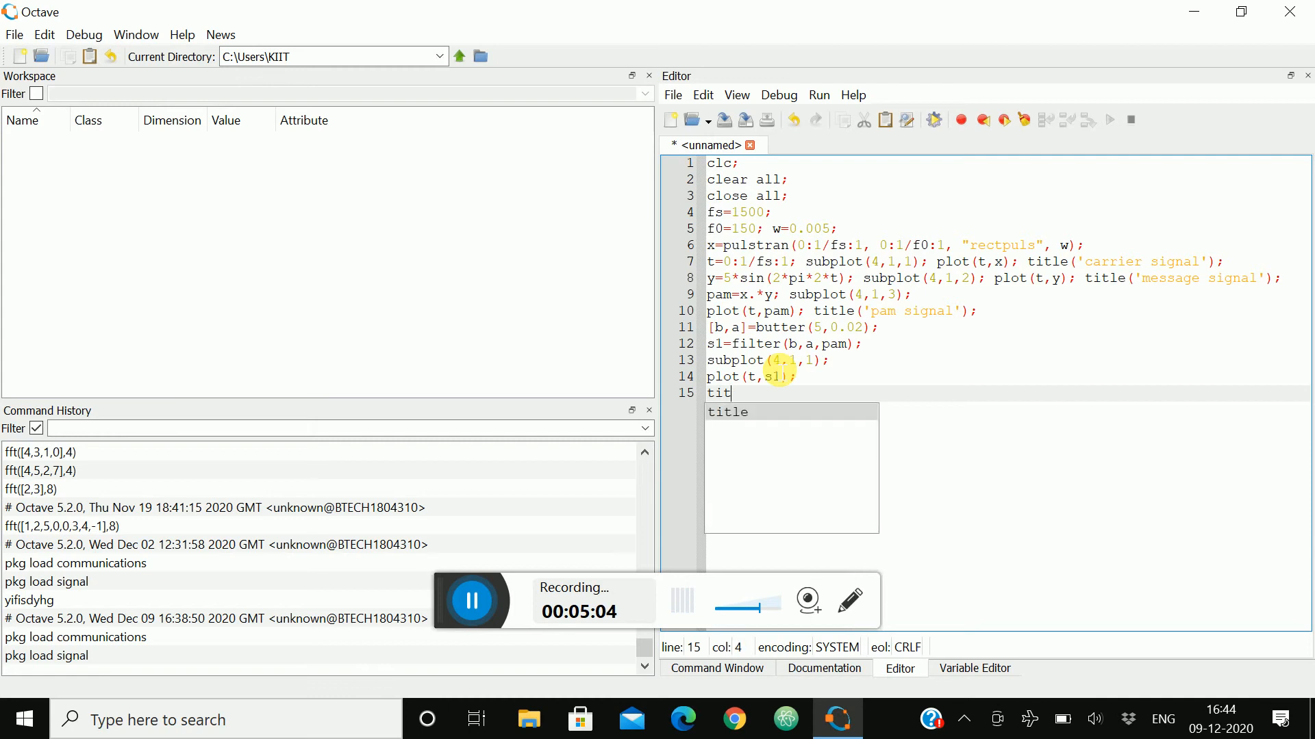
{"action": "type", "text": "le("}
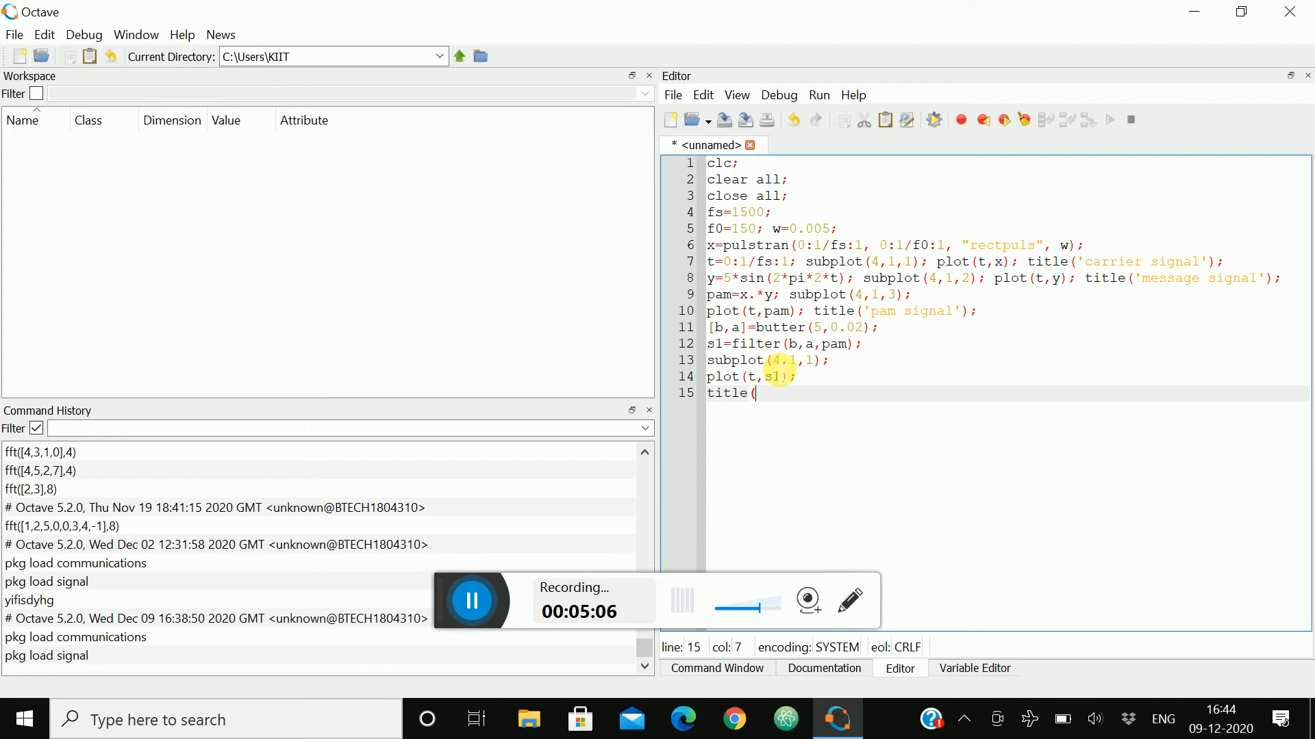
{"action": "type", "text": "'demodulation"}
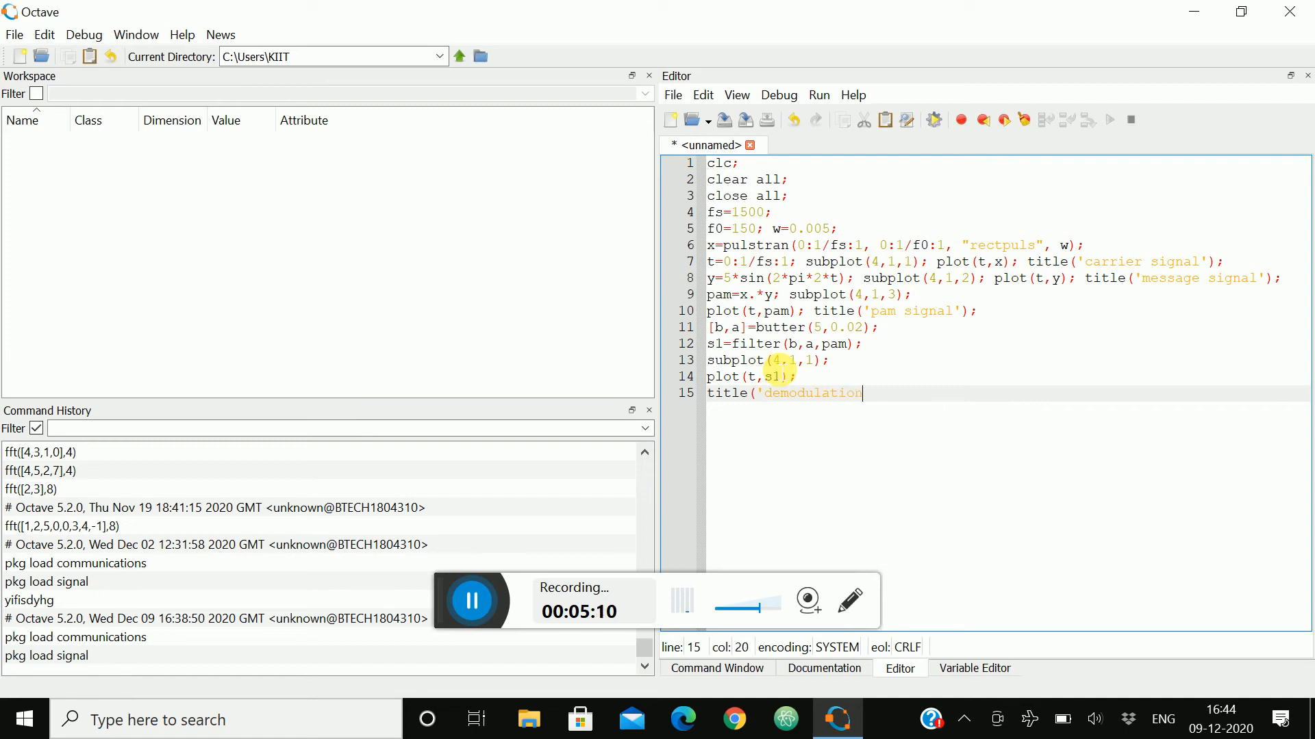
{"action": "type", "text": "');"}
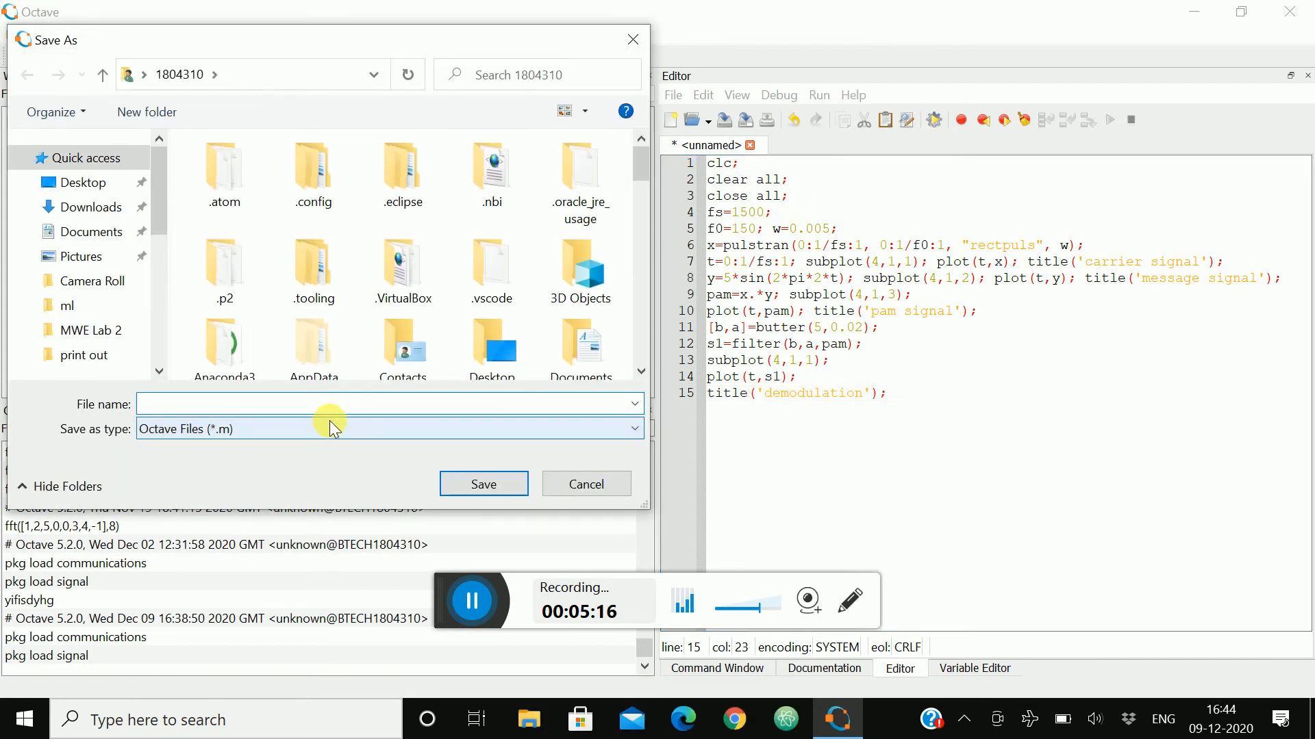
Step: Attempt to save the script as 'pam signal', which is rejected, and agree to choose another name
{"action": "type", "text": "pam s"}
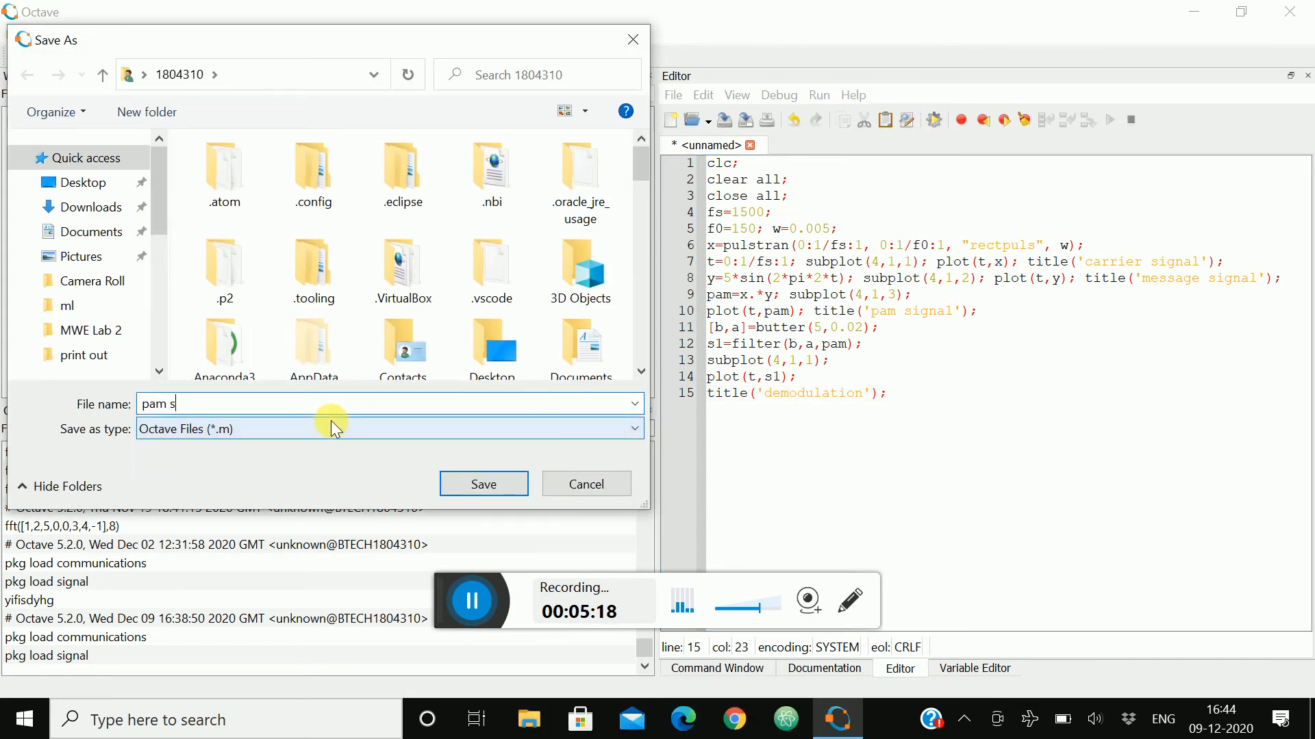
{"action": "type", "text": "ignal"}
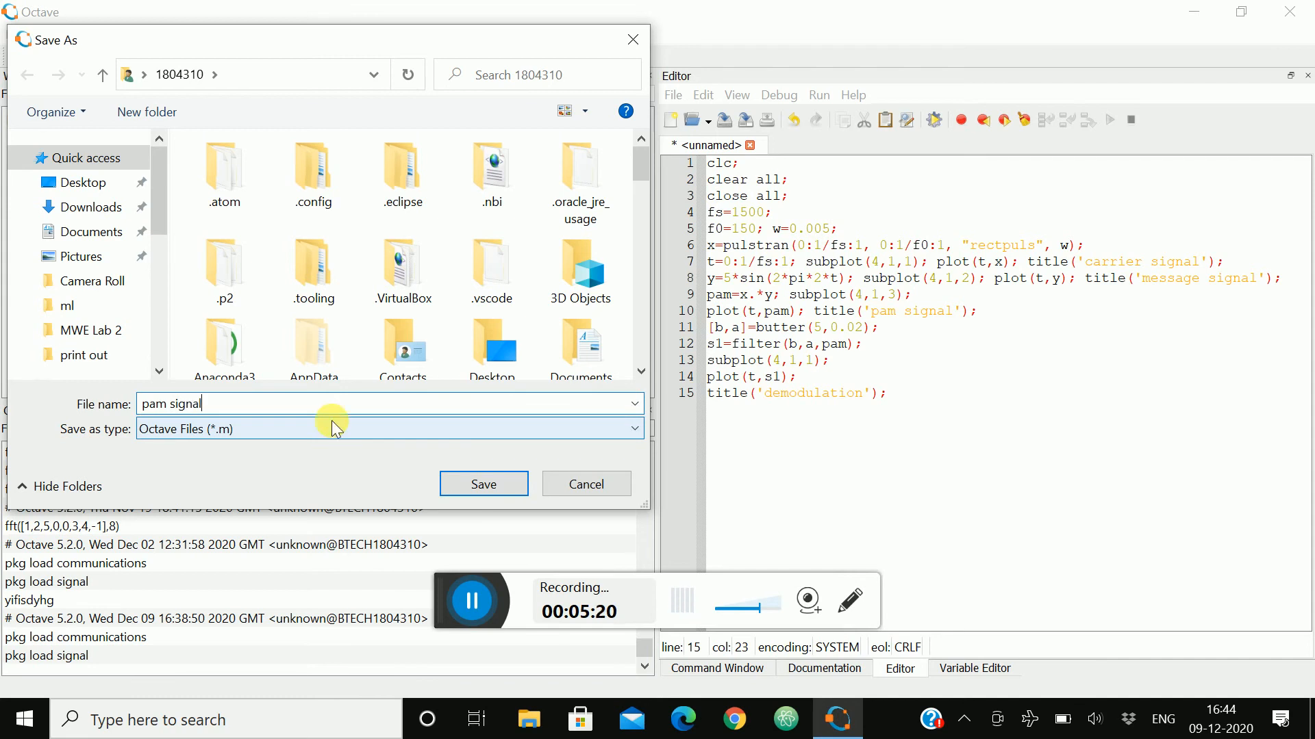
{"action": "mouse_move", "coordinate": [386, 442]}
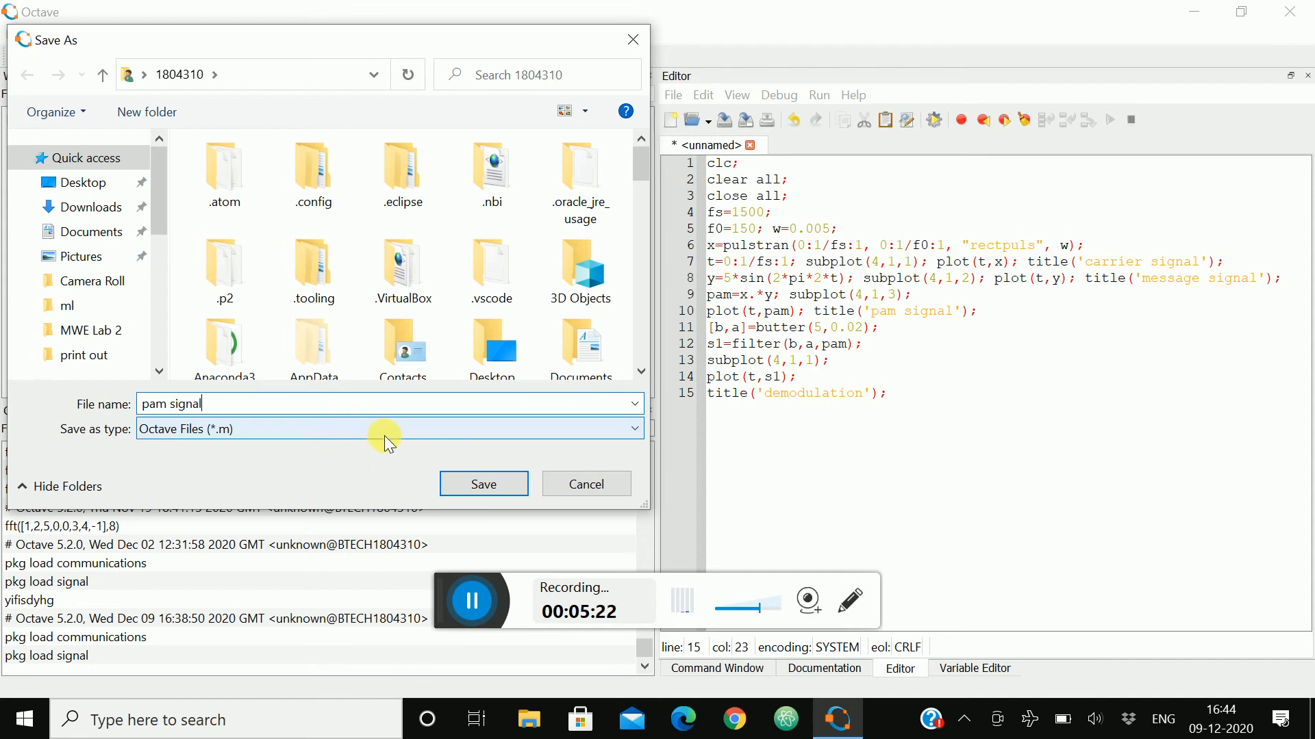
{"action": "left_click", "coordinate": [483, 484]}
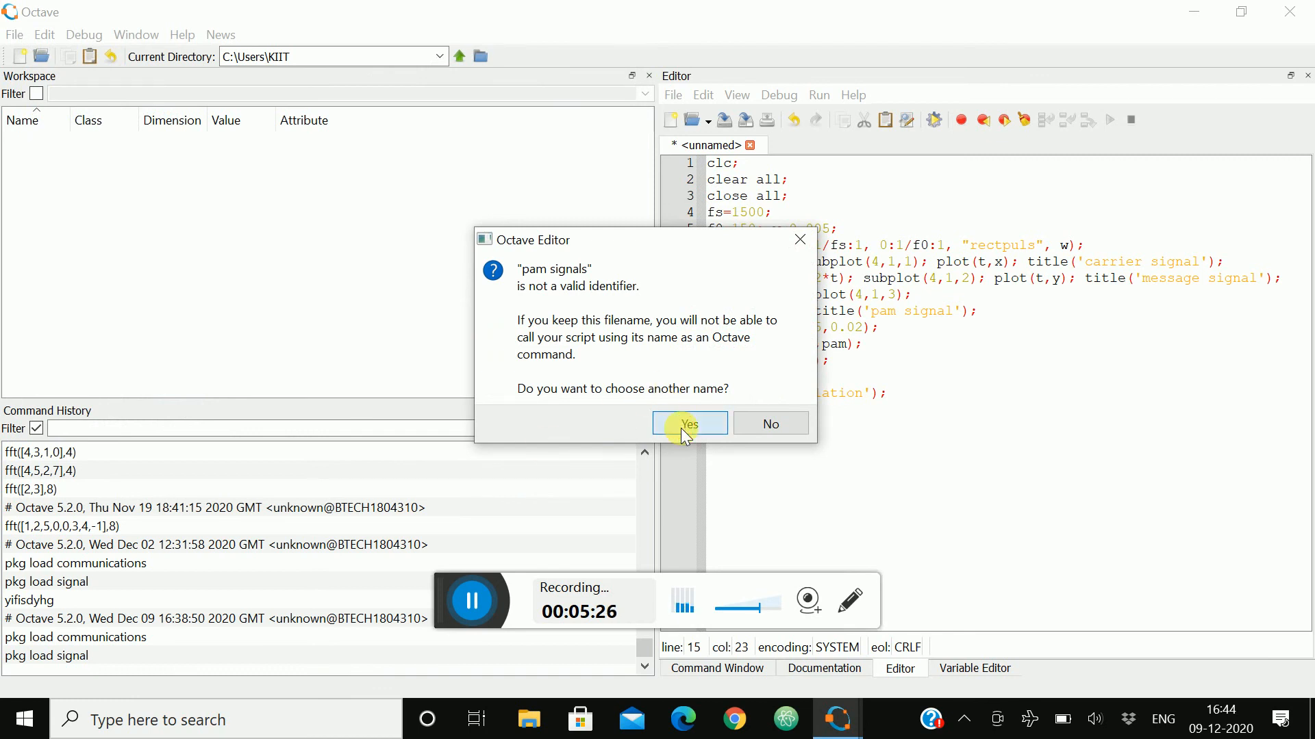
{"action": "left_click", "coordinate": [689, 423]}
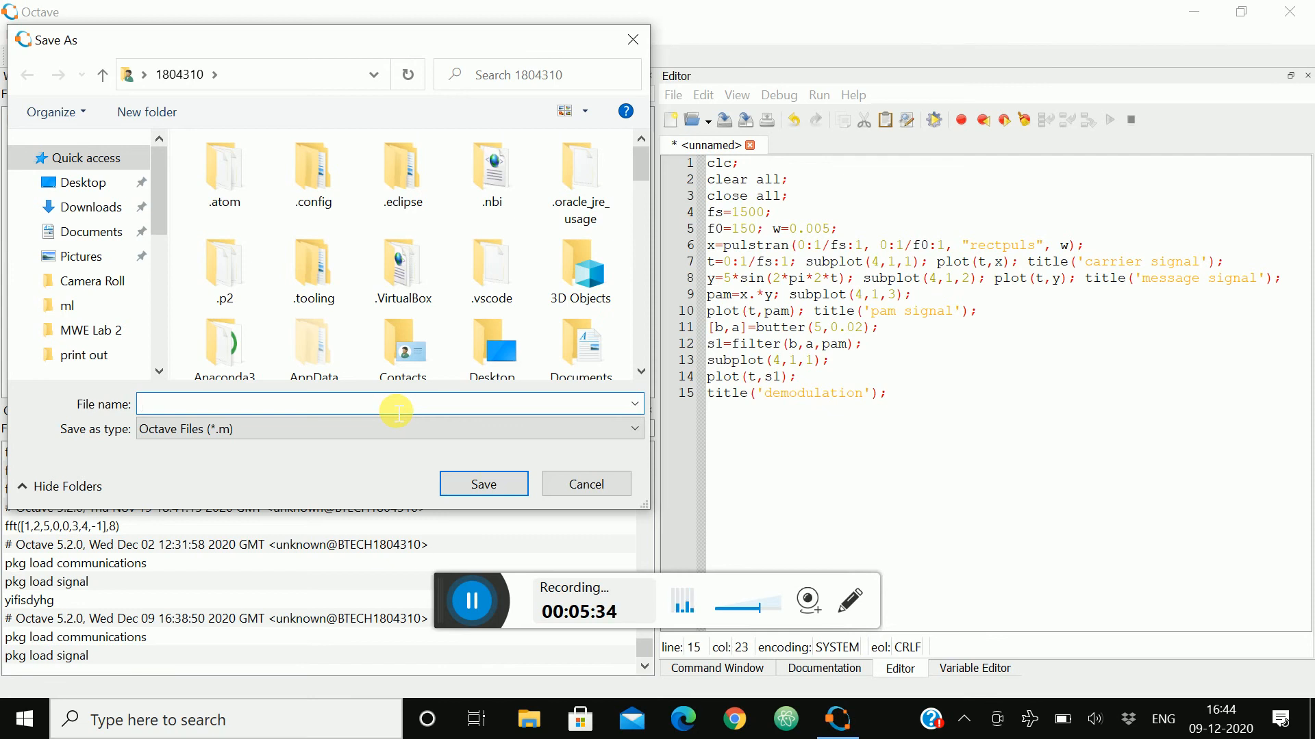
Step: Save the script under the valid name modulationofpam
{"action": "type", "text": "mod"}
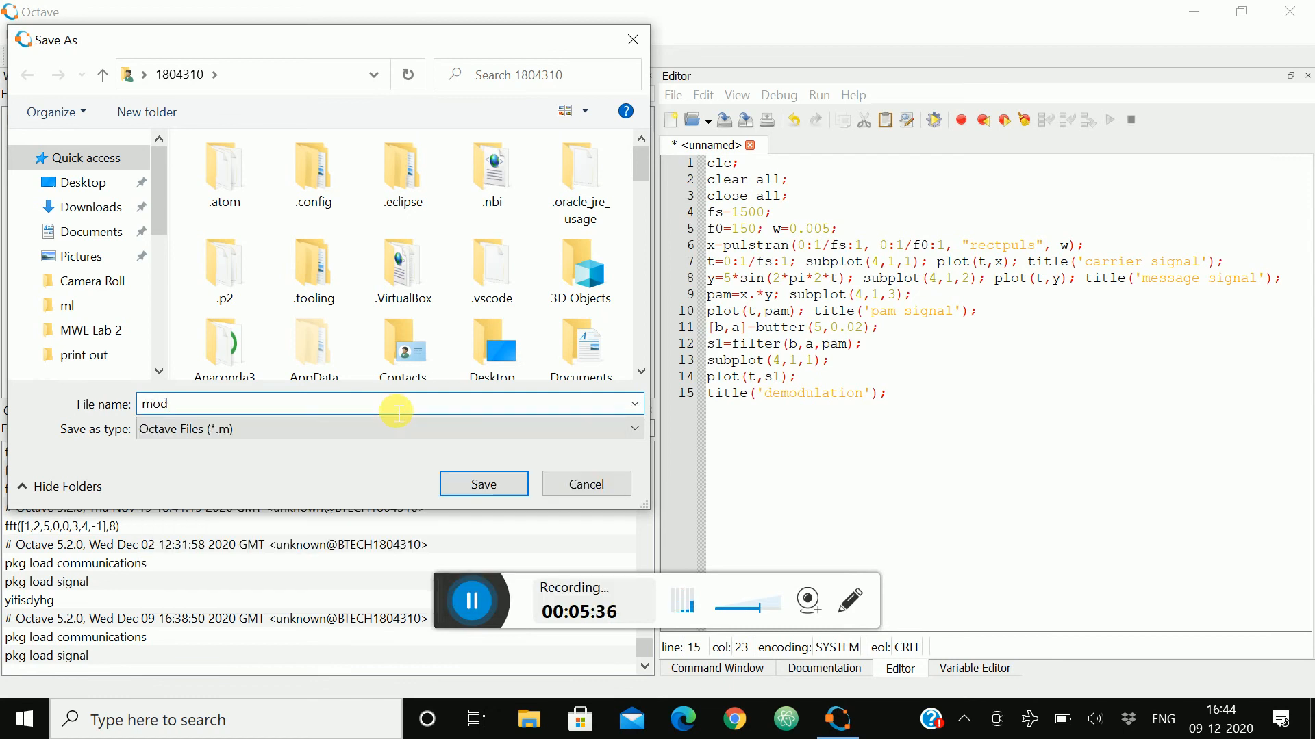
{"action": "type", "text": "ula"}
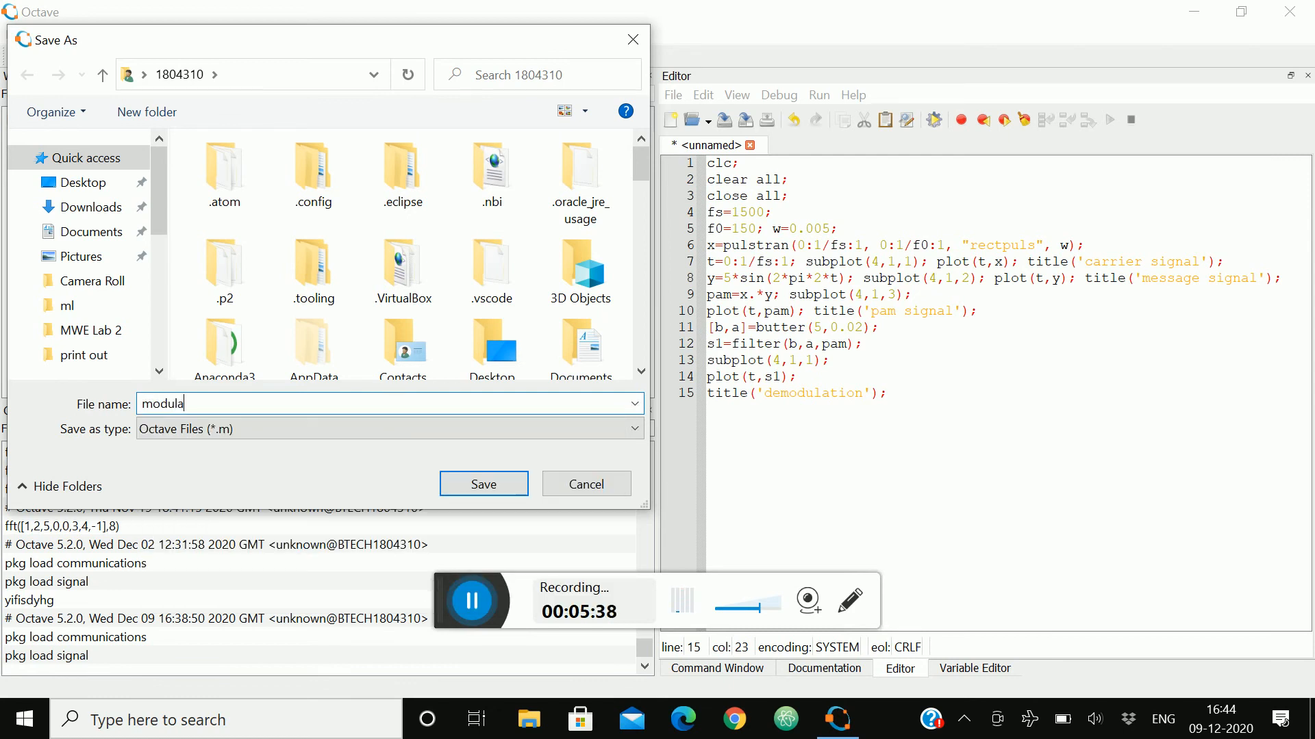
{"action": "type", "text": "tion"}
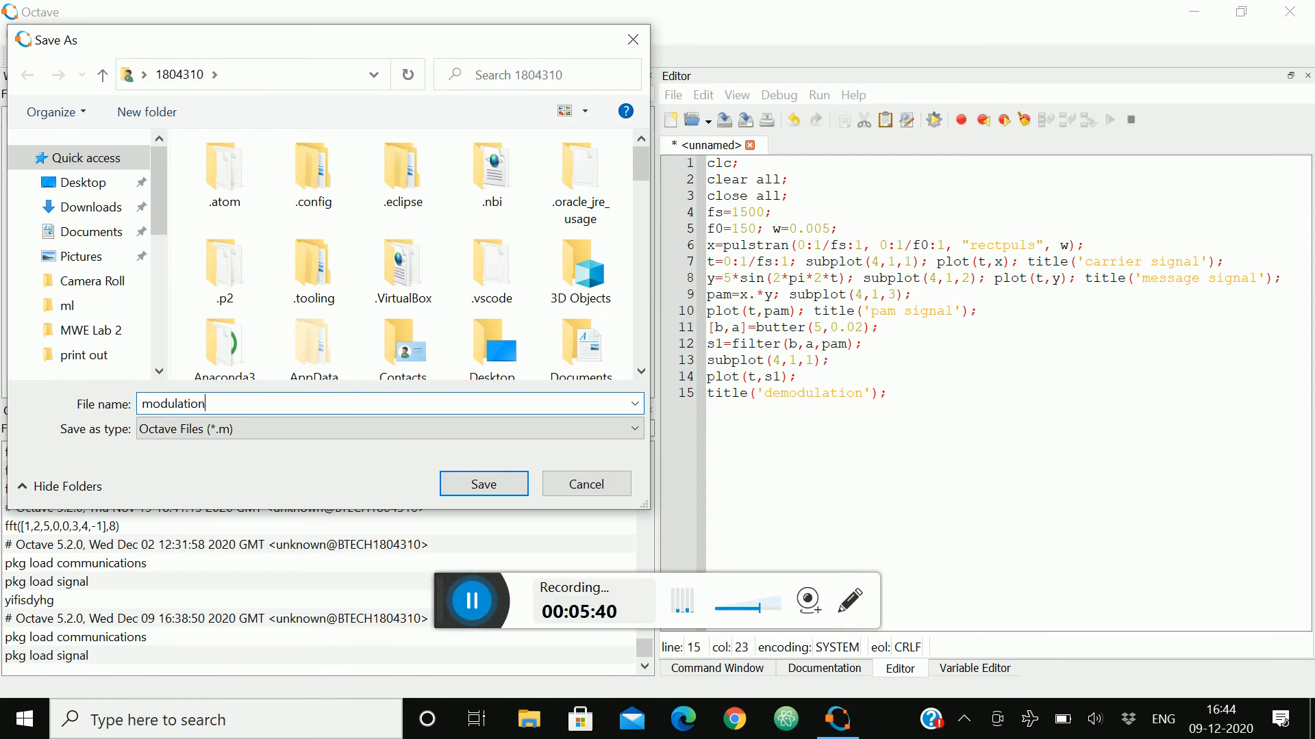
{"action": "type", "text": "of pam"}
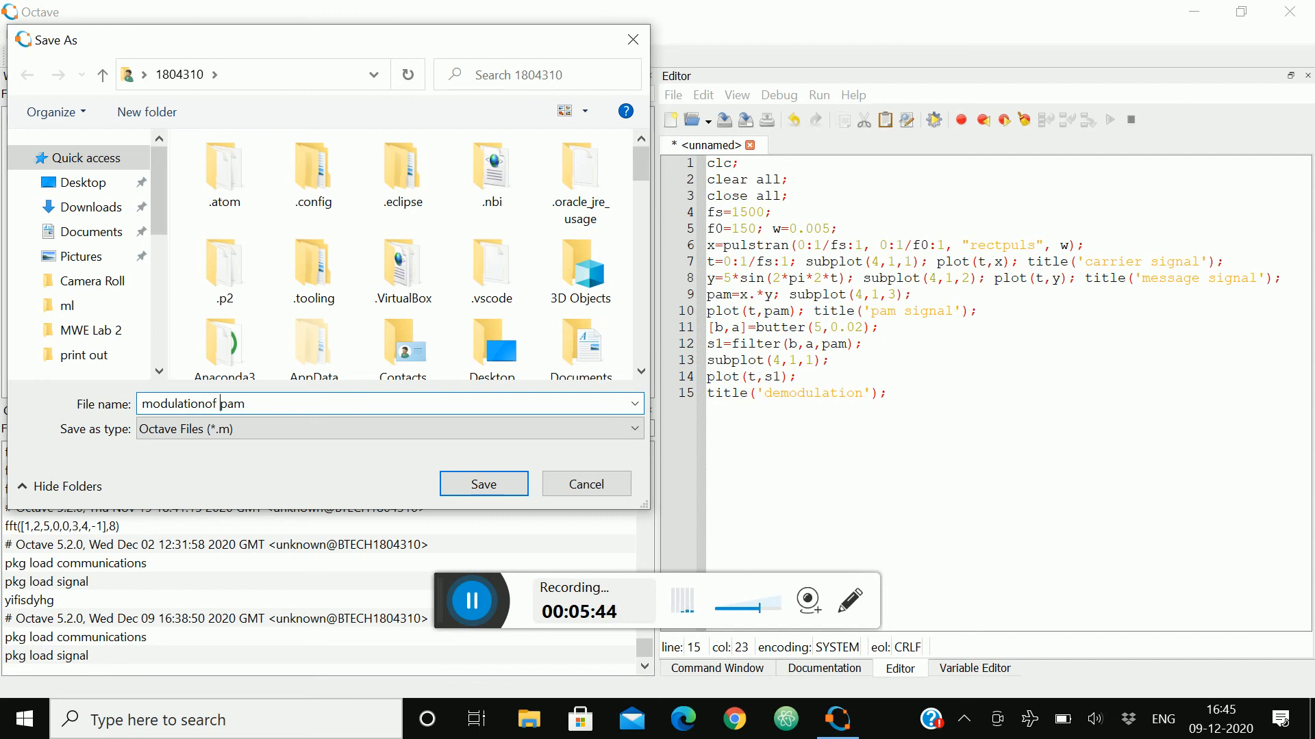
{"action": "left_click", "coordinate": [483, 483]}
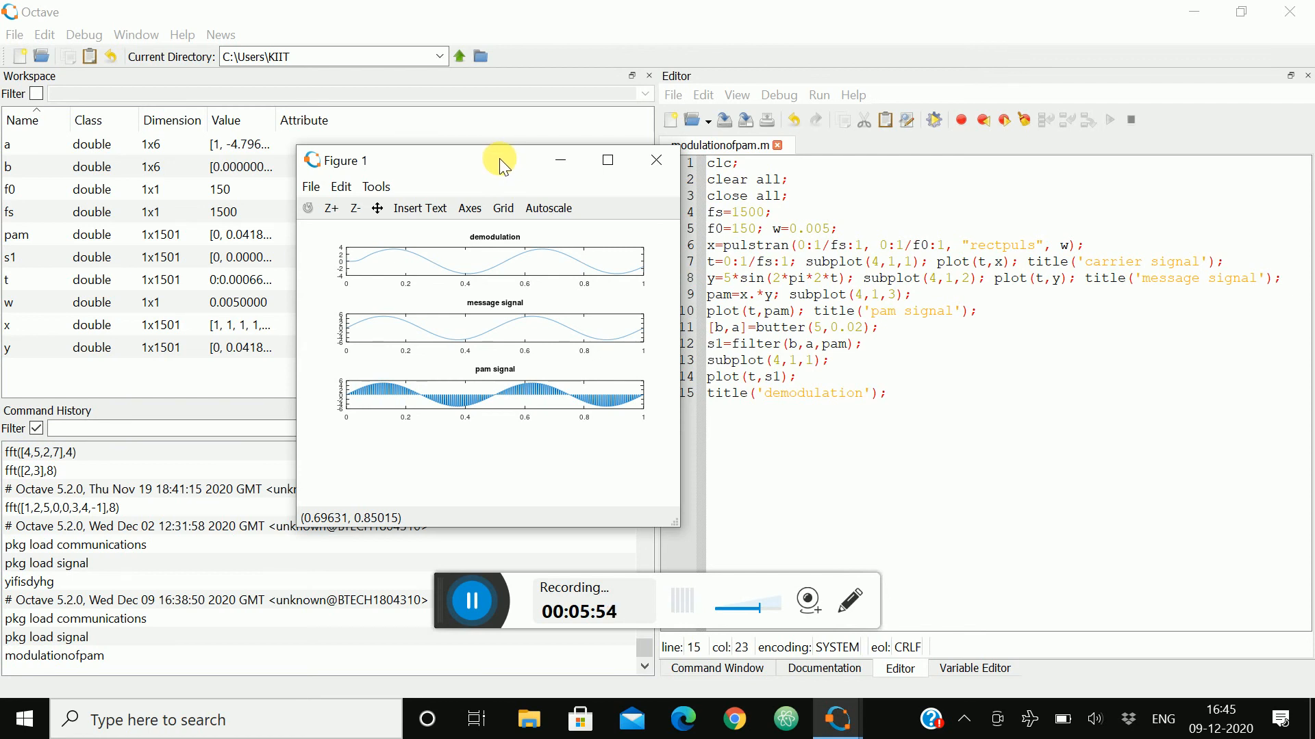
Step: Change the demodulation plot's subplot(4,1,1) to subplot(4,1,4) after moving the figure window aside
{"action": "left_click_drag", "start_coordinate": [499, 160], "coordinate": [450, 174]}
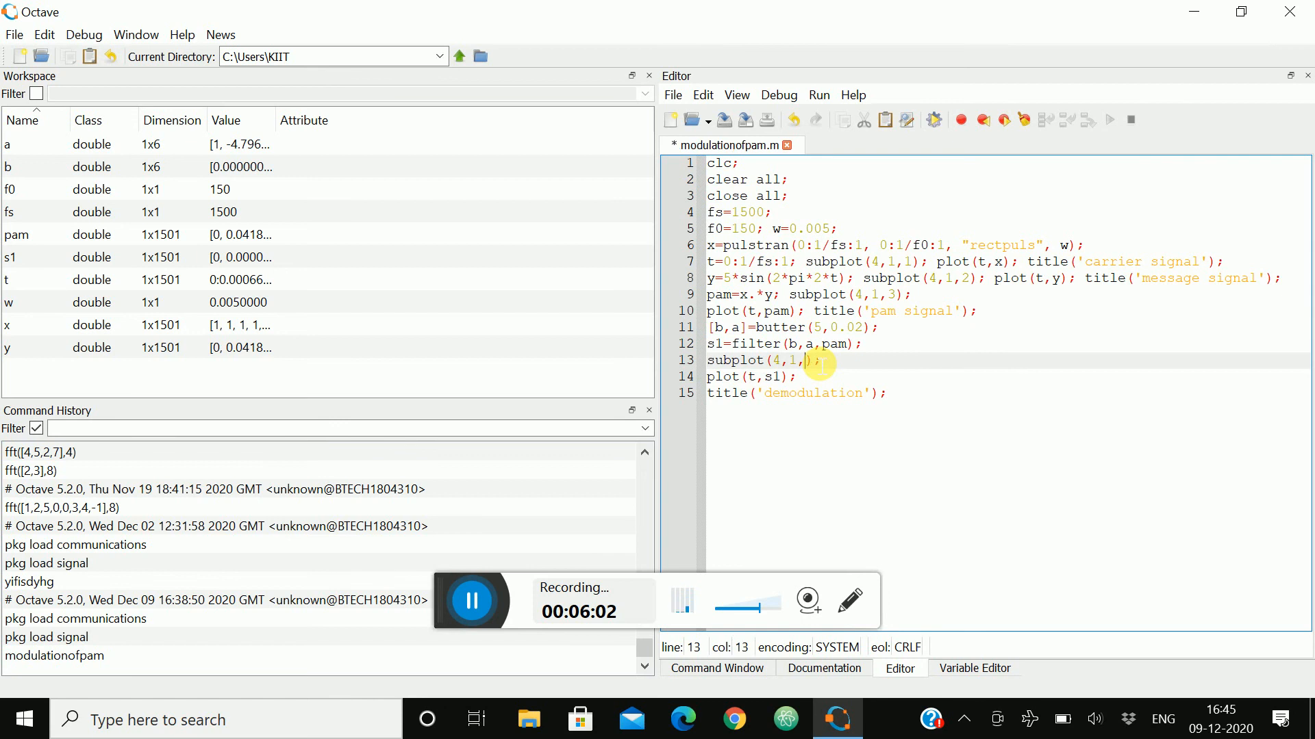
{"action": "type", "text": "4"}
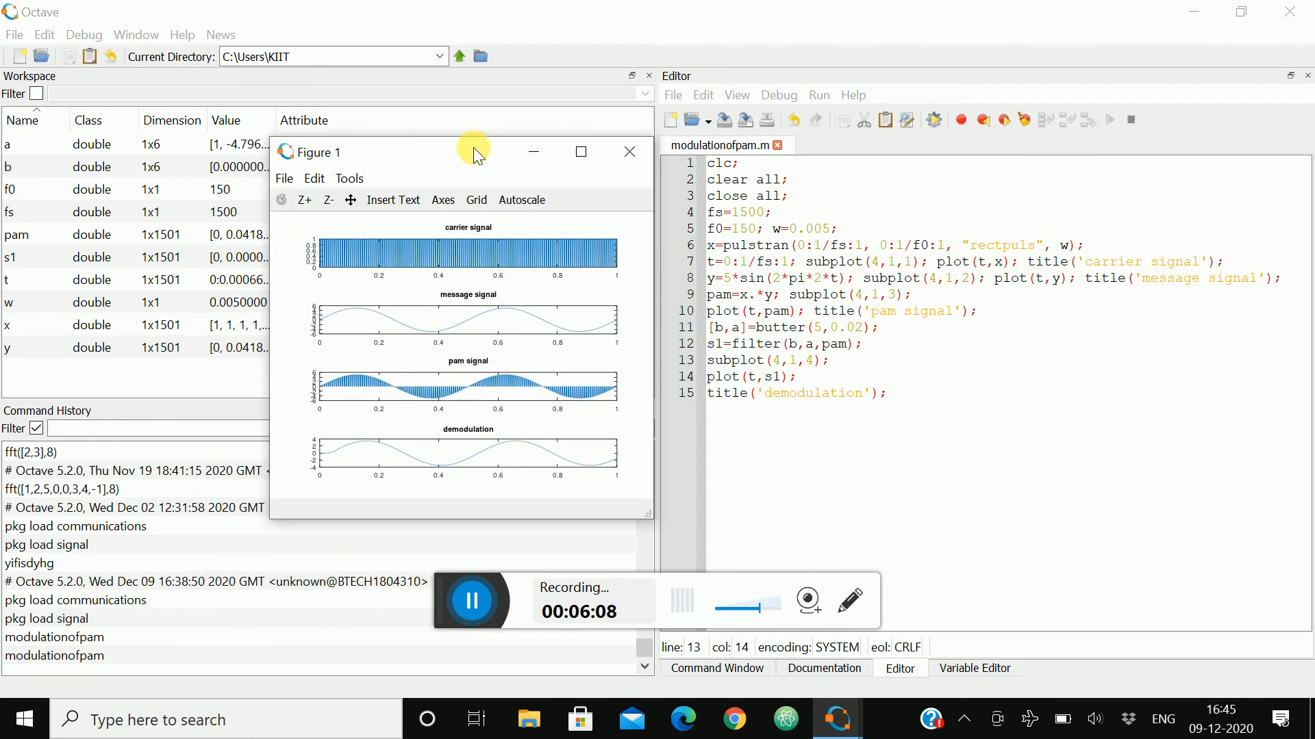
{"action": "left_click", "coordinate": [579, 152]}
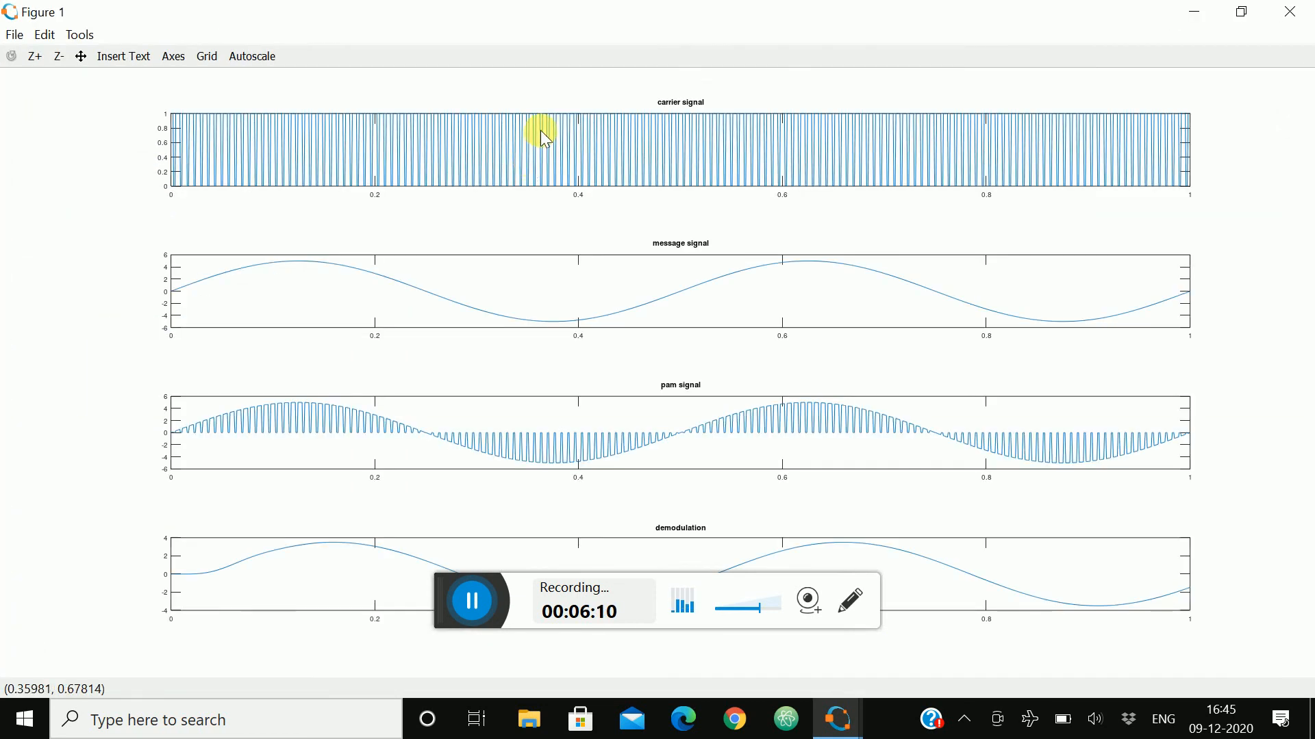
{"action": "mouse_move", "coordinate": [592, 560]}
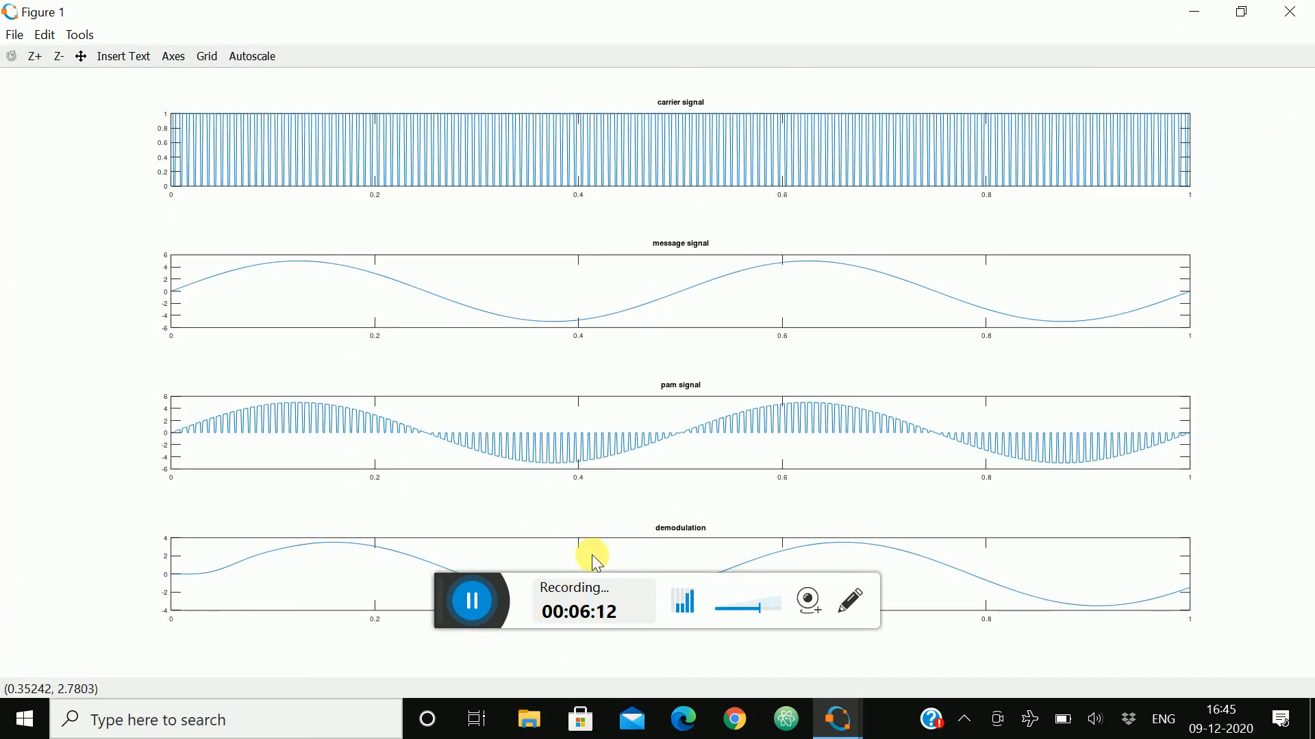
{"action": "mouse_move", "coordinate": [1178, 7]}
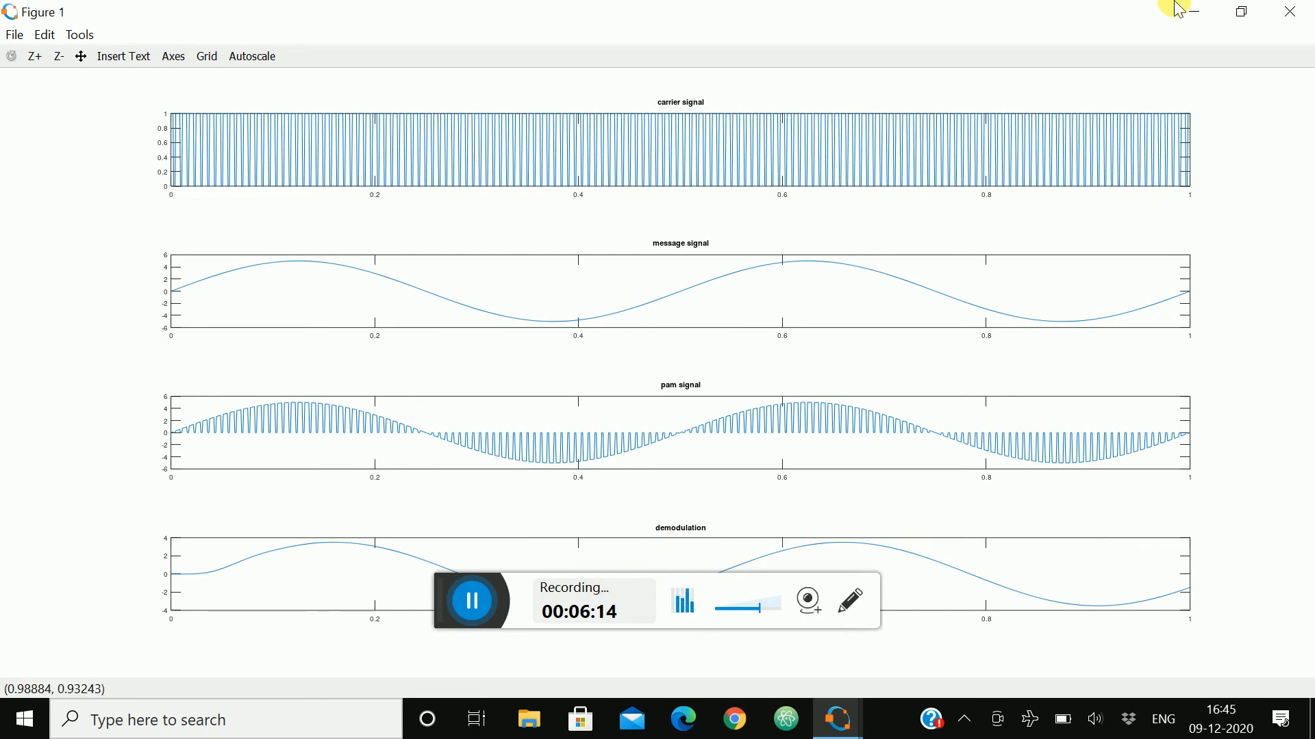
{"action": "mouse_move", "coordinate": [1241, 11]}
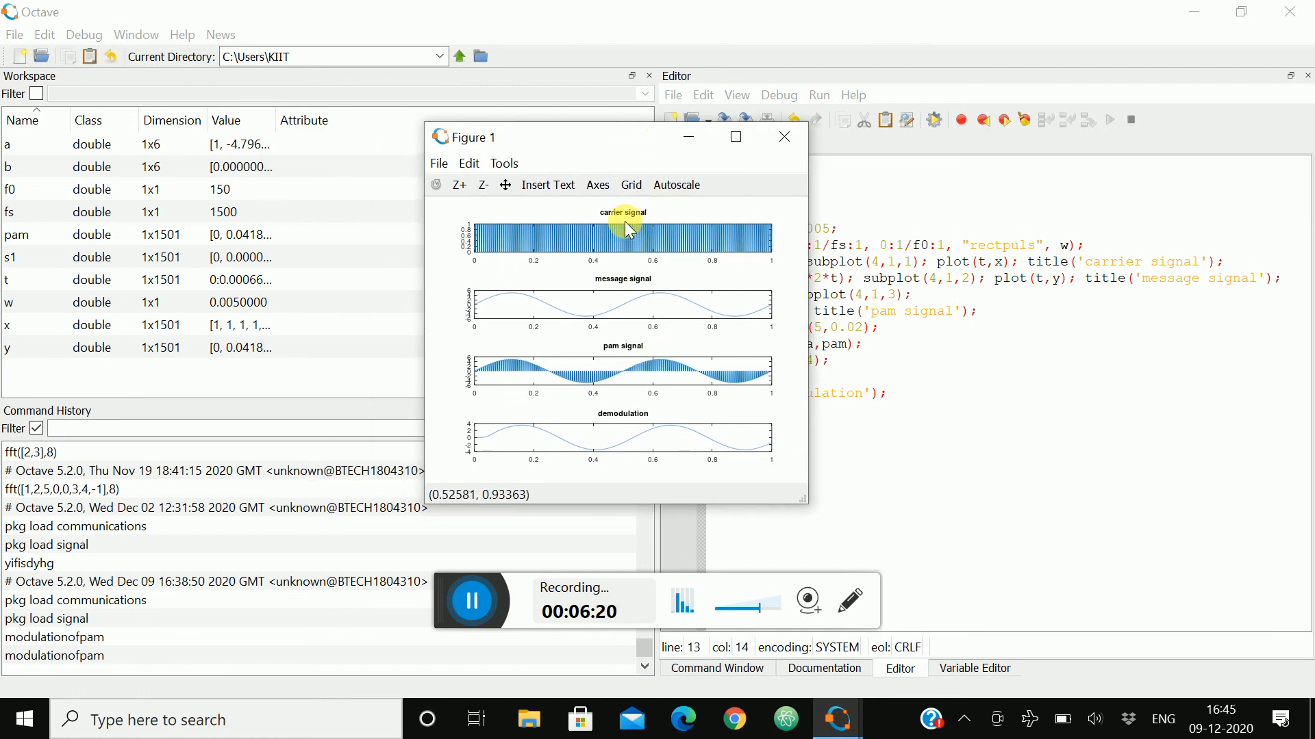
{"action": "mouse_move", "coordinate": [624, 241]}
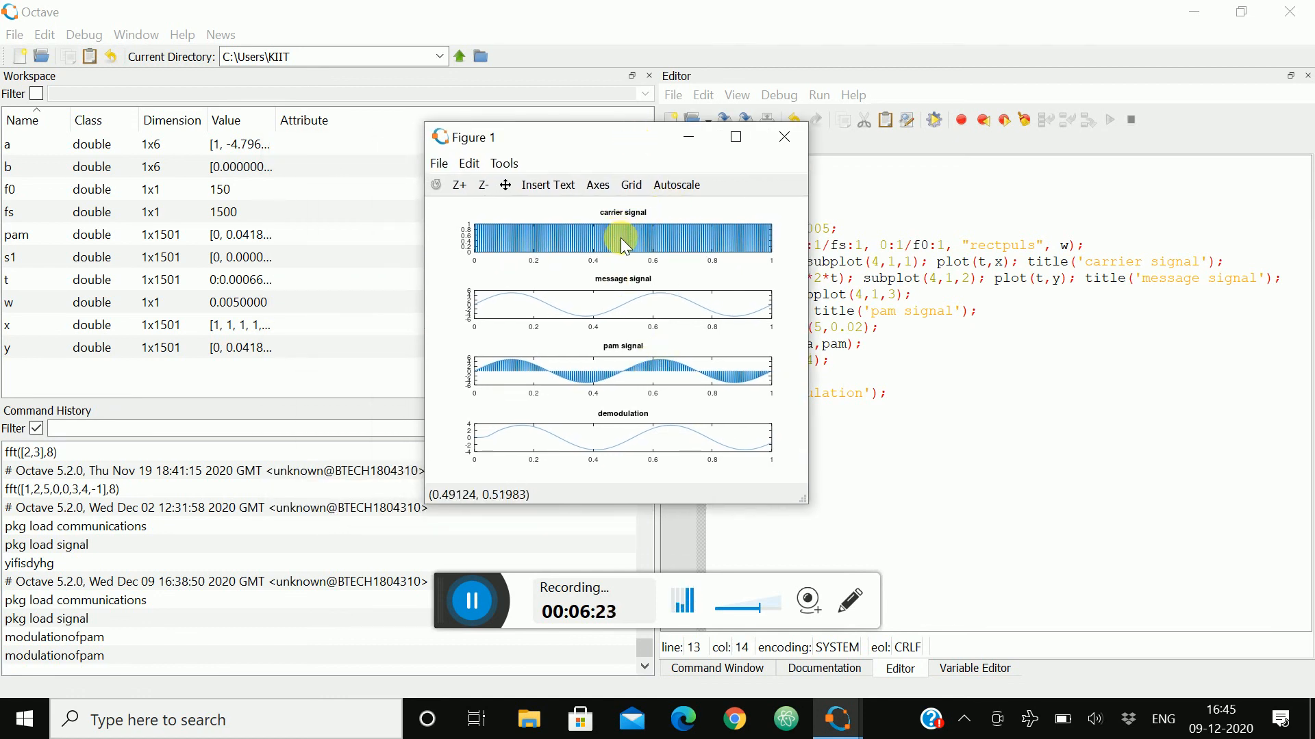